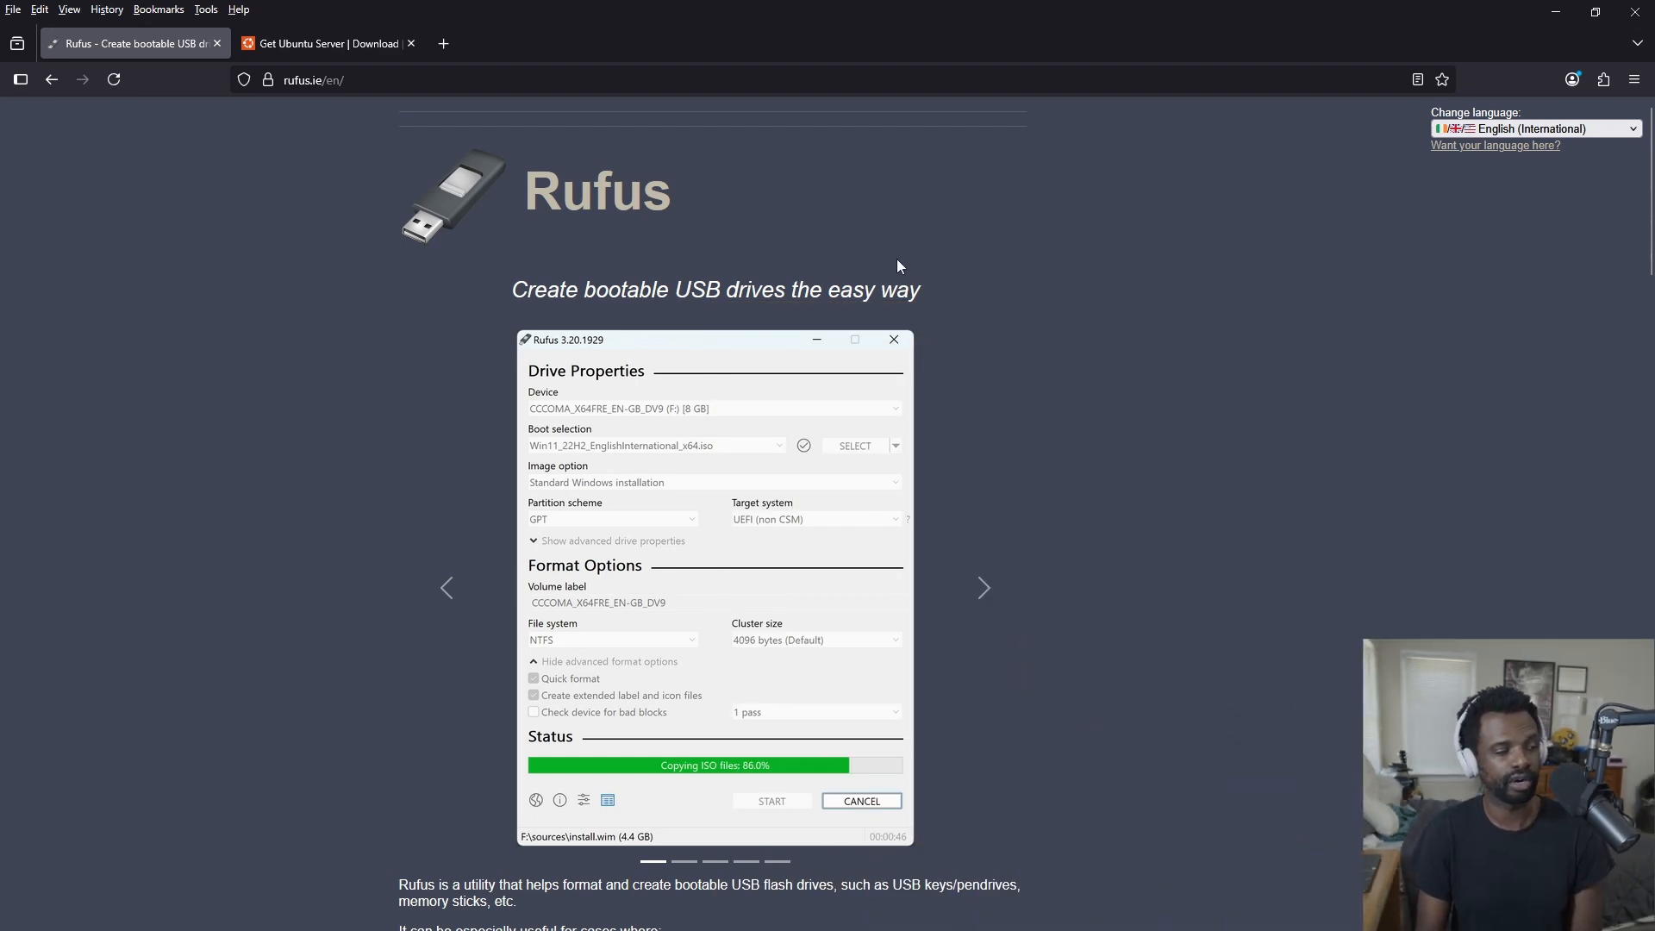
mouse_move(1064, 308)
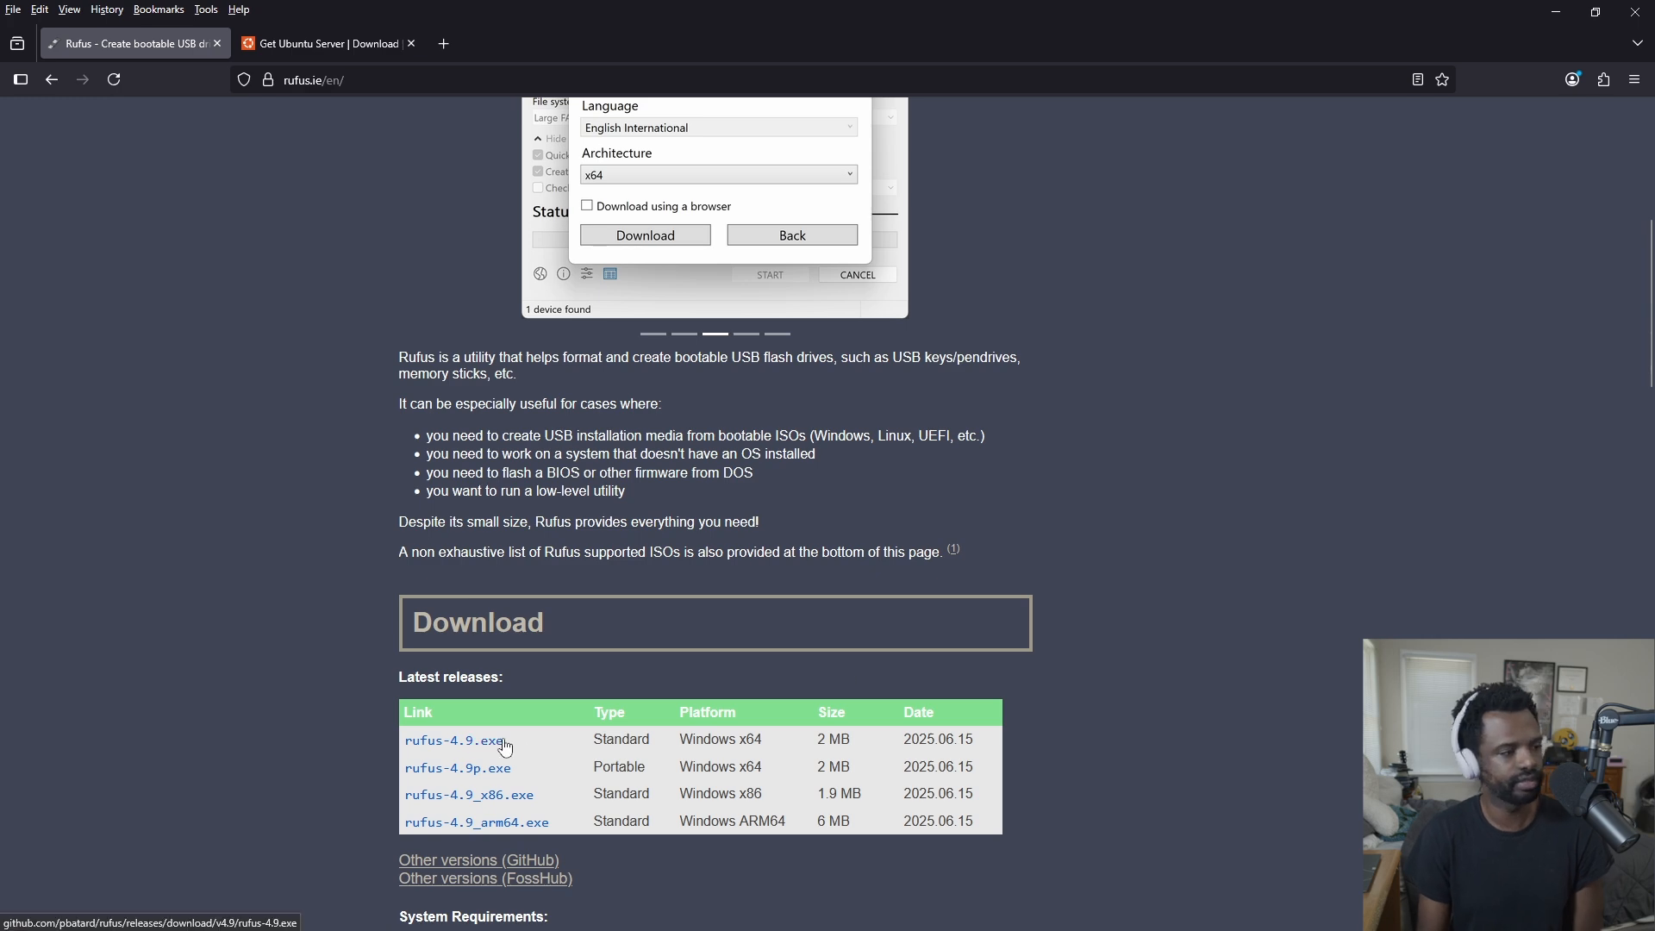
Download rufus-4.9.exe, the standard Windows x64 release, from rufus.ie.
click(454, 739)
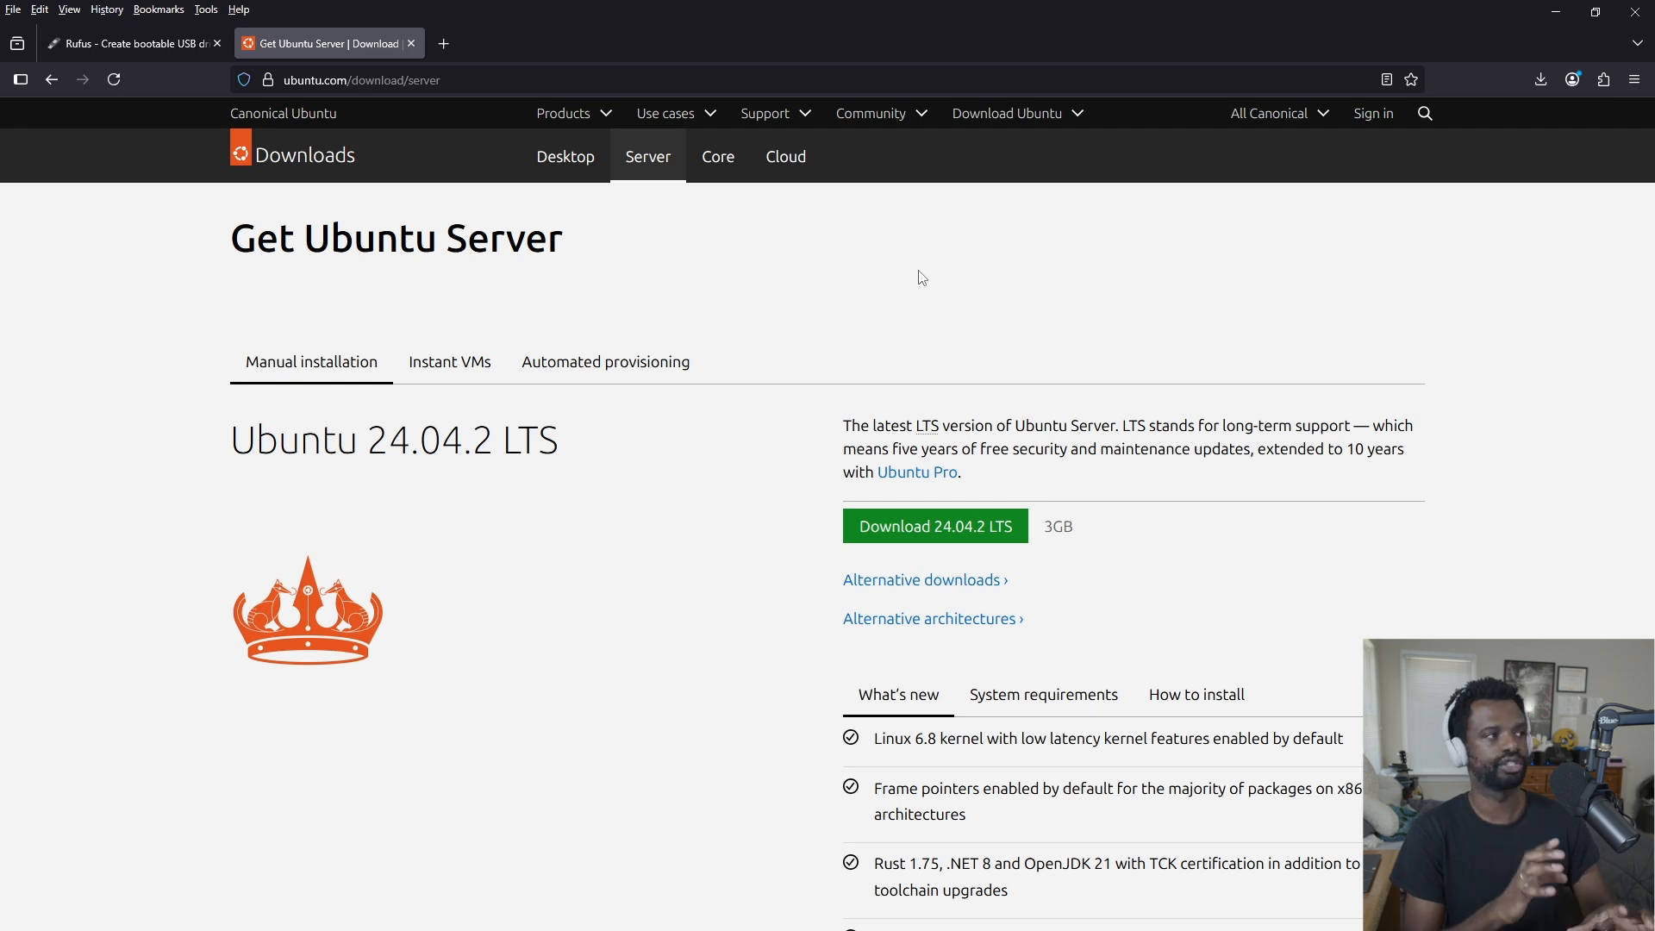
Start the Ubuntu Server 24.04.2 LTS download from ubuntu.com.
click(933, 526)
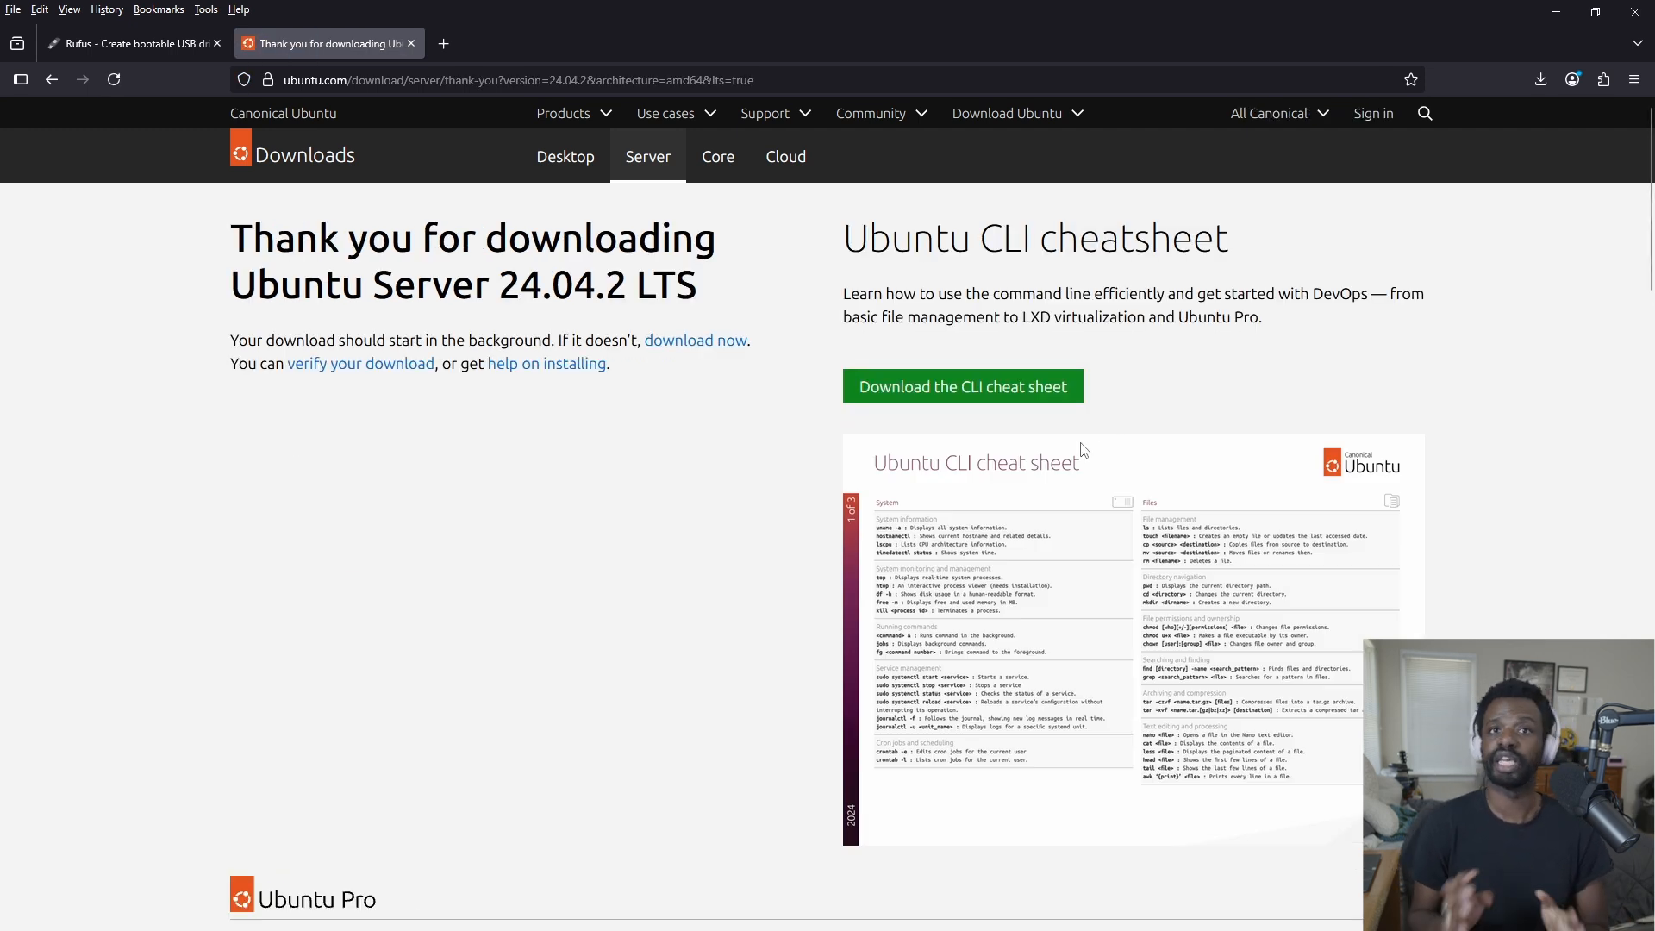
click(1539, 80)
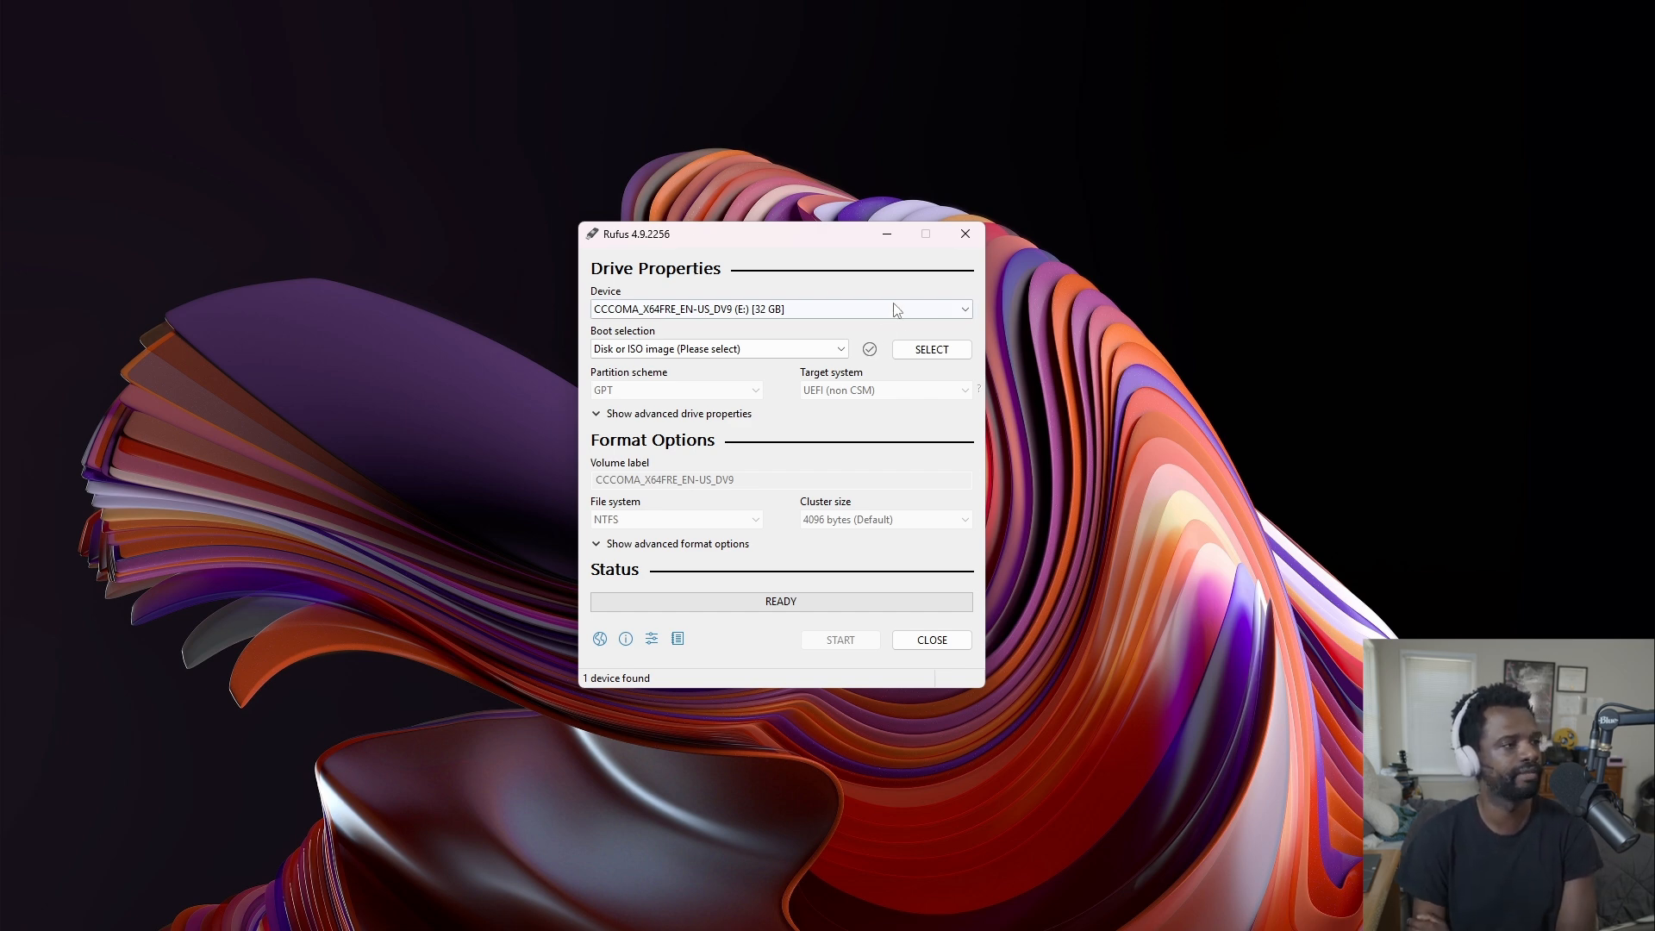
mouse_move(933, 350)
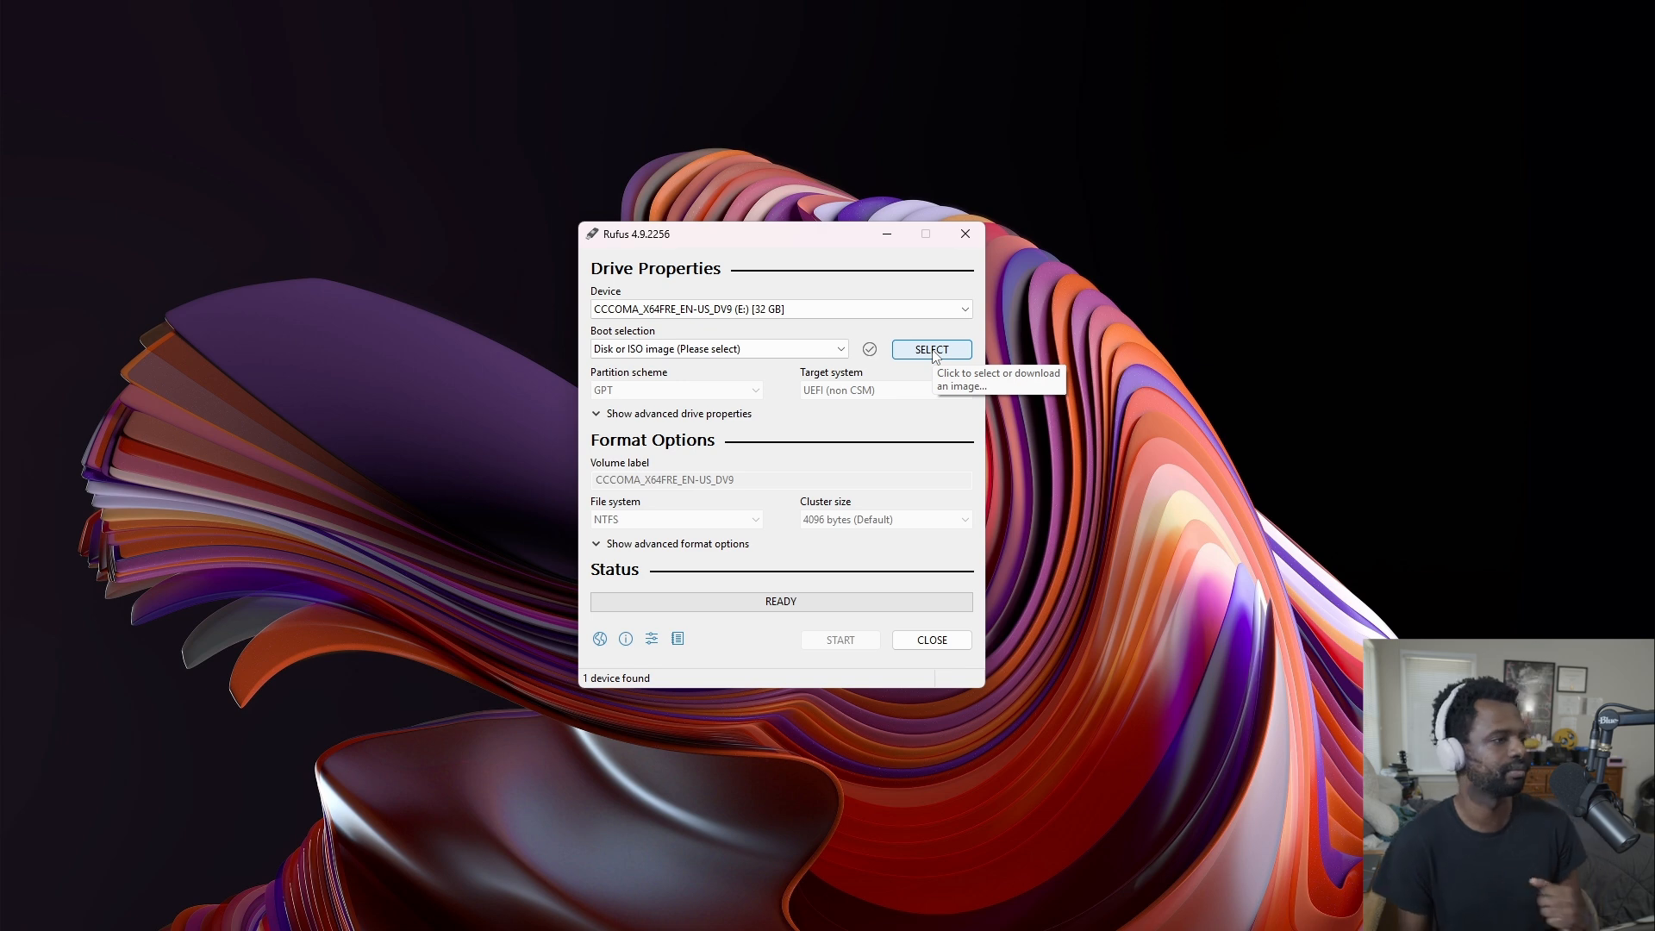
Select the ubuntu-24.04.2-live-server-amd64 ISO as the boot image, keeping MBR/FAT32 defaults.
click(931, 350)
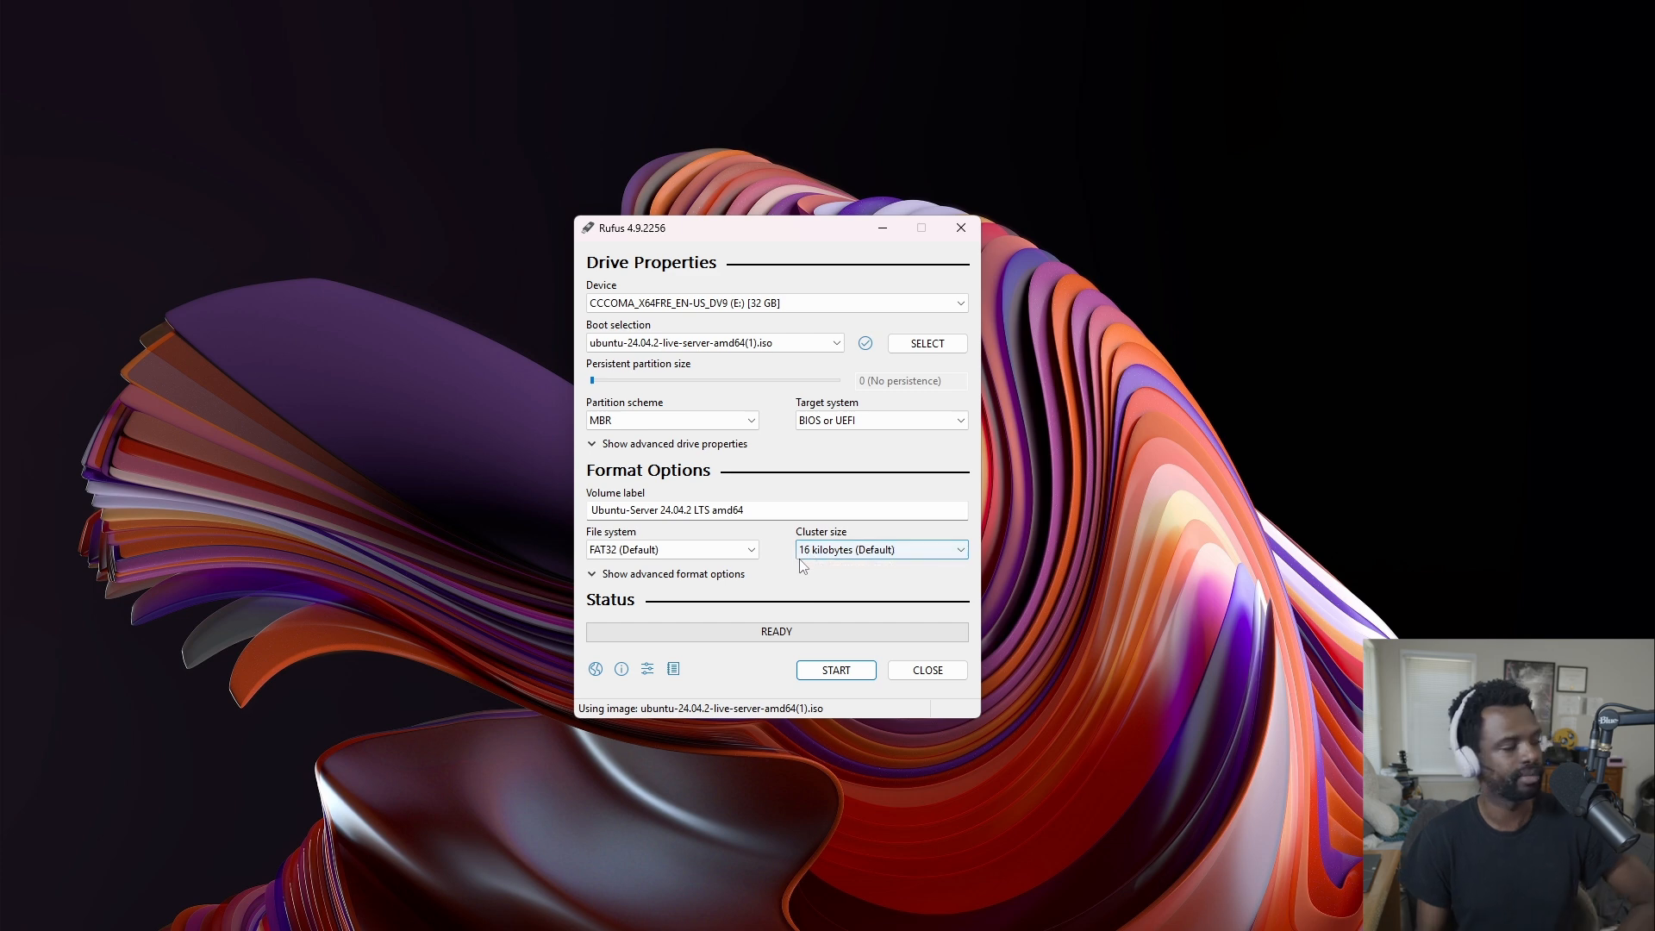
mouse_move(834, 670)
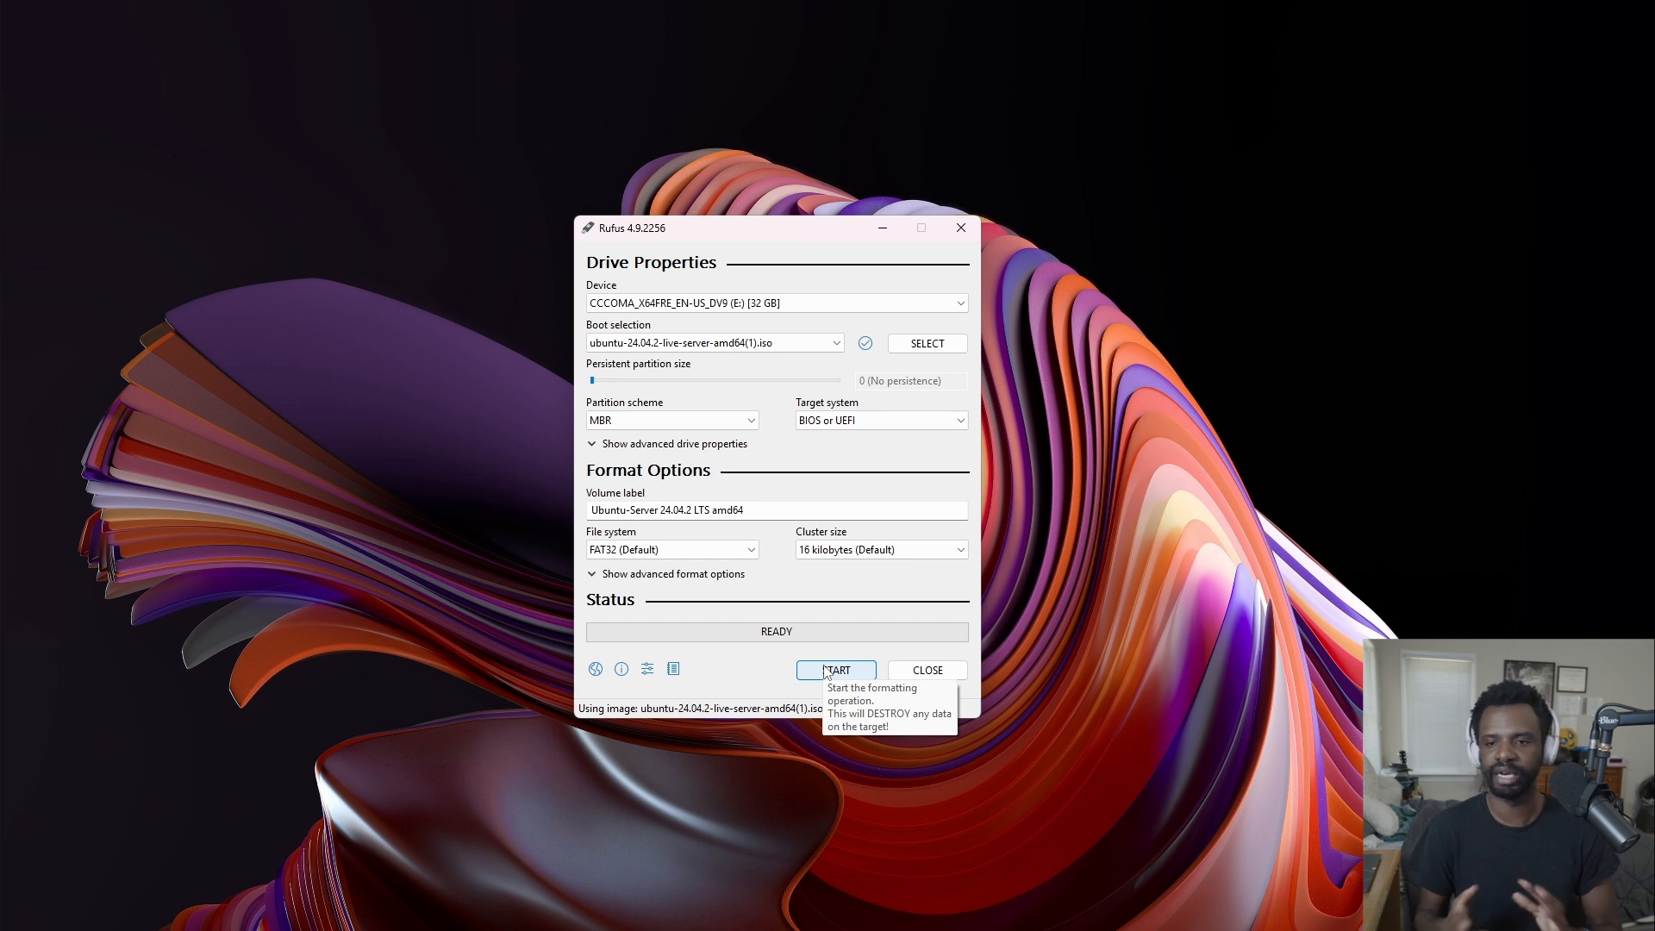
Write the image to the USB in ISO Image mode, accepting the data-erase warning.
click(835, 669)
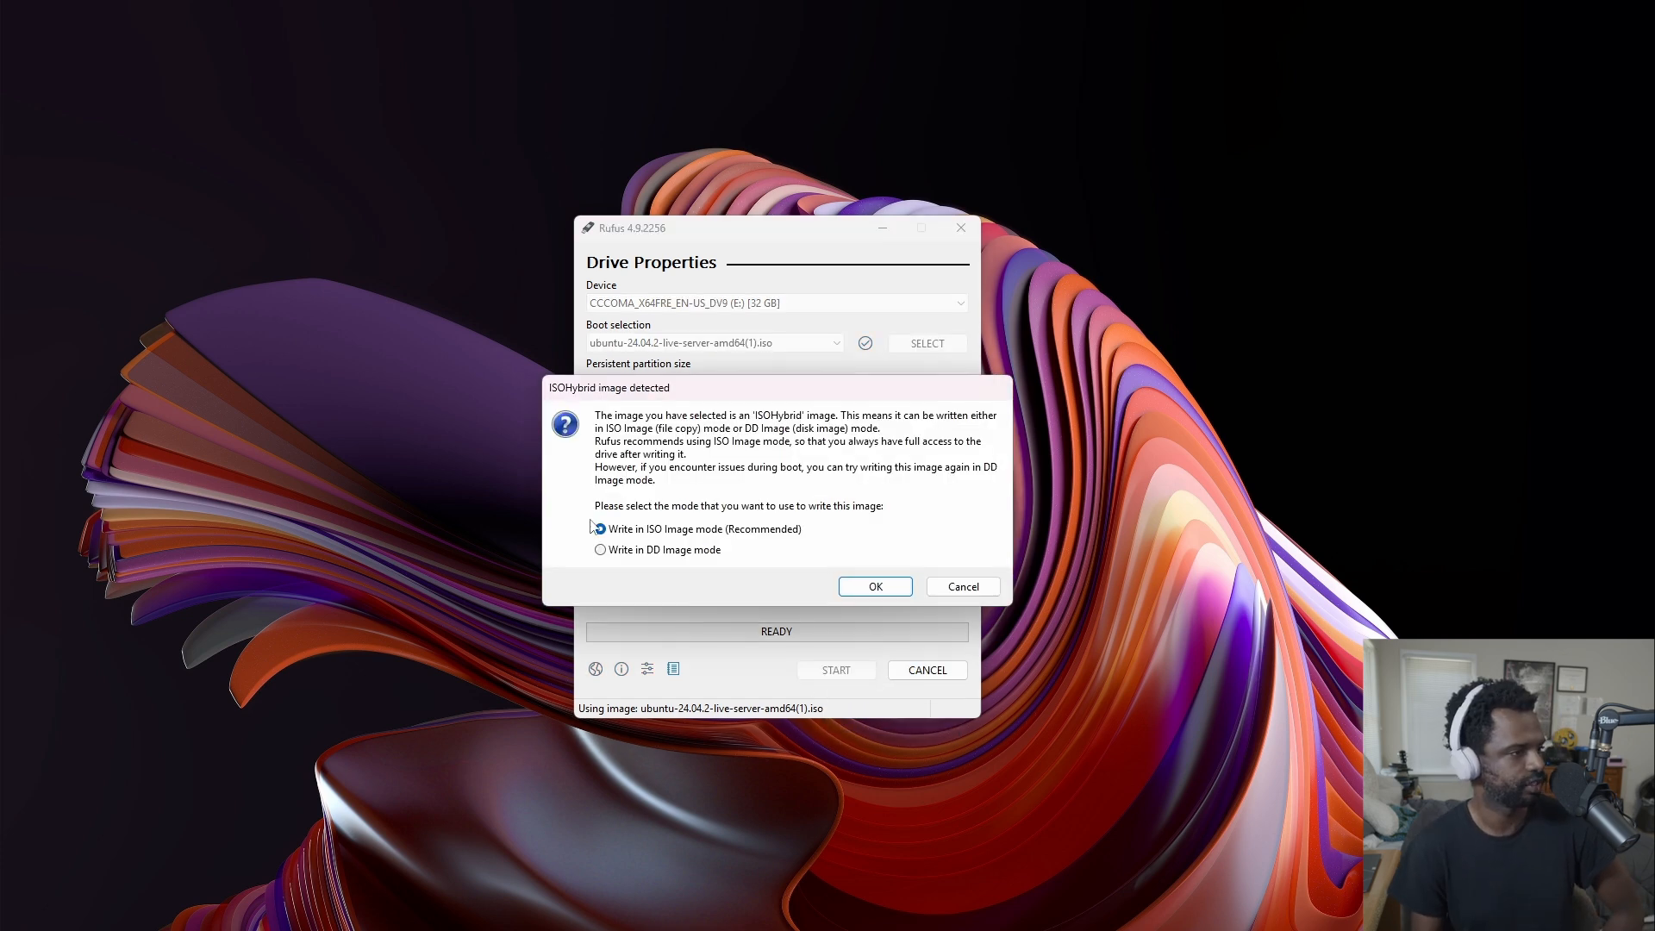
click(600, 529)
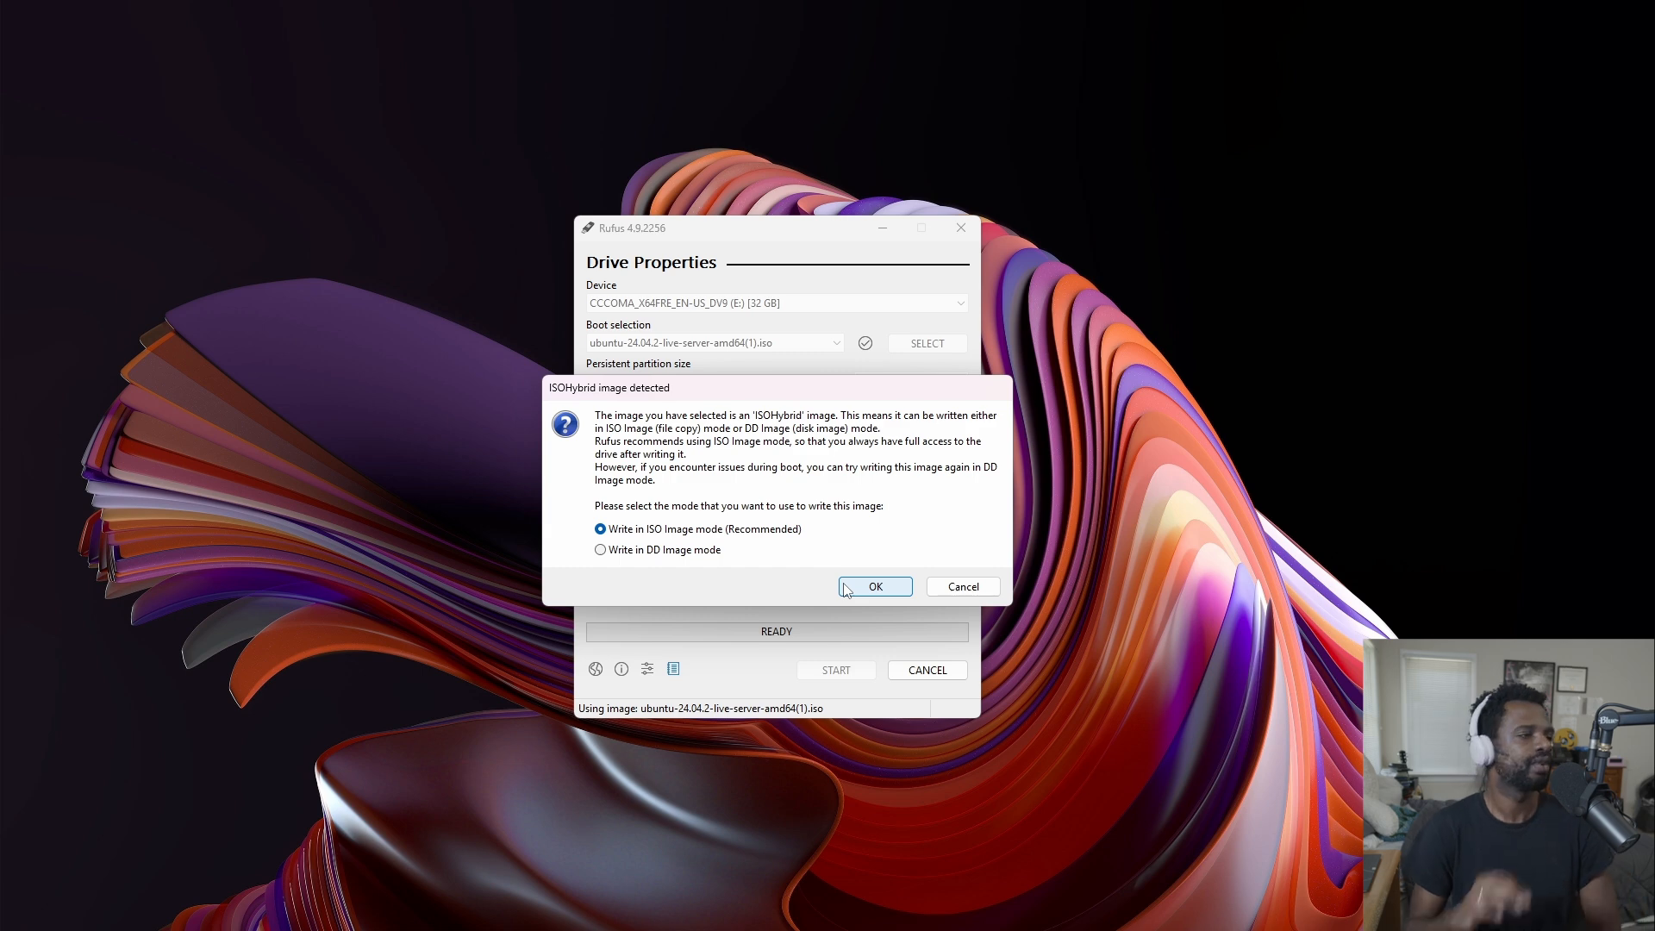
click(874, 586)
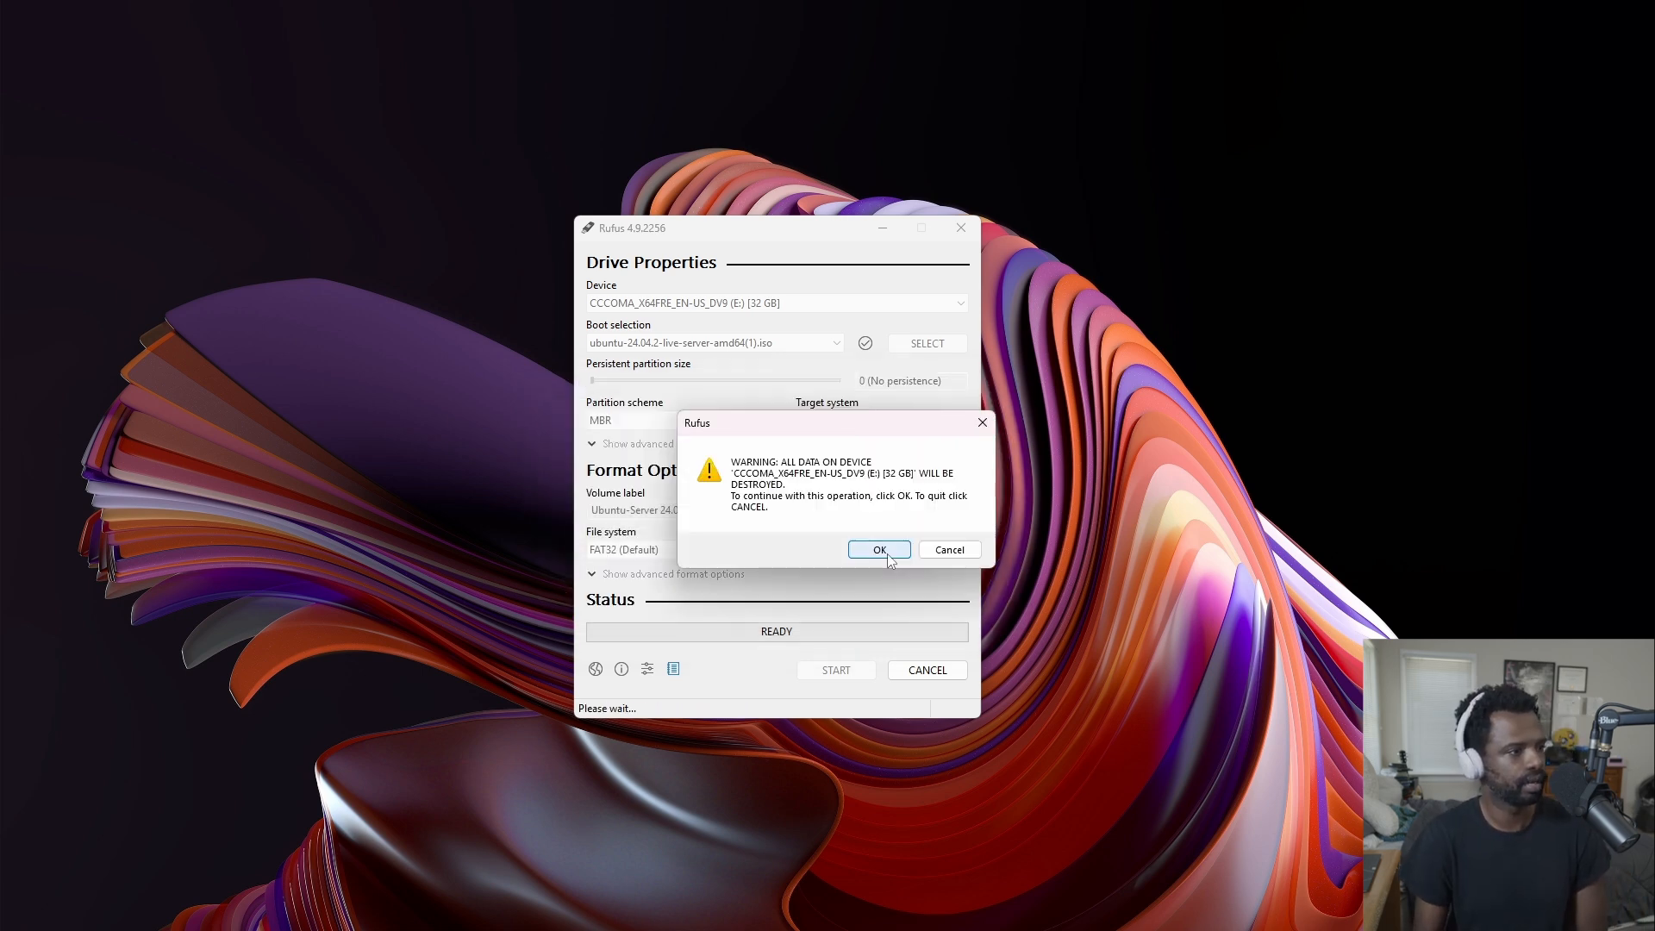
click(879, 550)
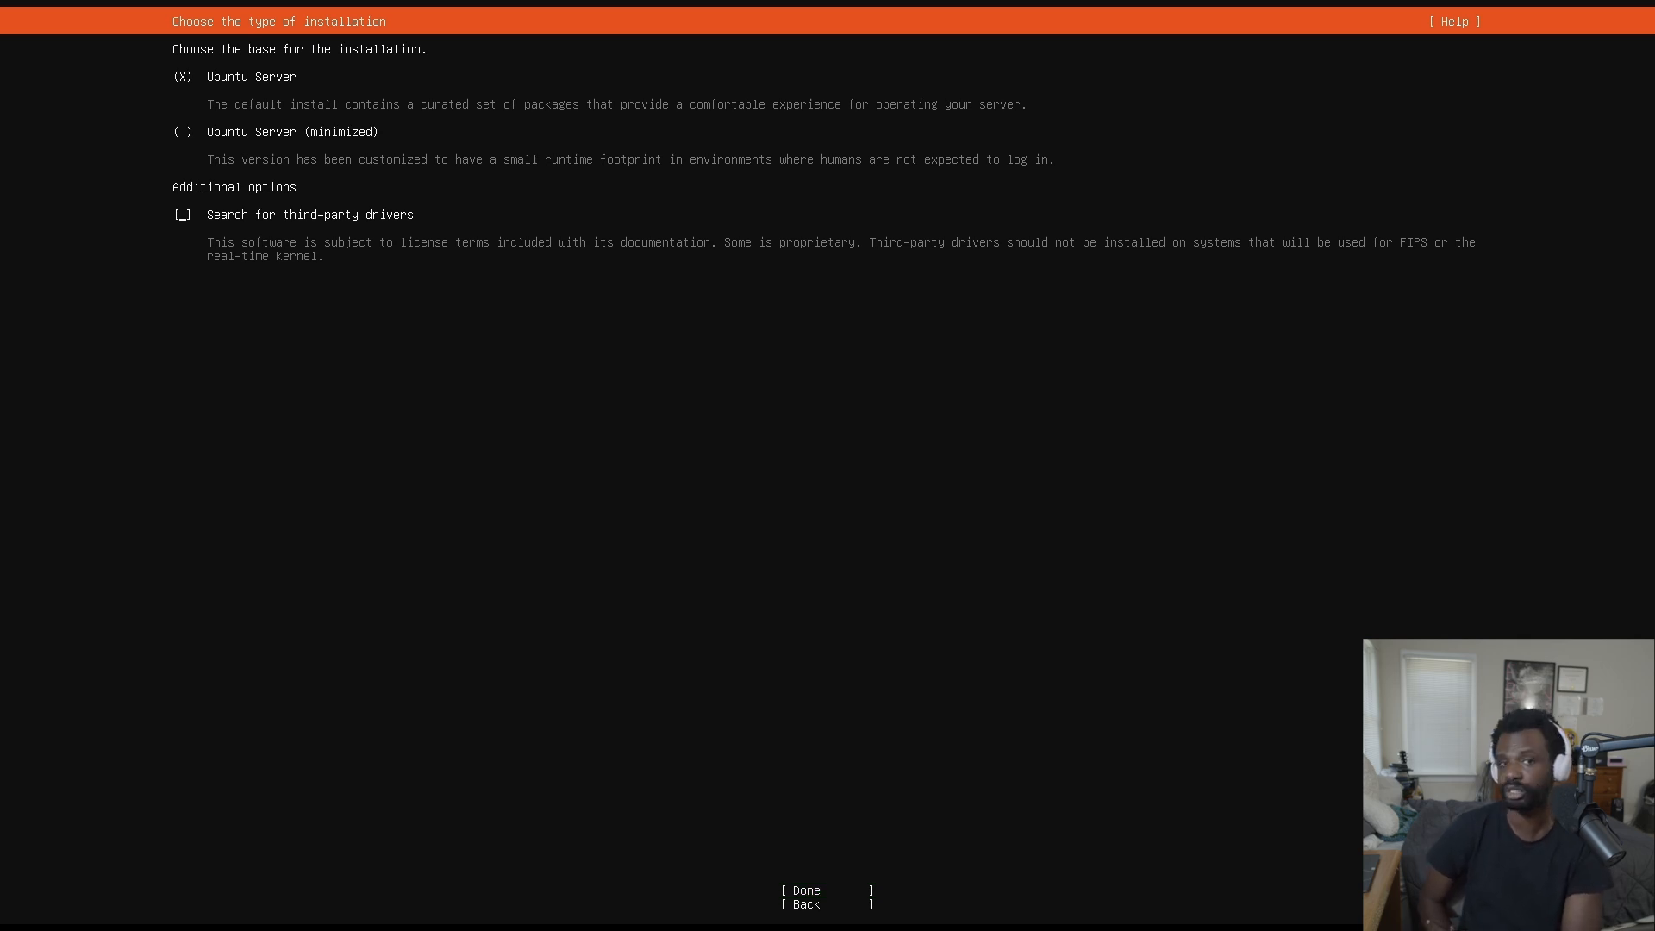
Choose the Ubuntu Server base, continue without network, and keep the default archive mirror.
click(805, 891)
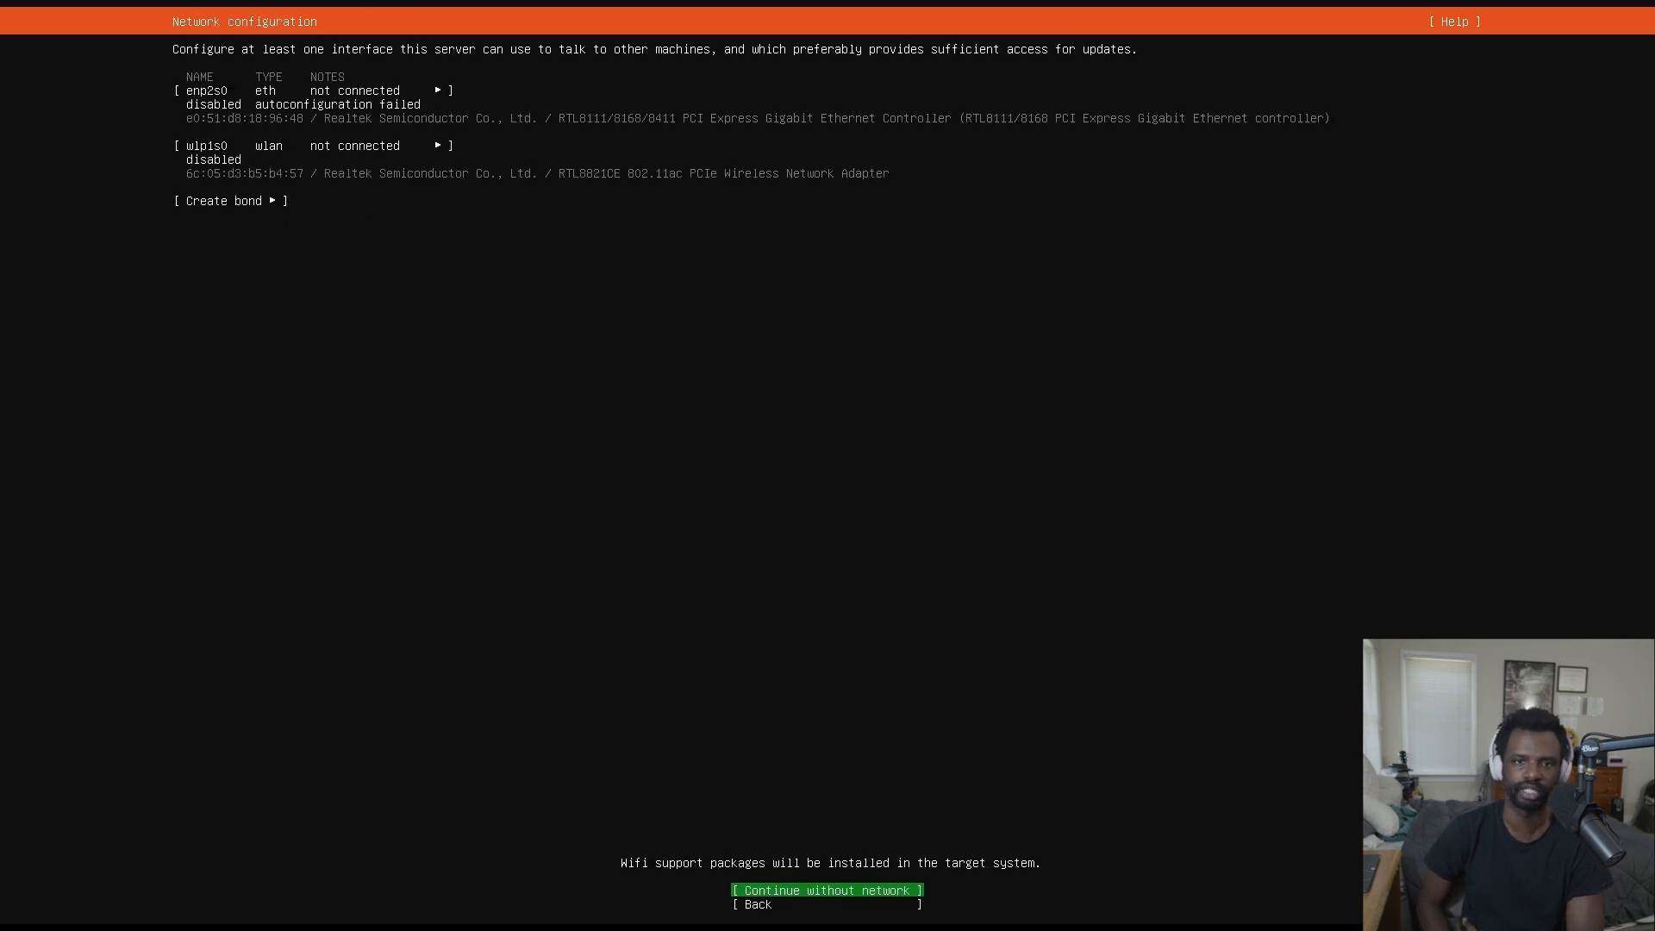
key(up)
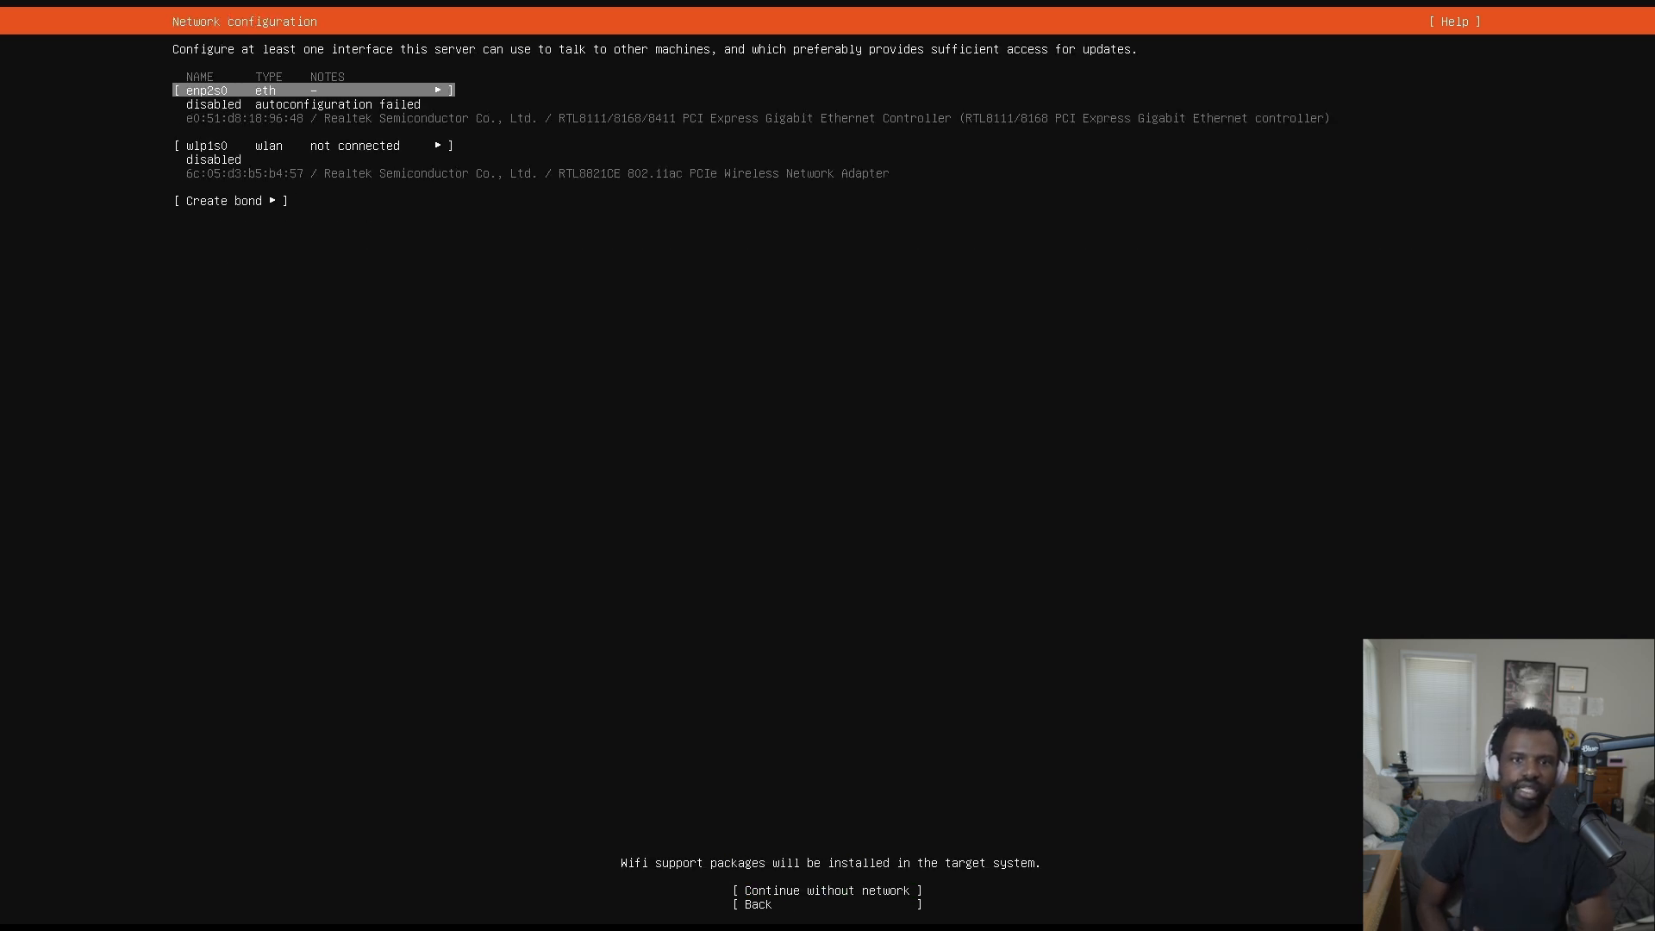
key(Down)
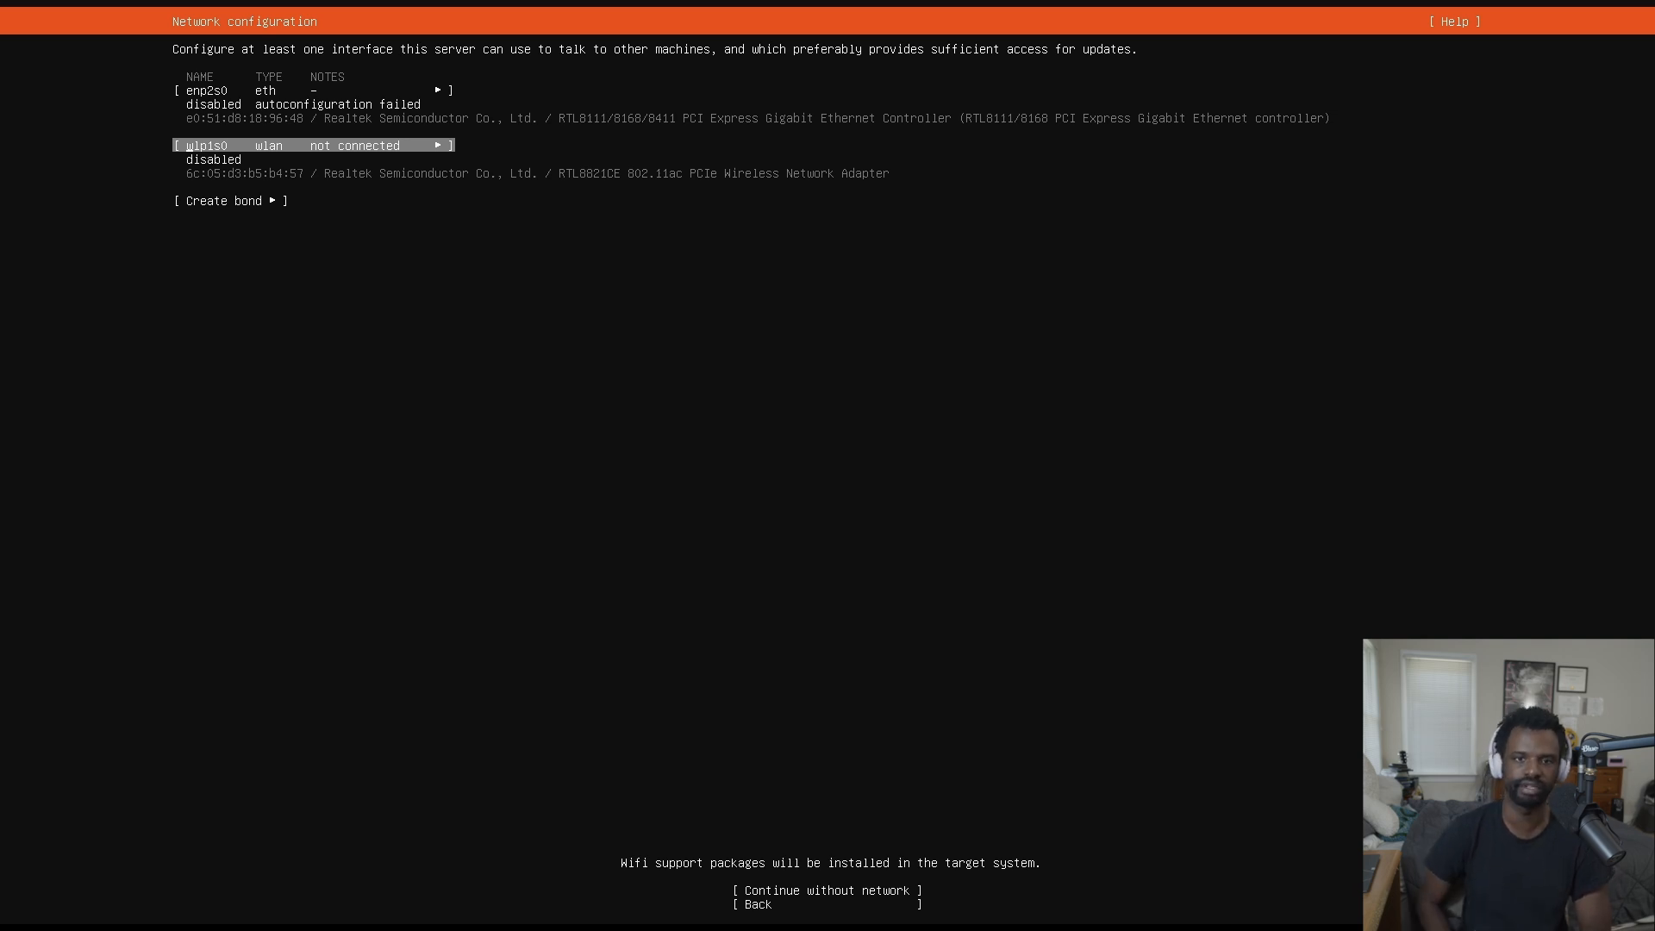
click(441, 145)
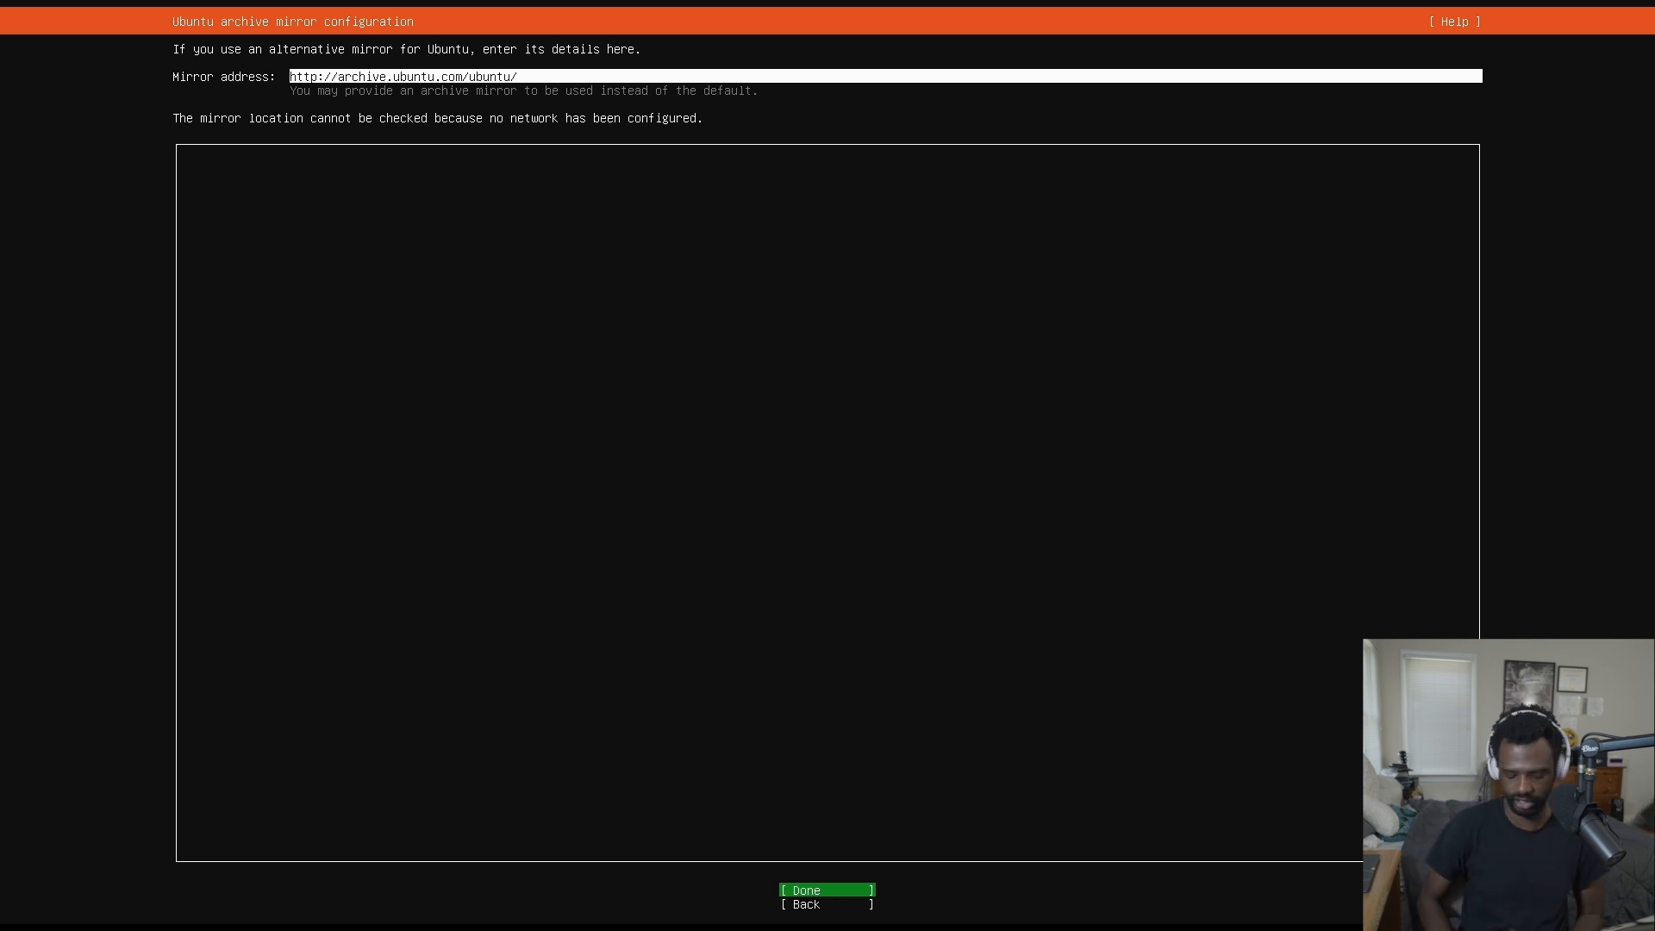
click(805, 890)
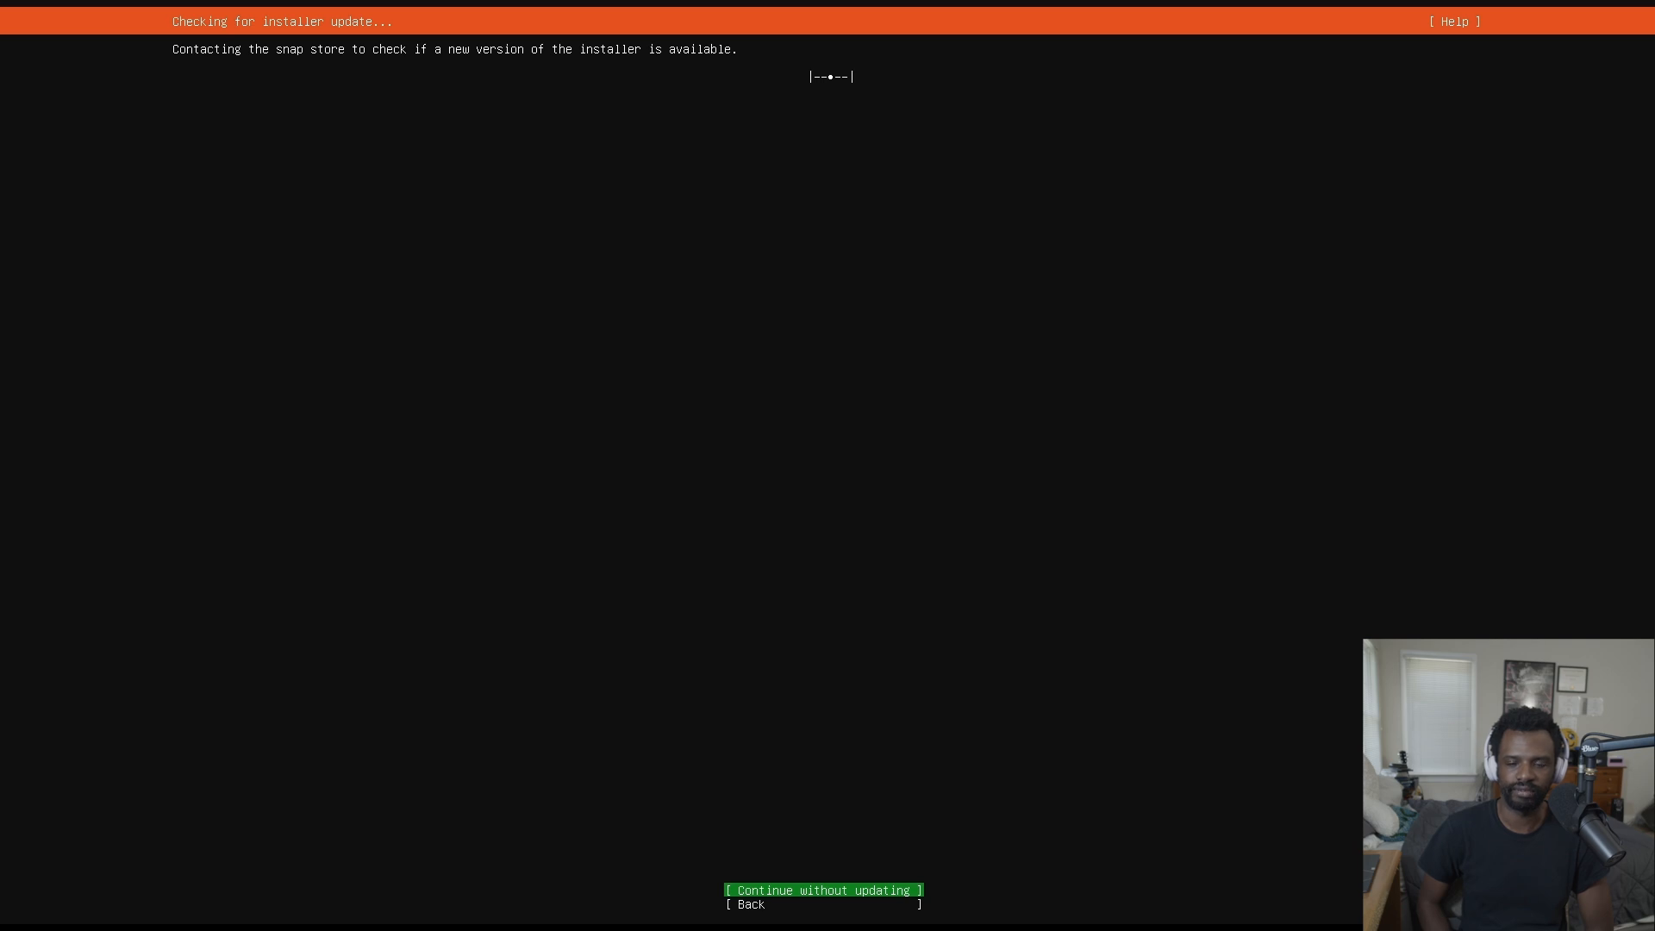
Continue without updating the installer and use the entire disk as an LVM group.
click(822, 889)
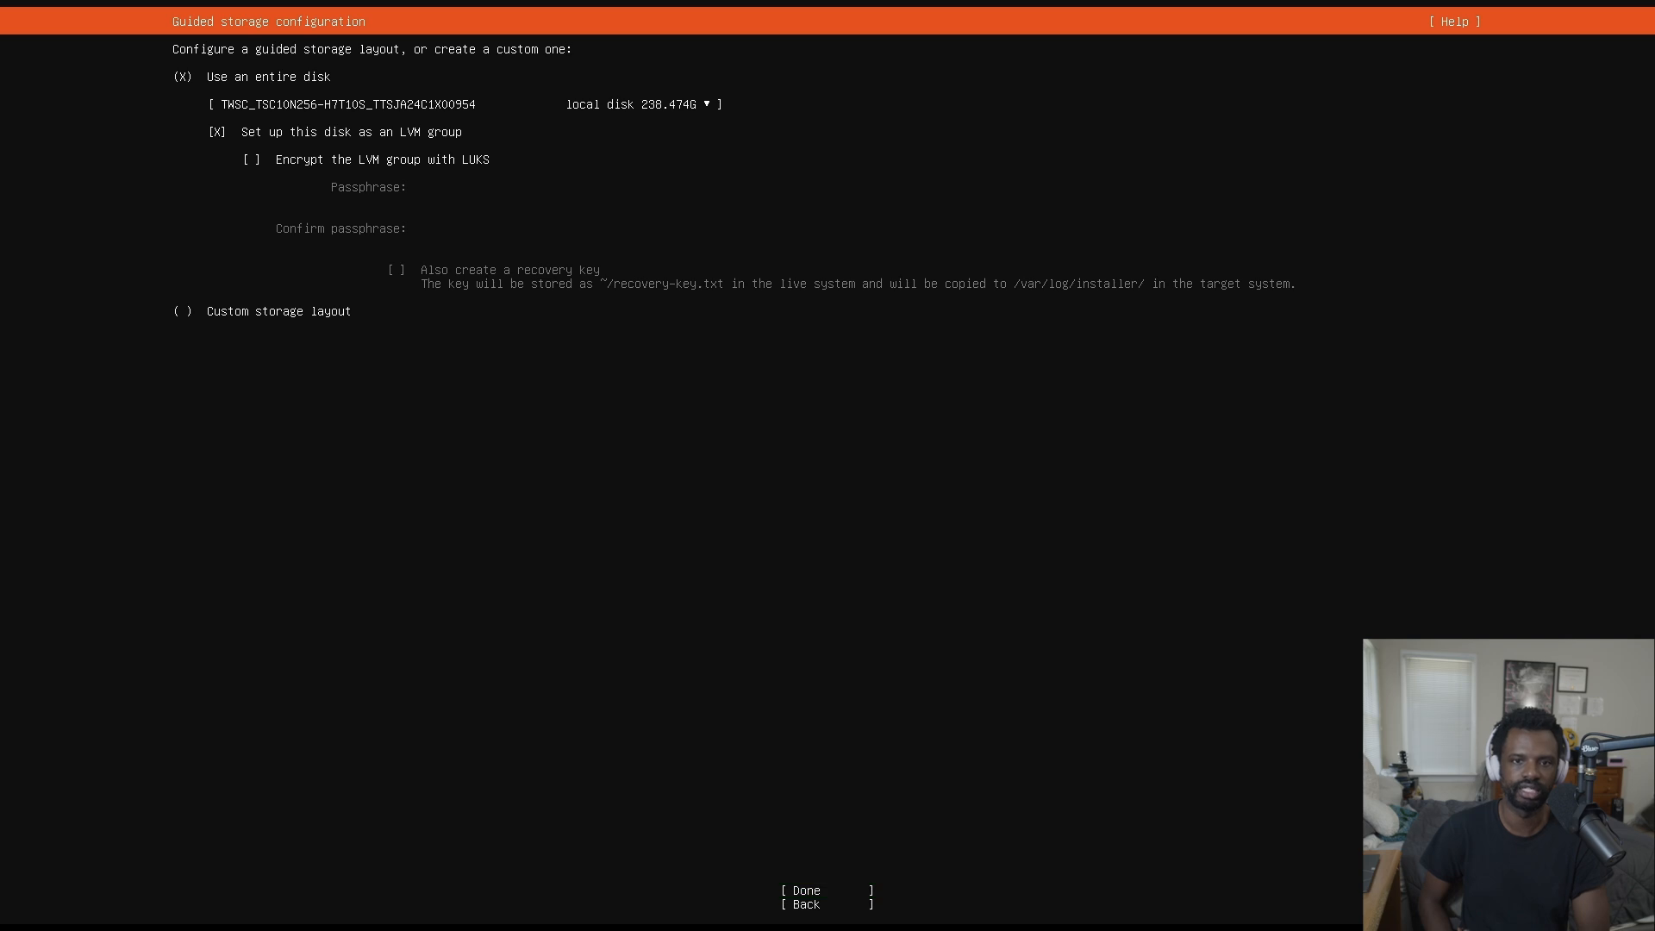
click(217, 131)
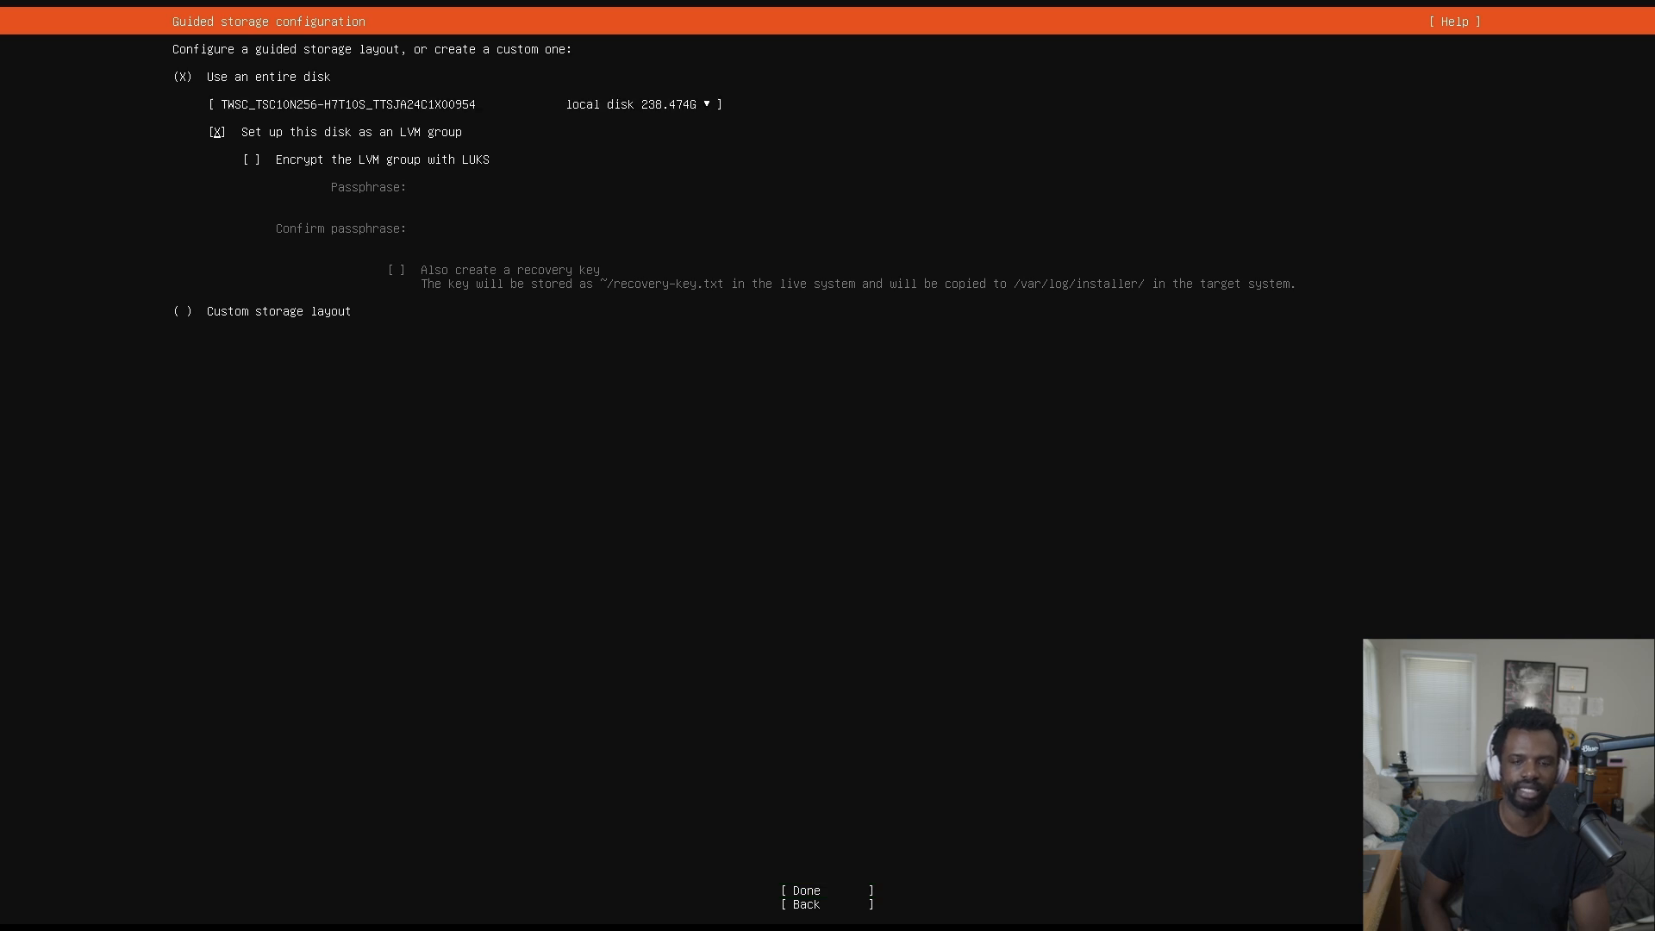
click(826, 890)
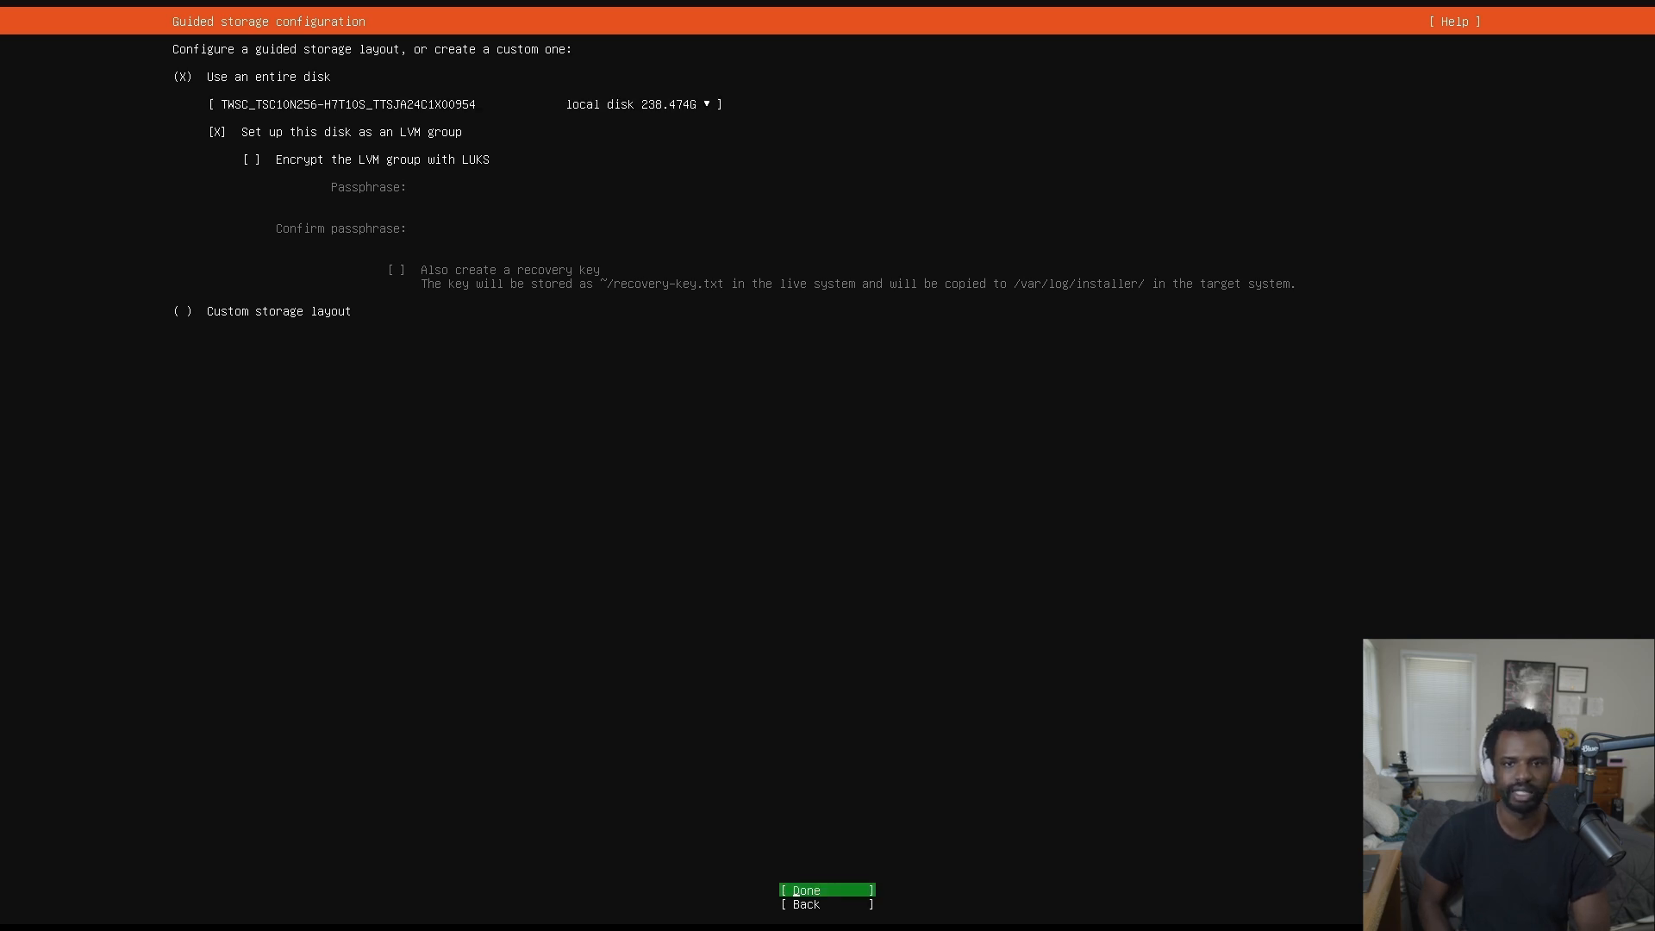
click(805, 889)
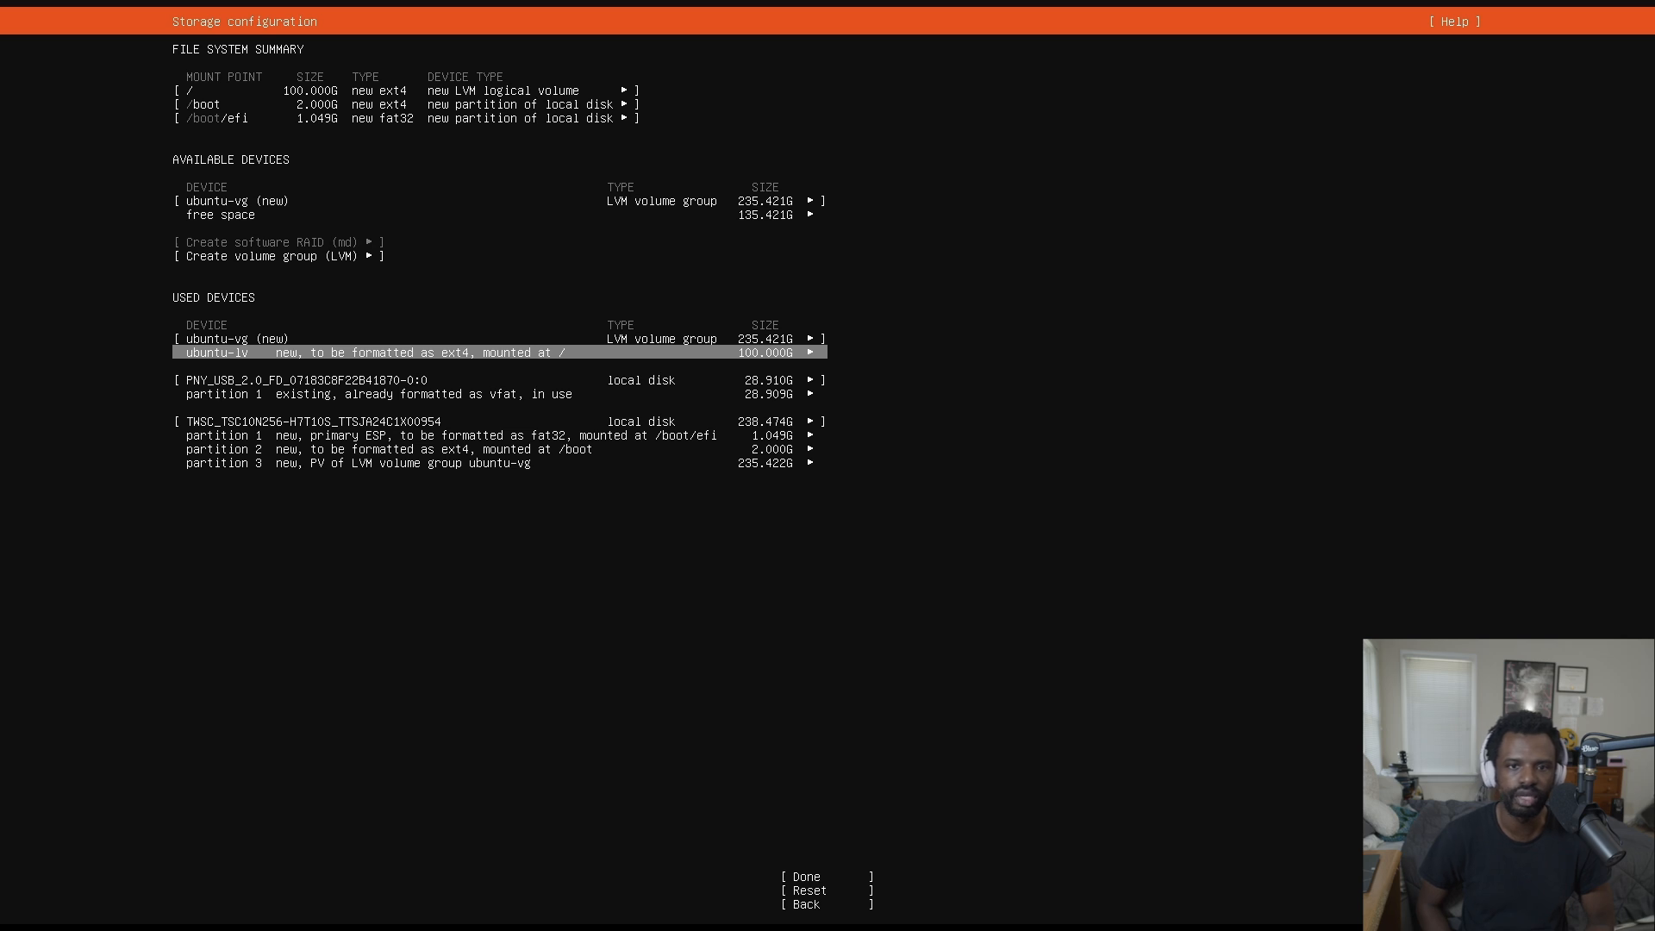
Edit ubuntu-lv to its maximum size of 235.421G, save, and finish storage configuration.
click(810, 352)
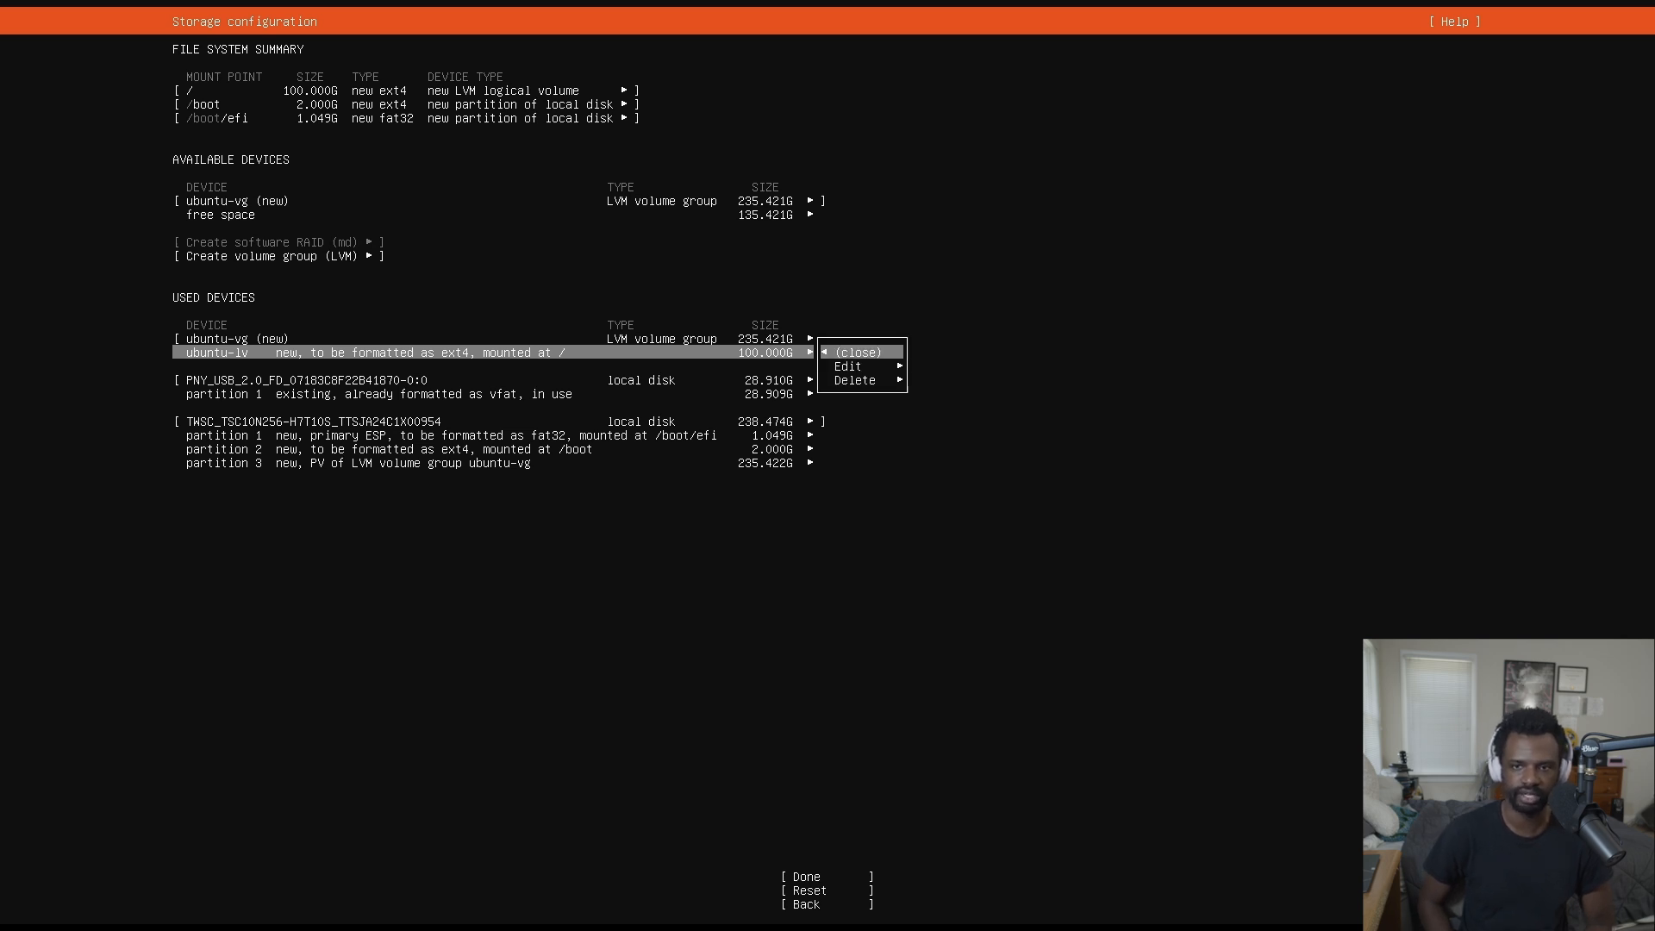
click(848, 365)
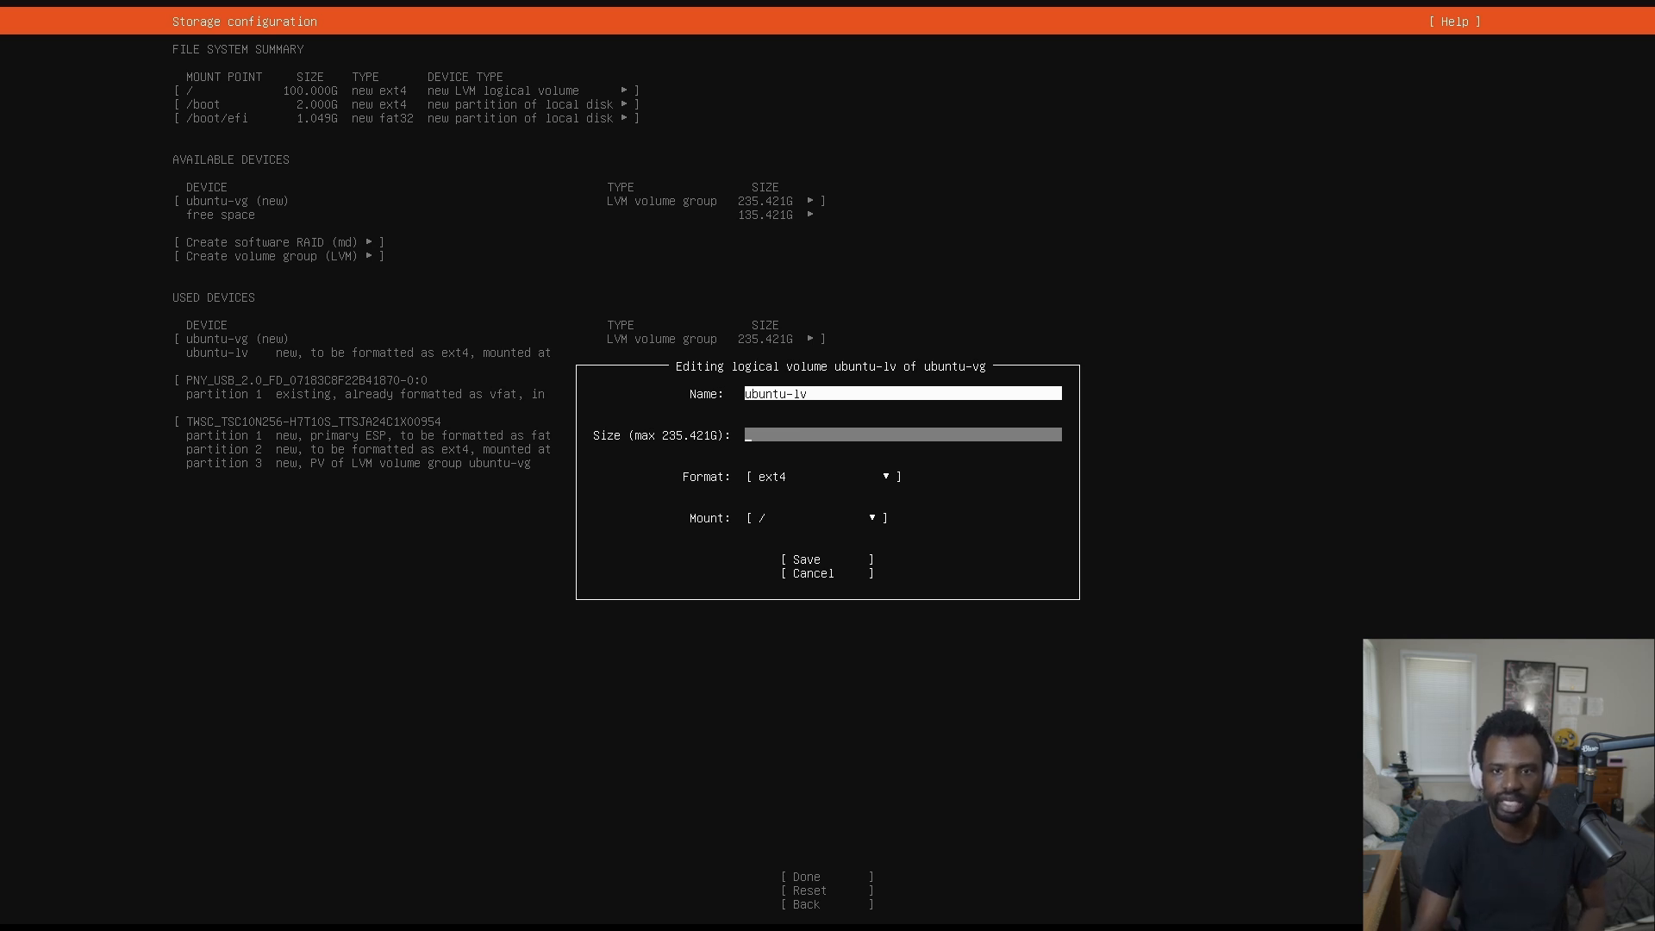
text(235.421G)
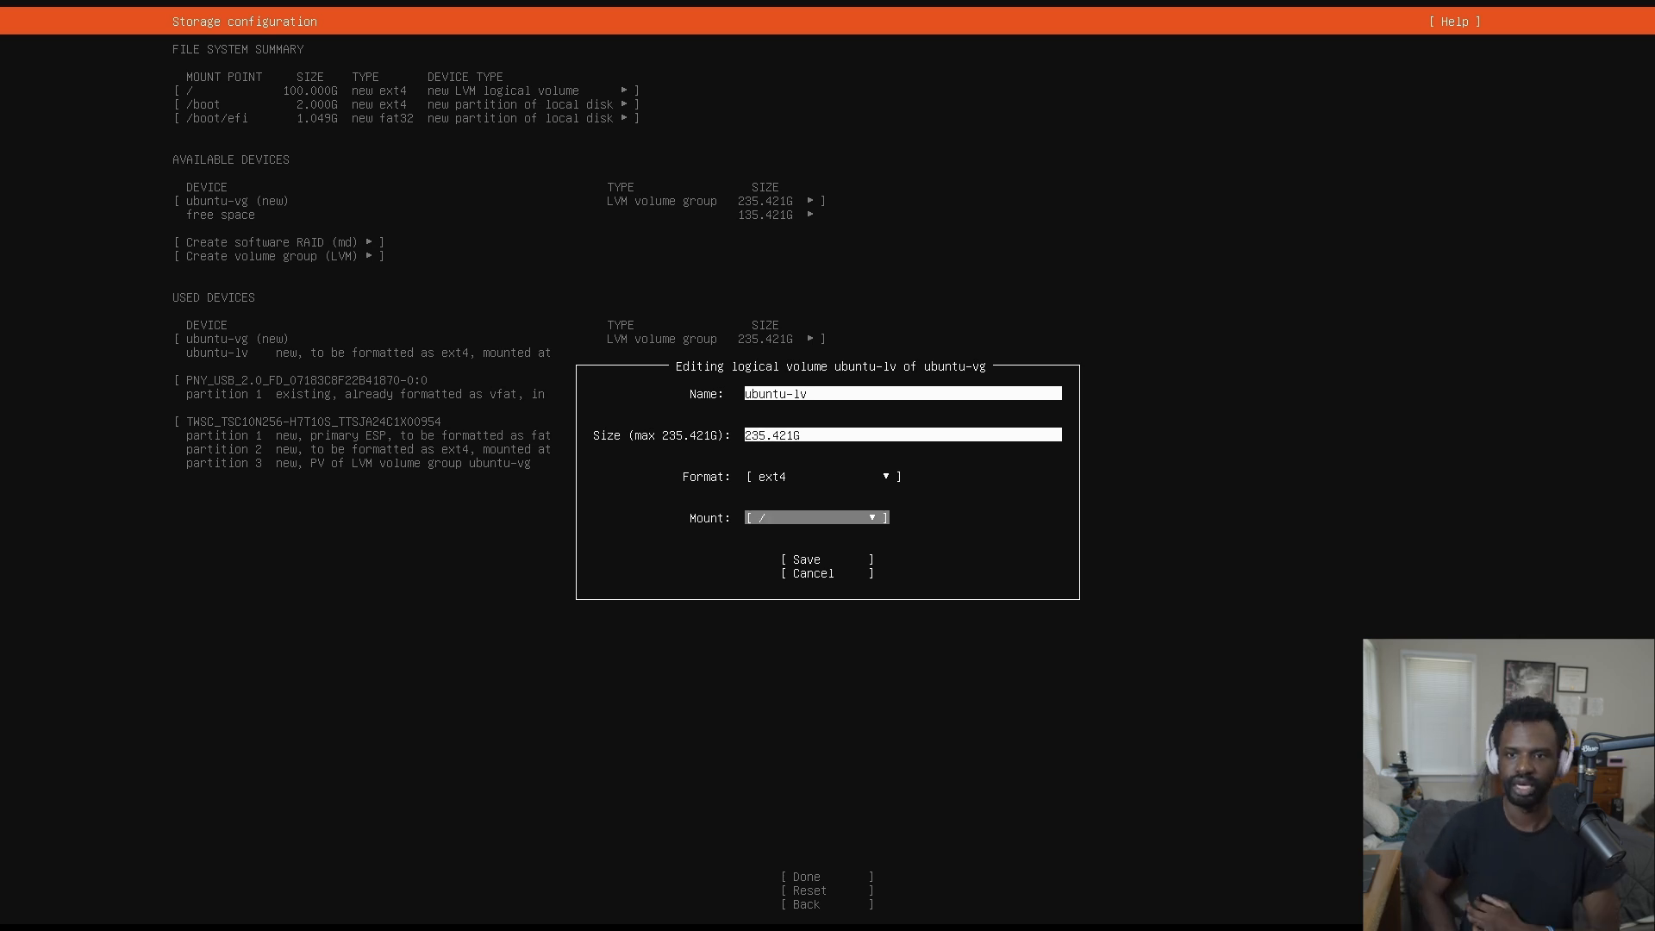
click(805, 558)
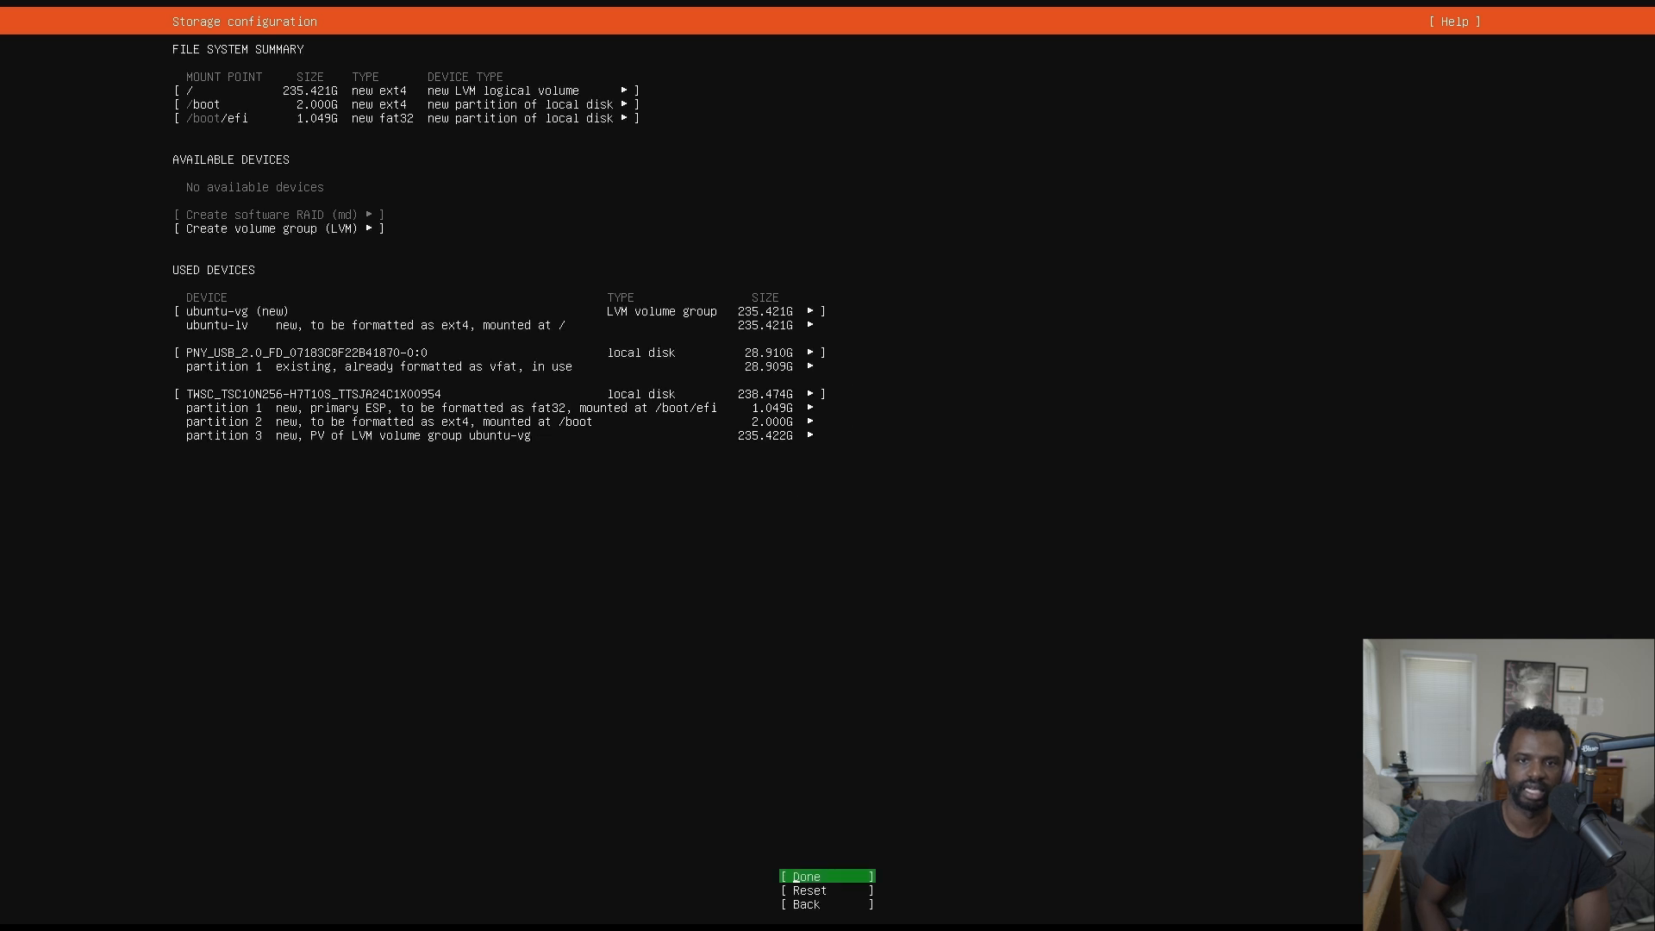
click(805, 875)
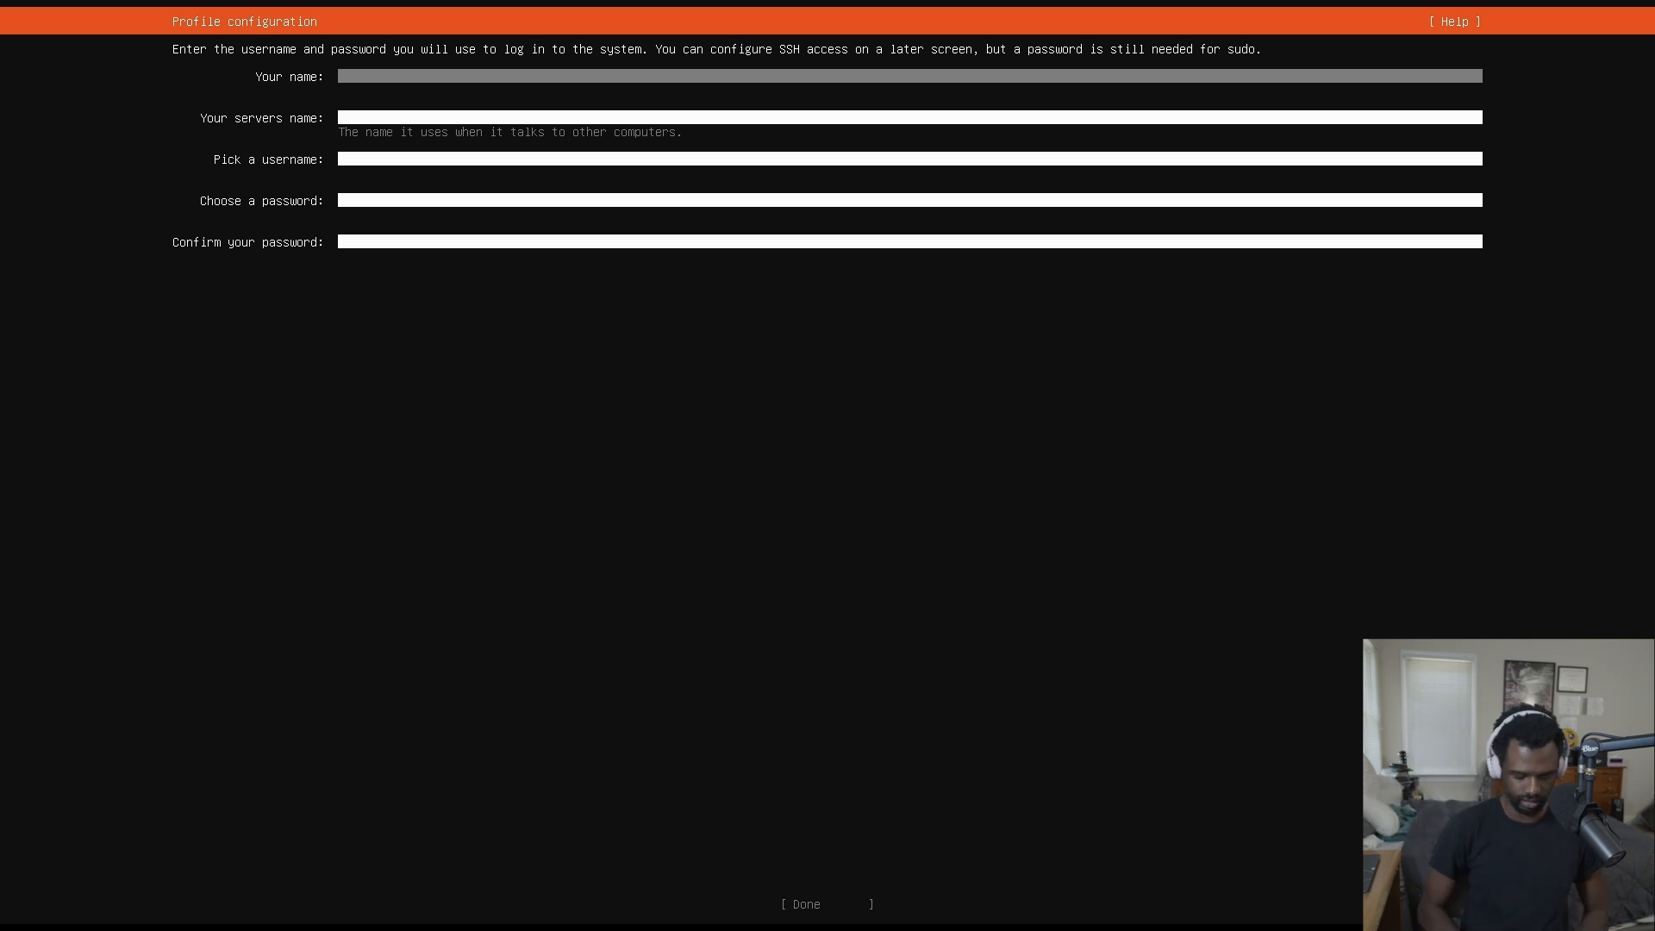
Enter name Josh, server name and username testserver with a password, and submit the profile.
text(Josh)
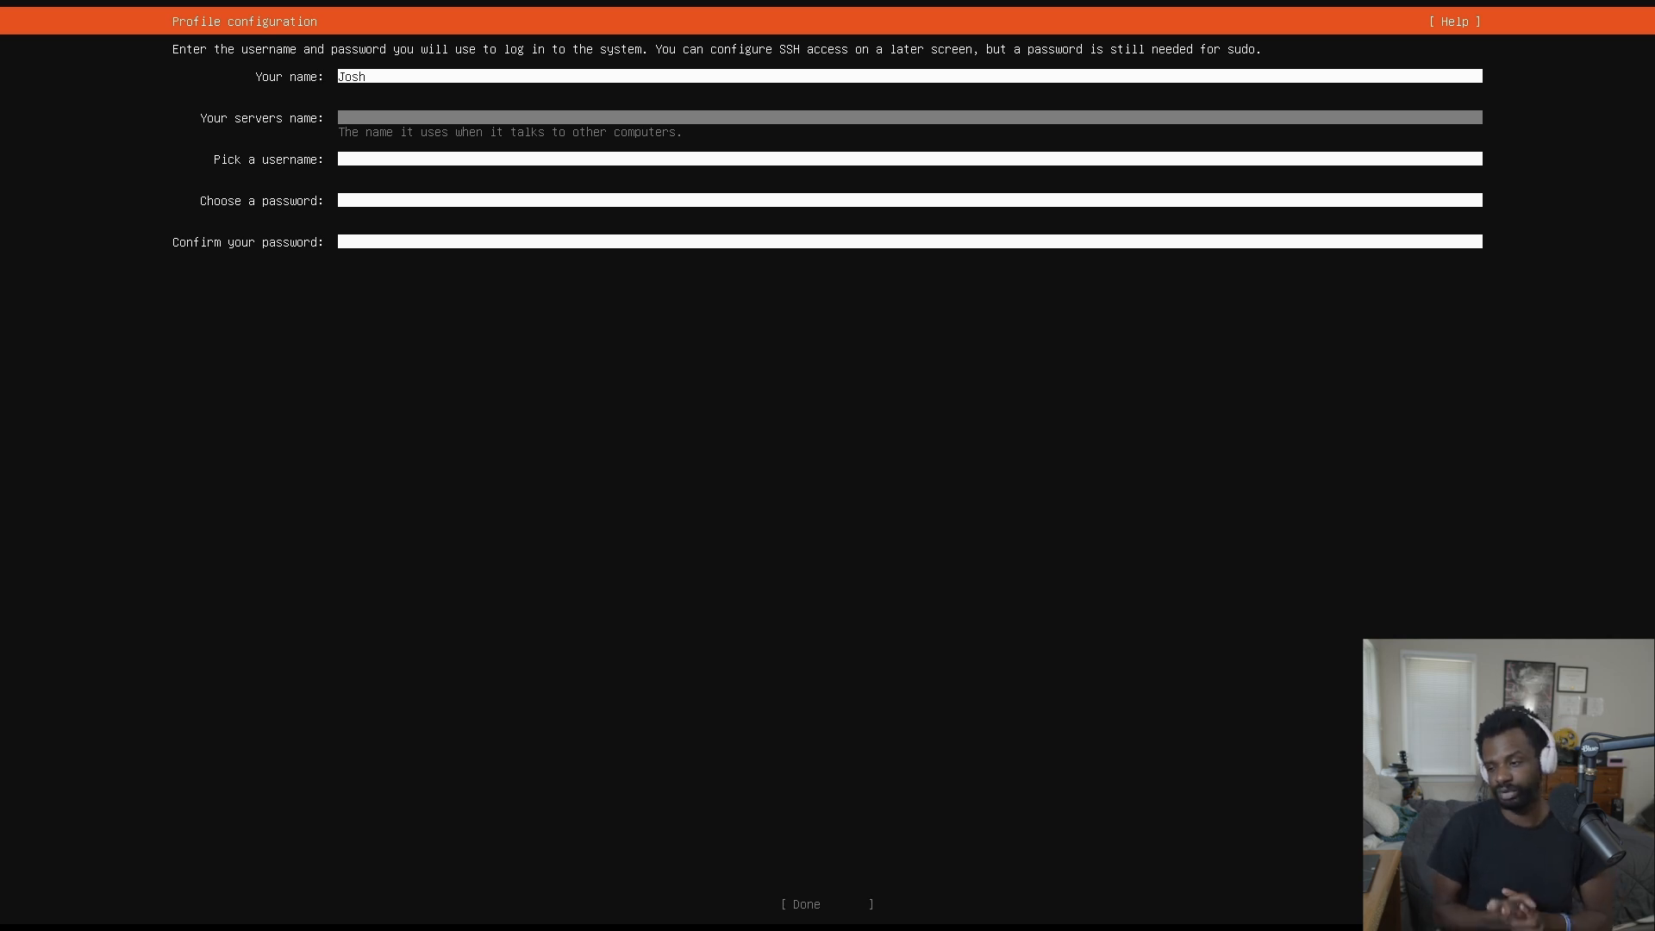
text(testserver)
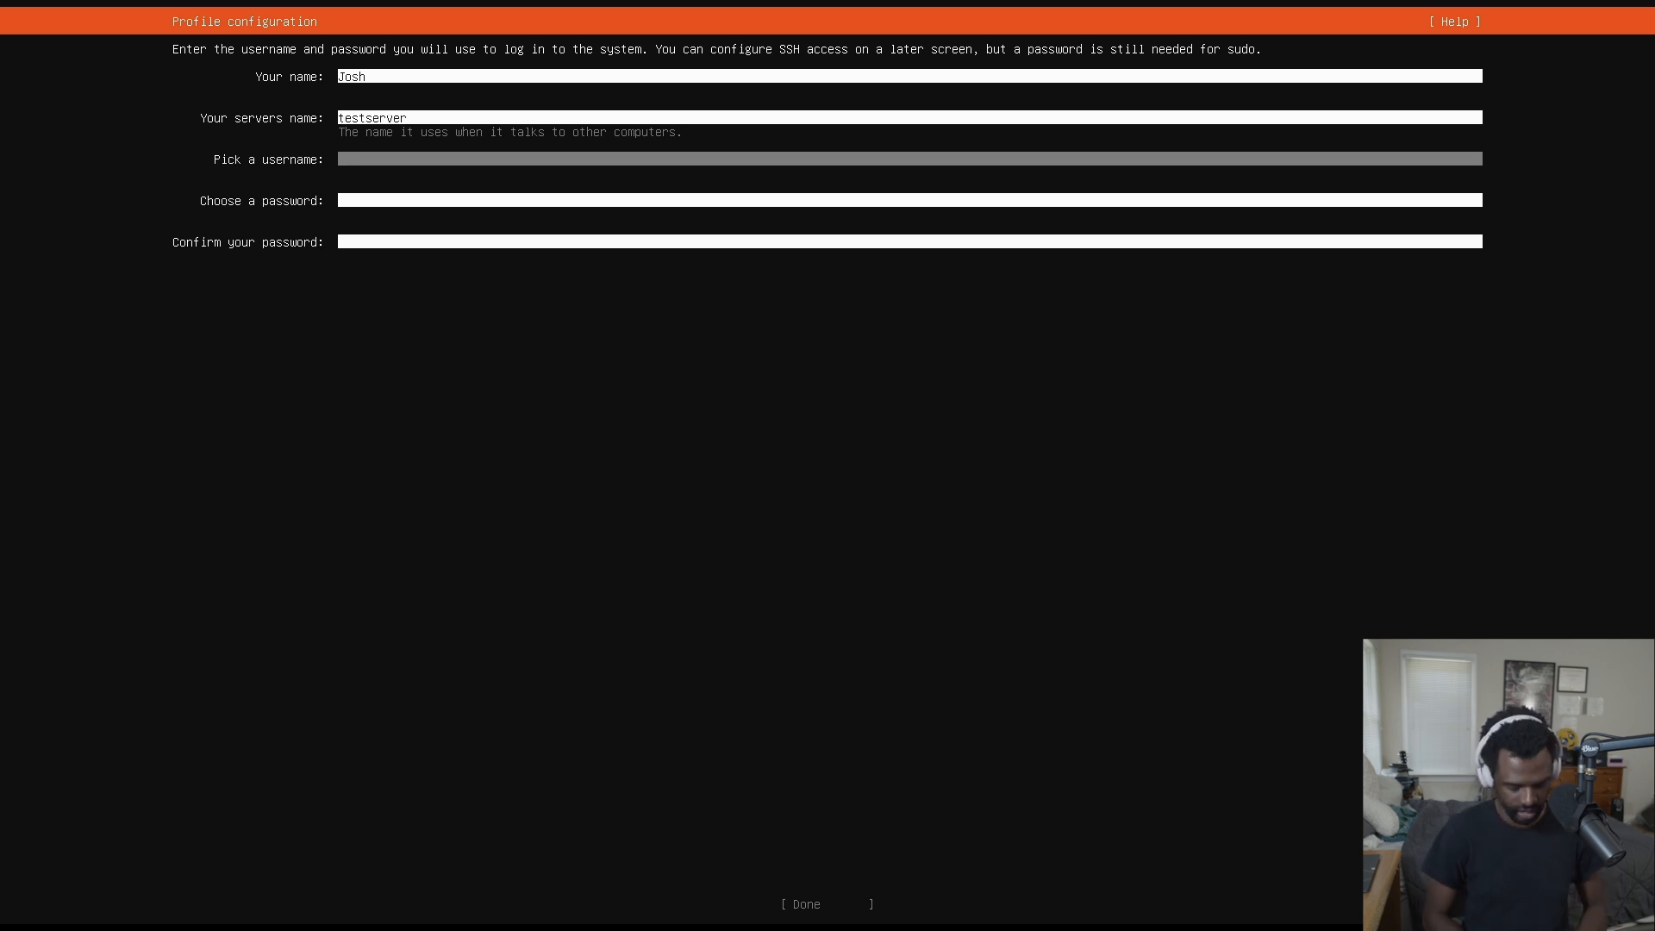
text(testserver)
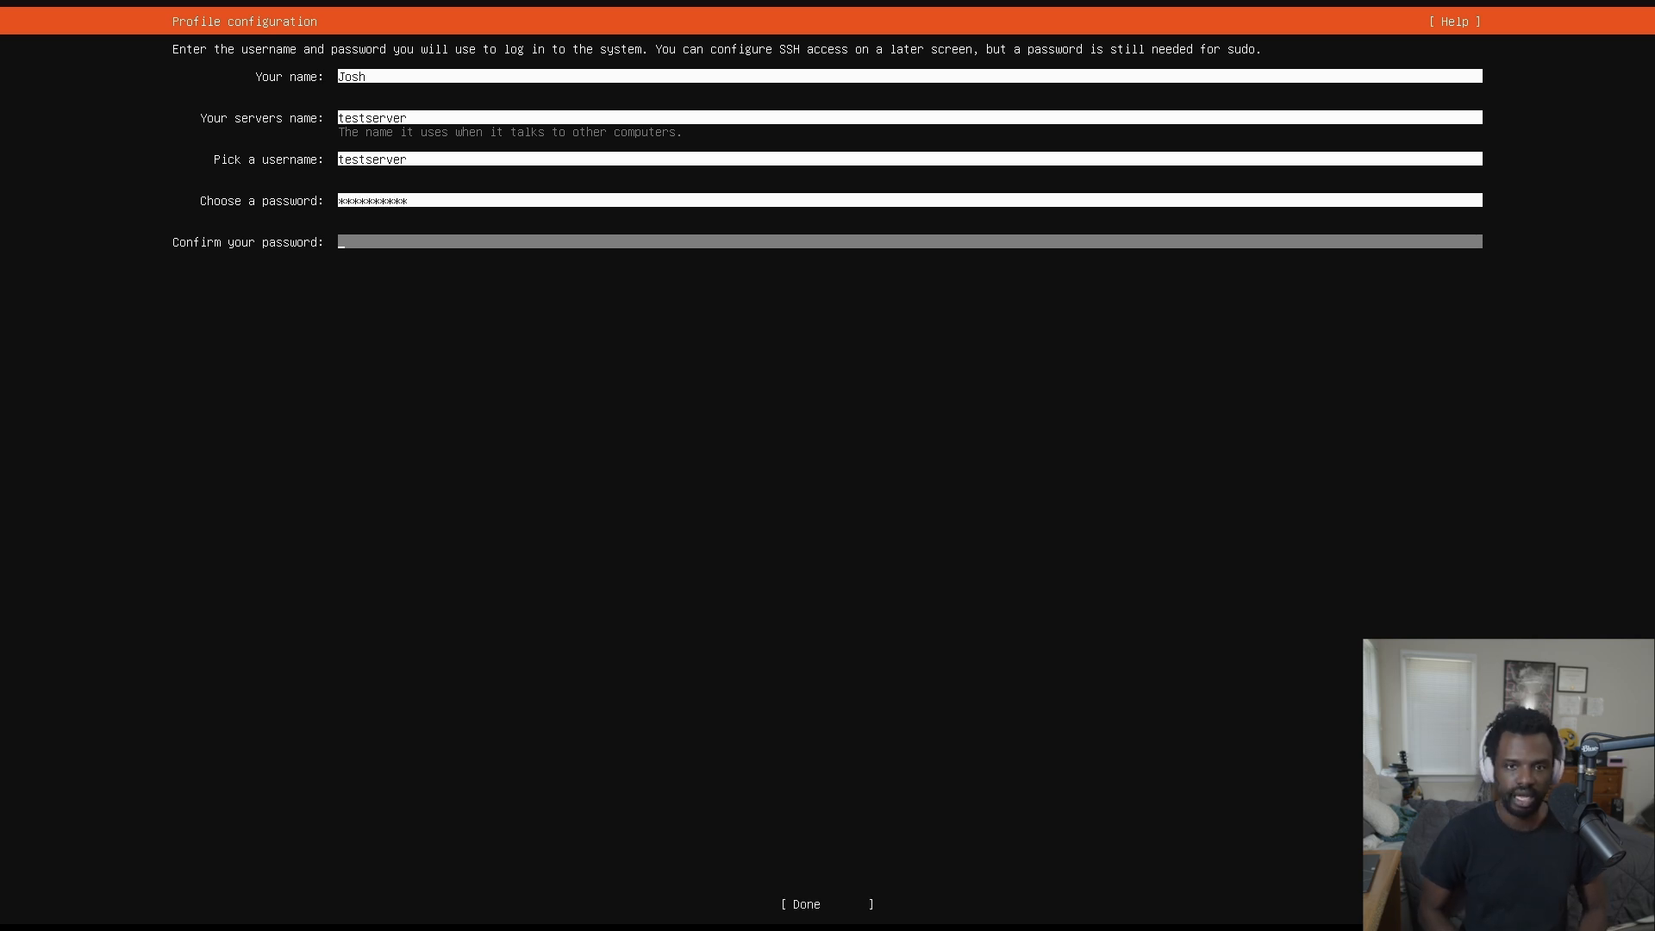
text(*******)
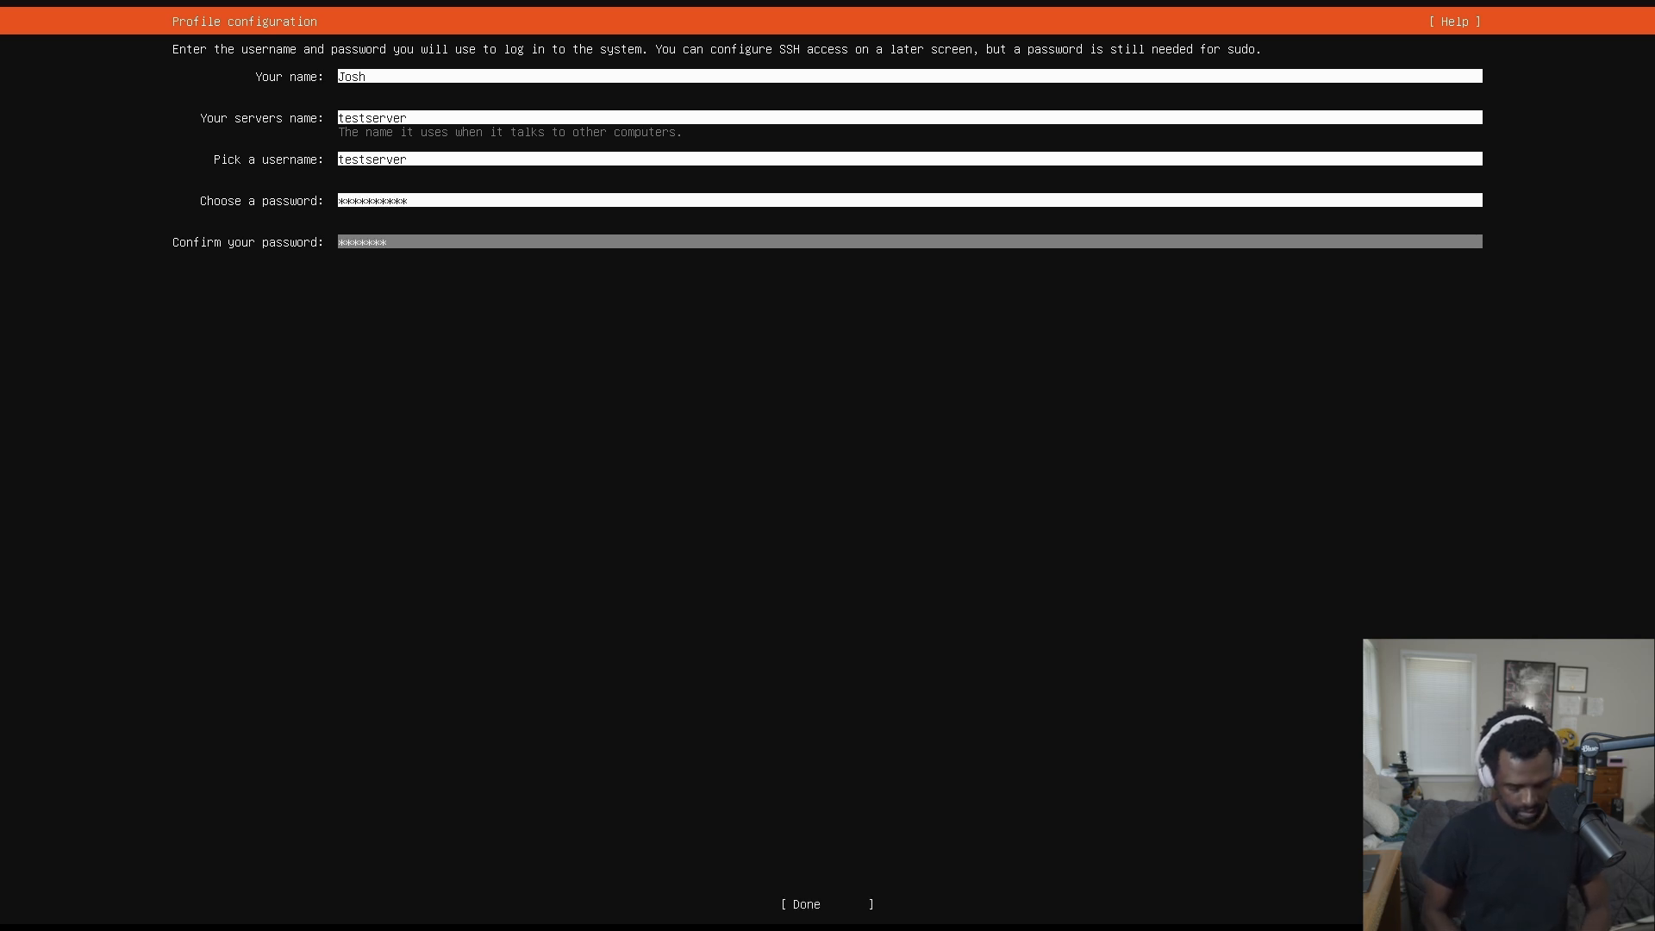
click(801, 903)
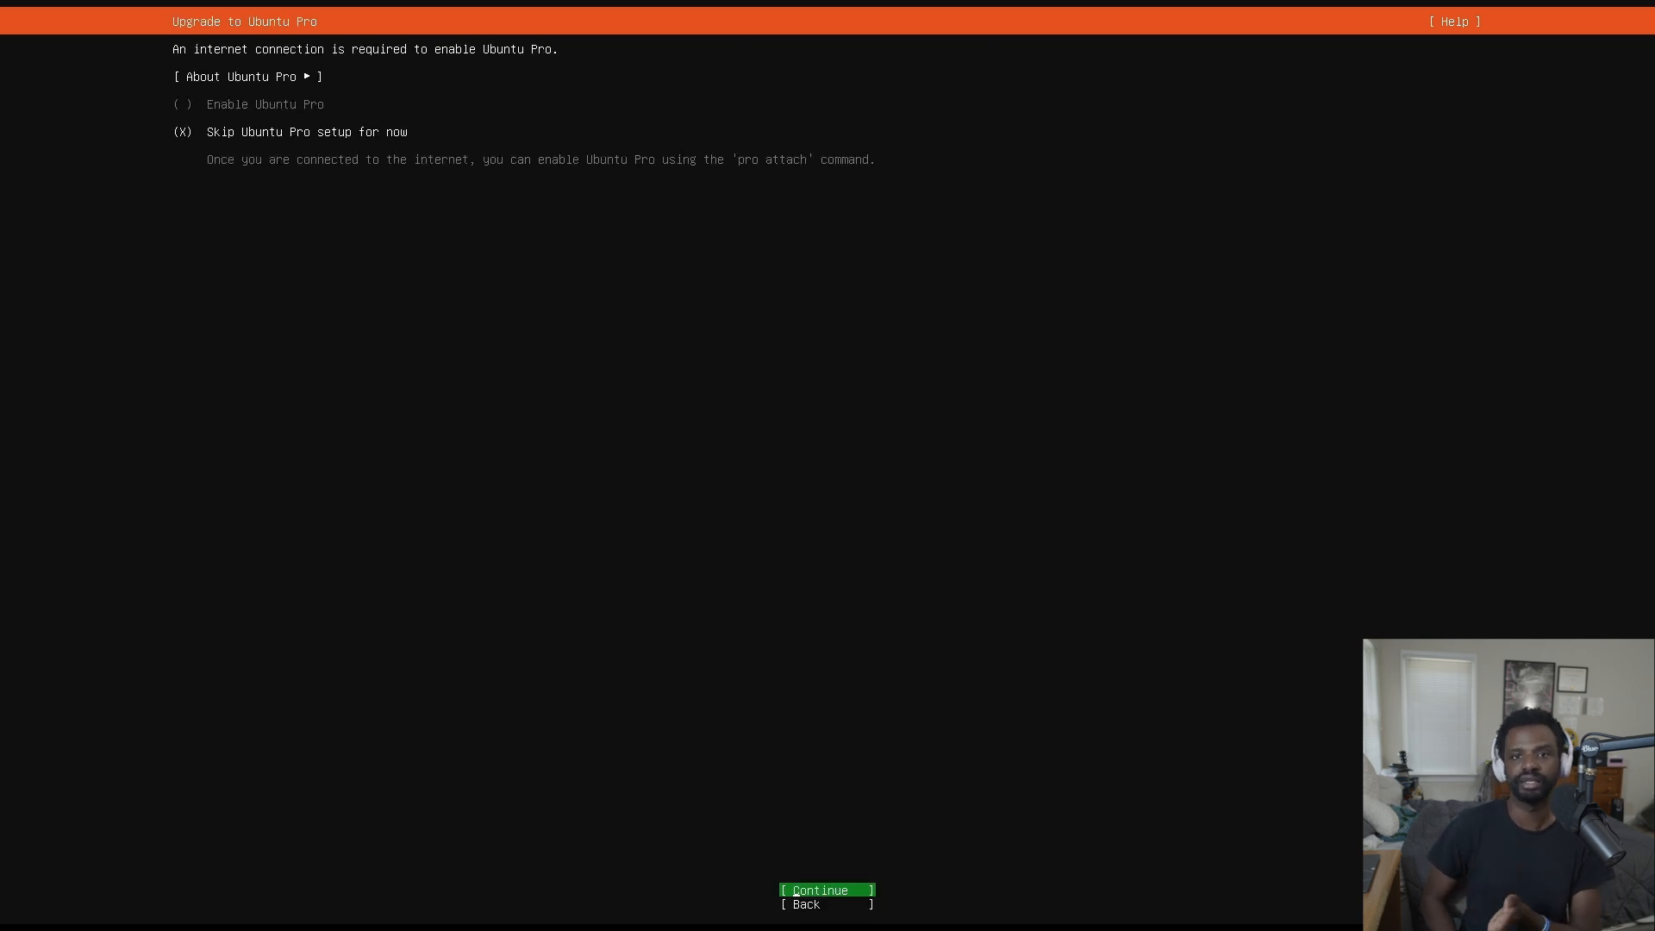
Skip Ubuntu Pro setup, enable Install OpenSSH server, and start the installation.
click(826, 889)
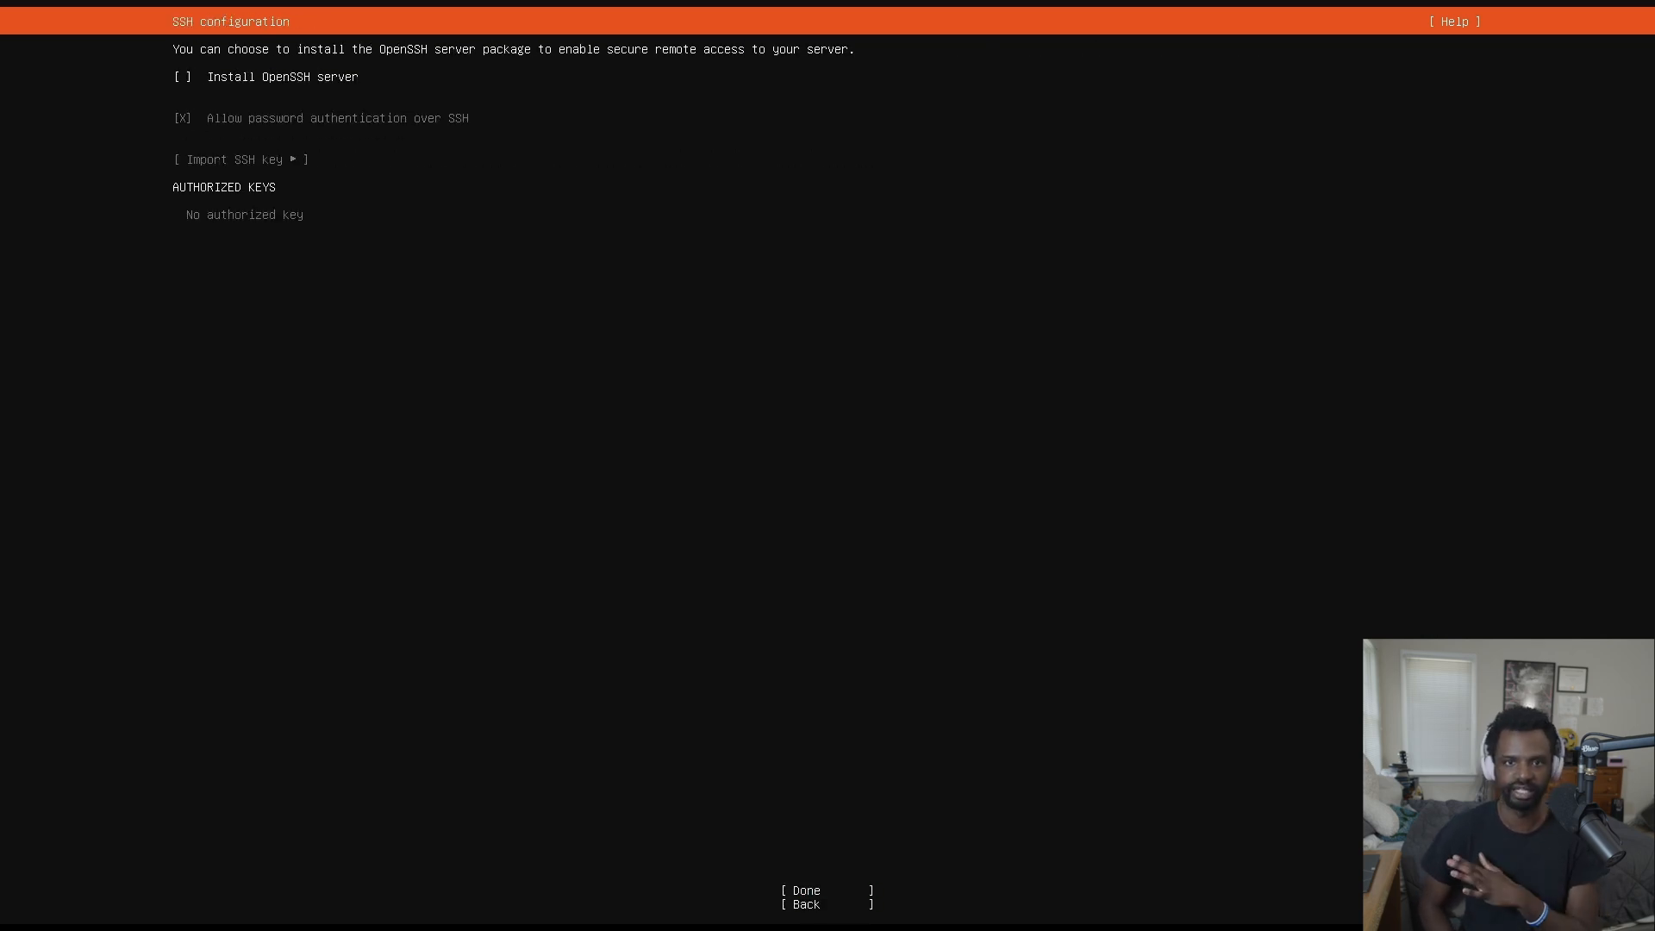
click(181, 76)
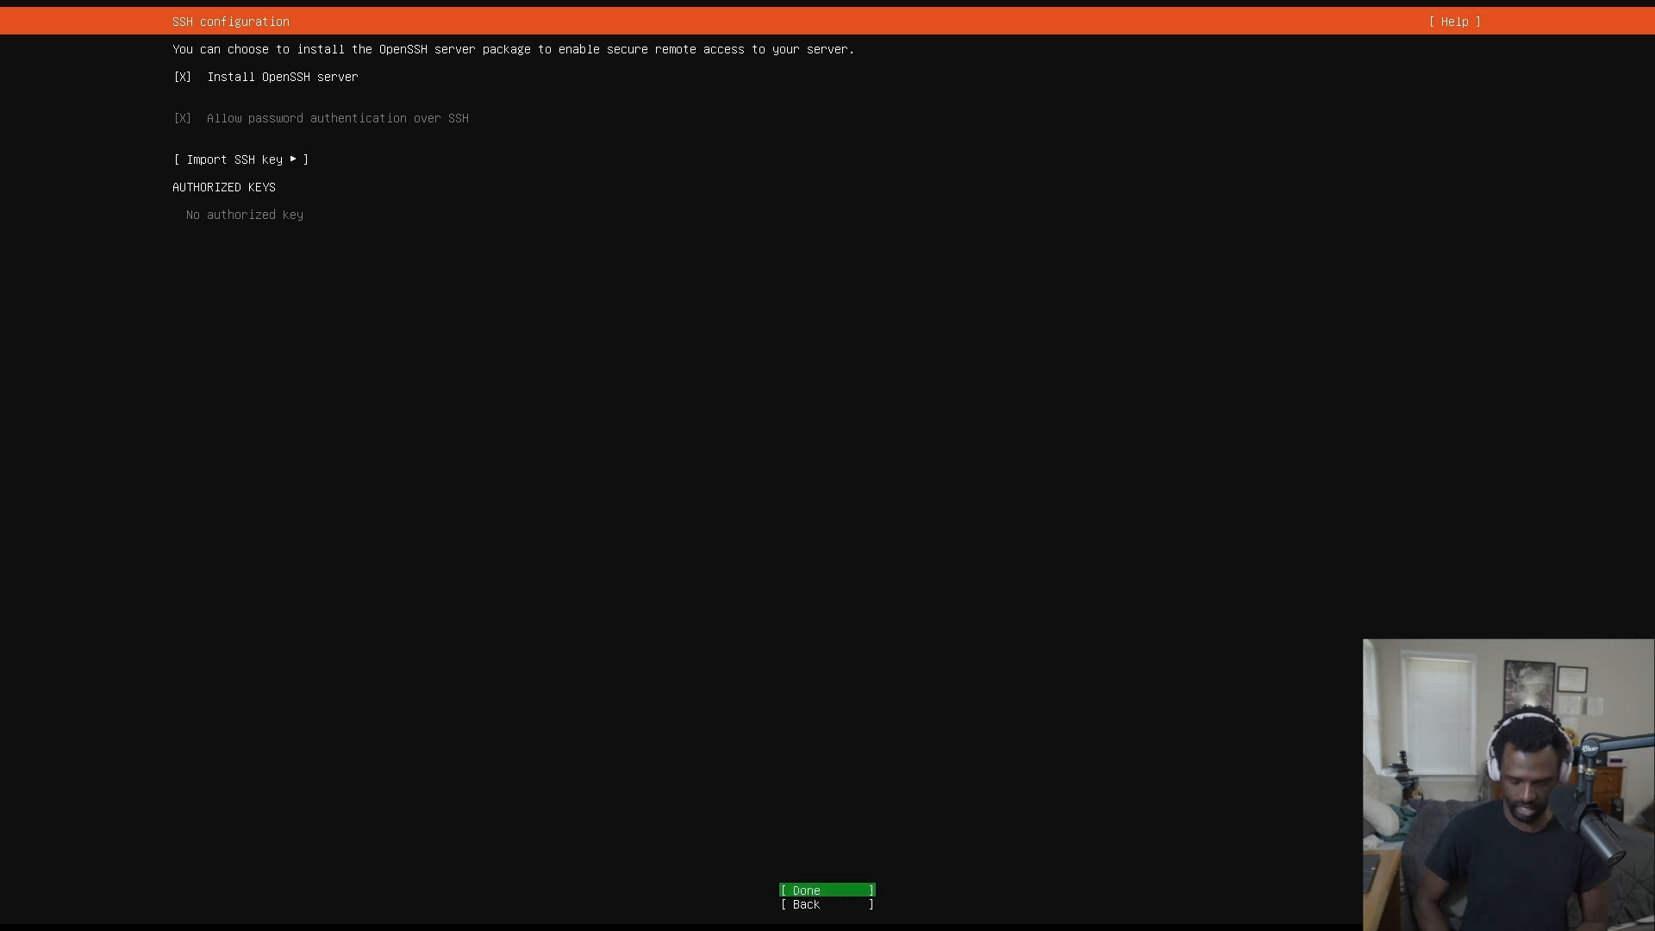
click(825, 889)
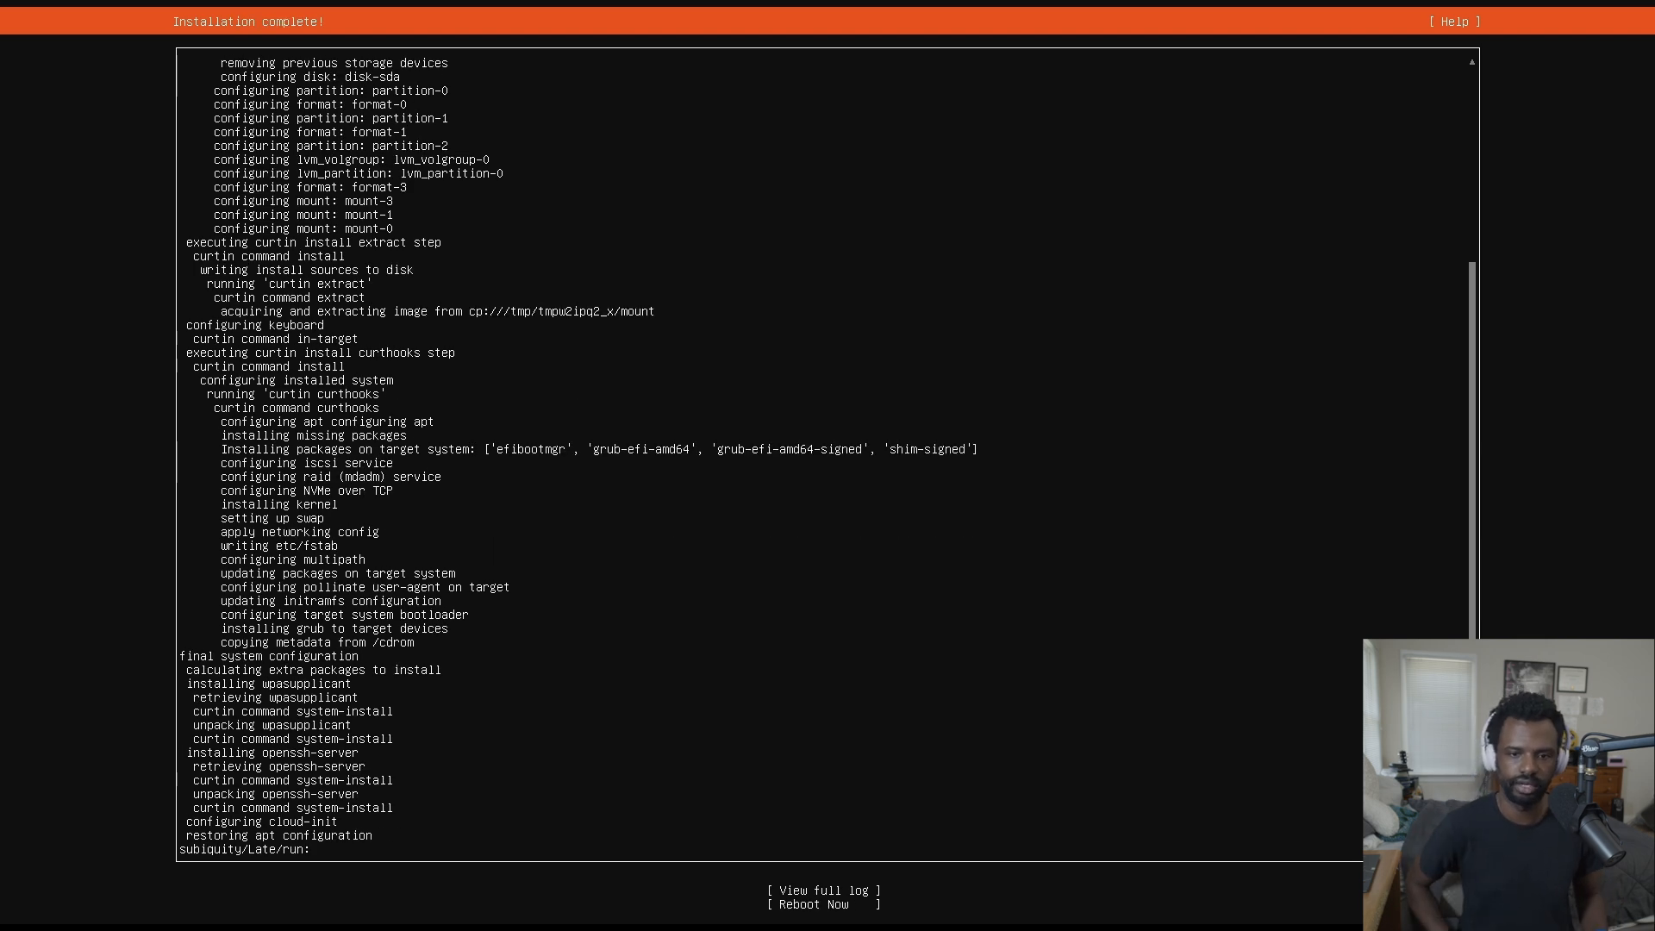
Reboot Now into the freshly installed Ubuntu Server.
click(822, 905)
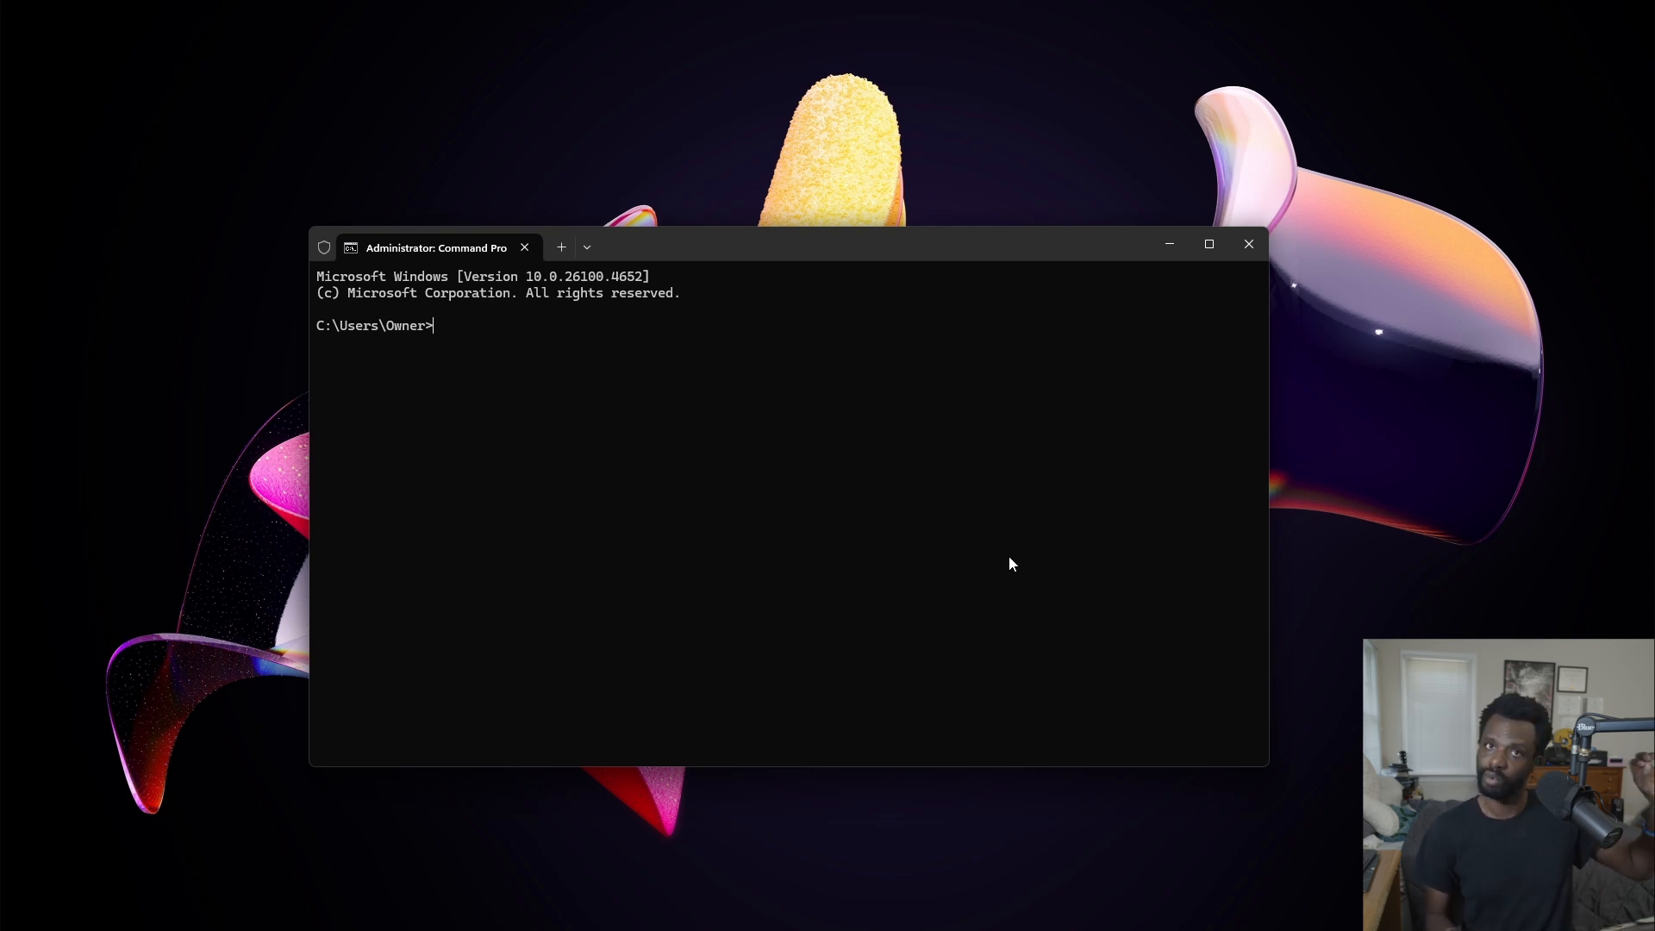
Run ssh testserver@testserver, which first fails with a hostname resolution error.
text(s)
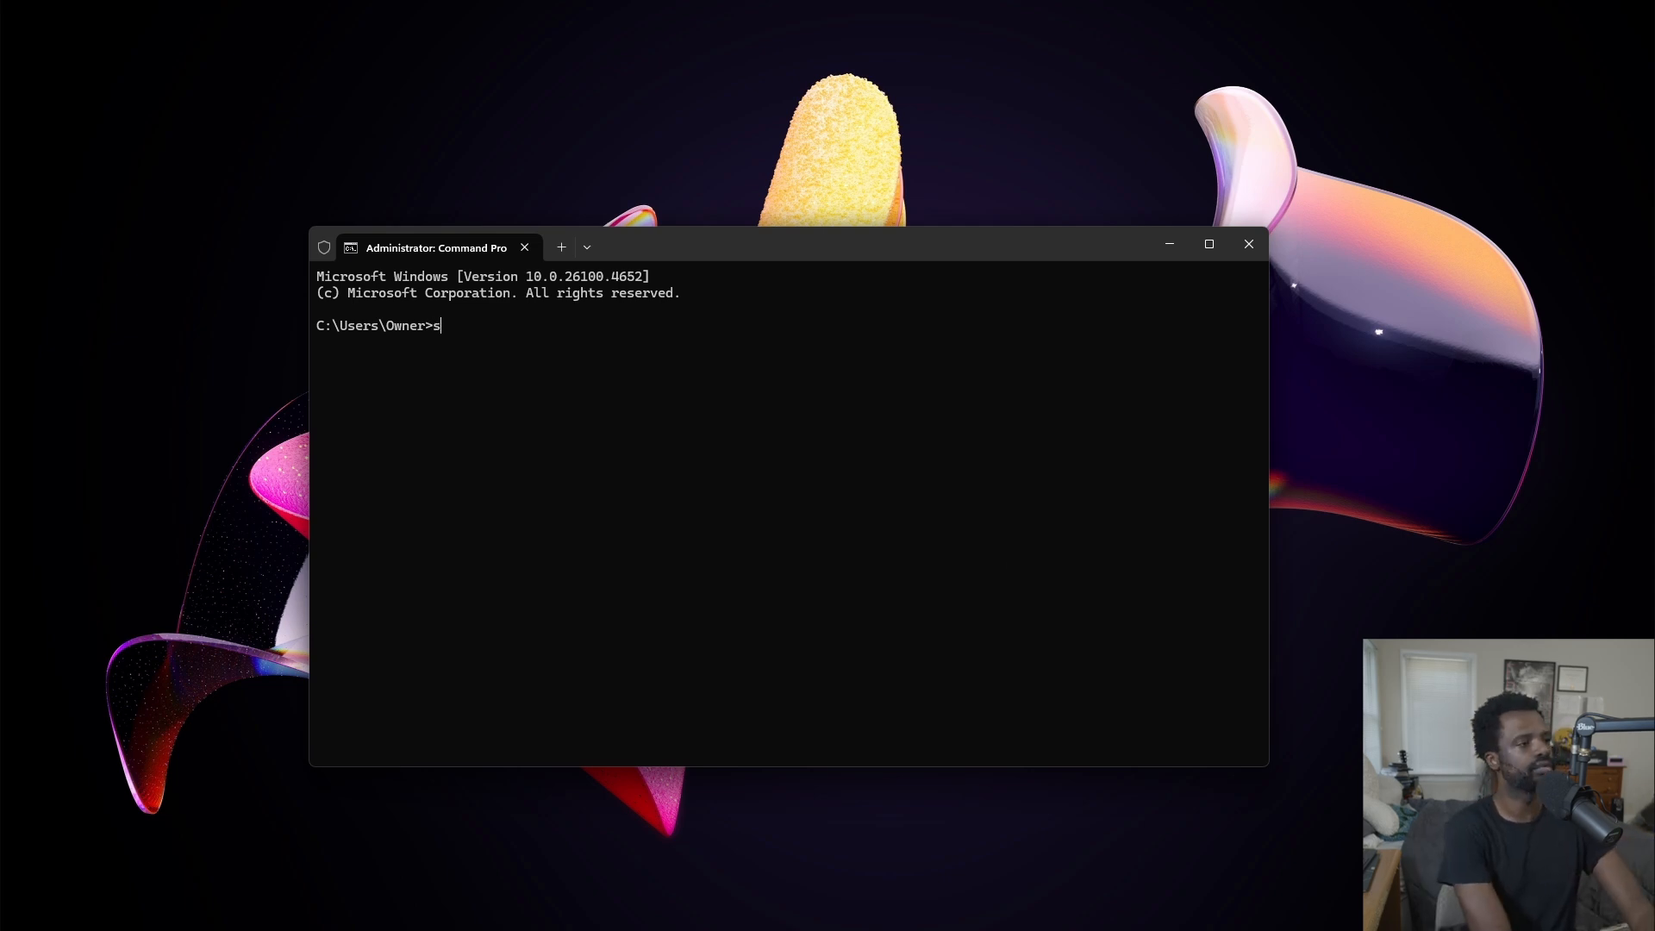
text(sh)
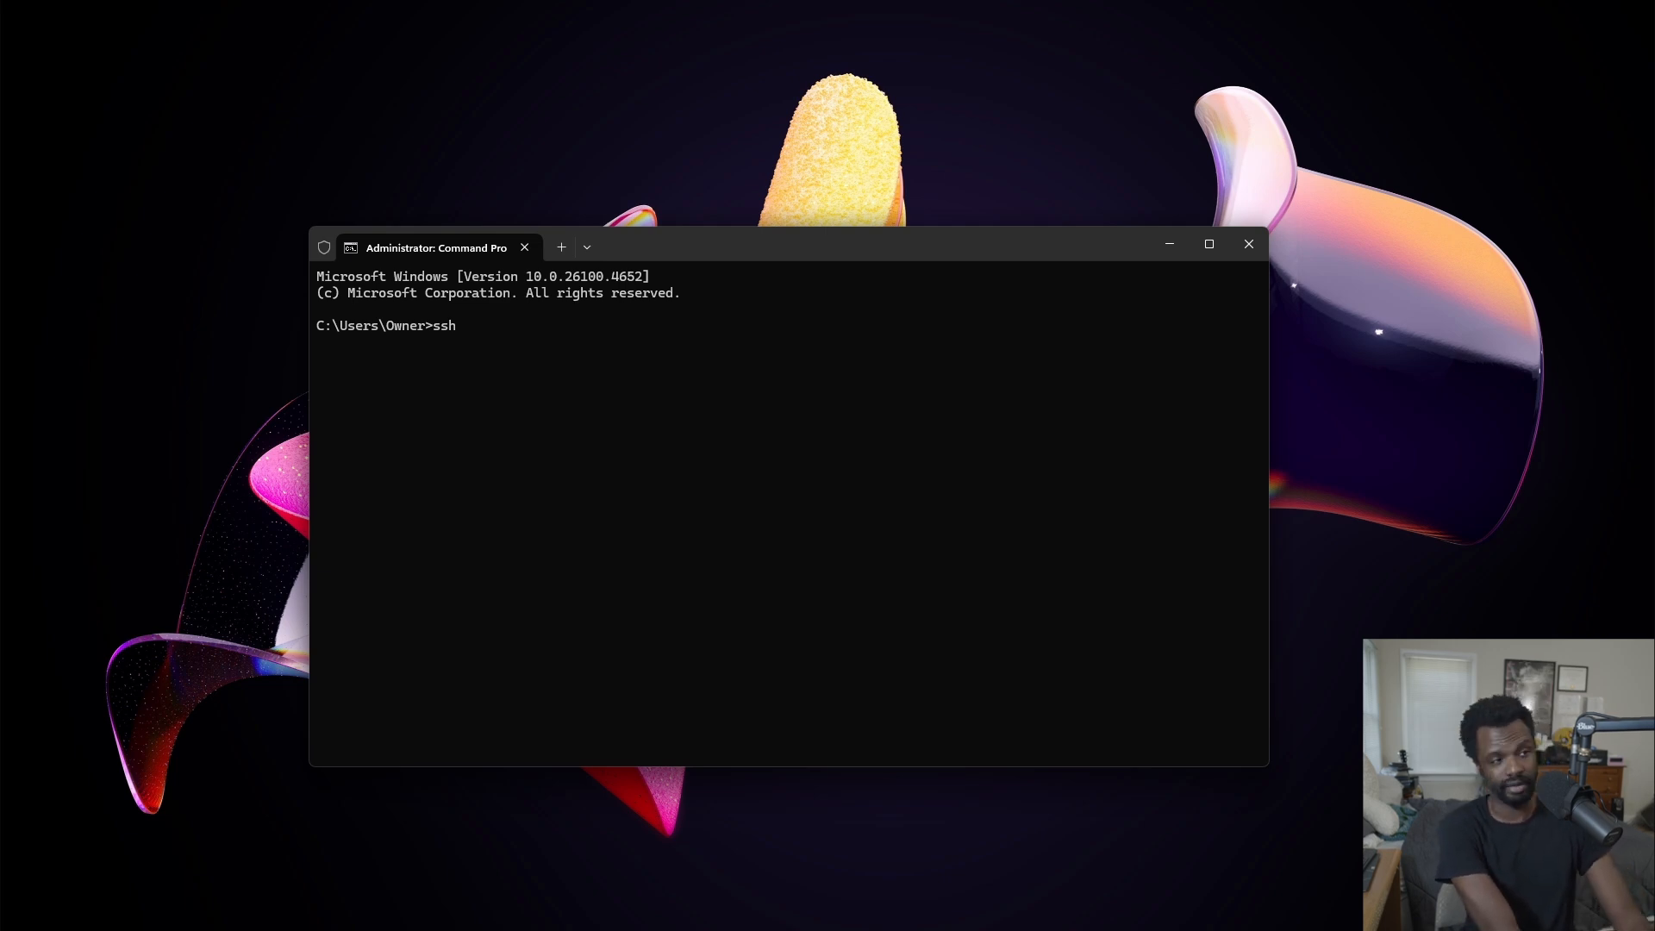
text(testserver)
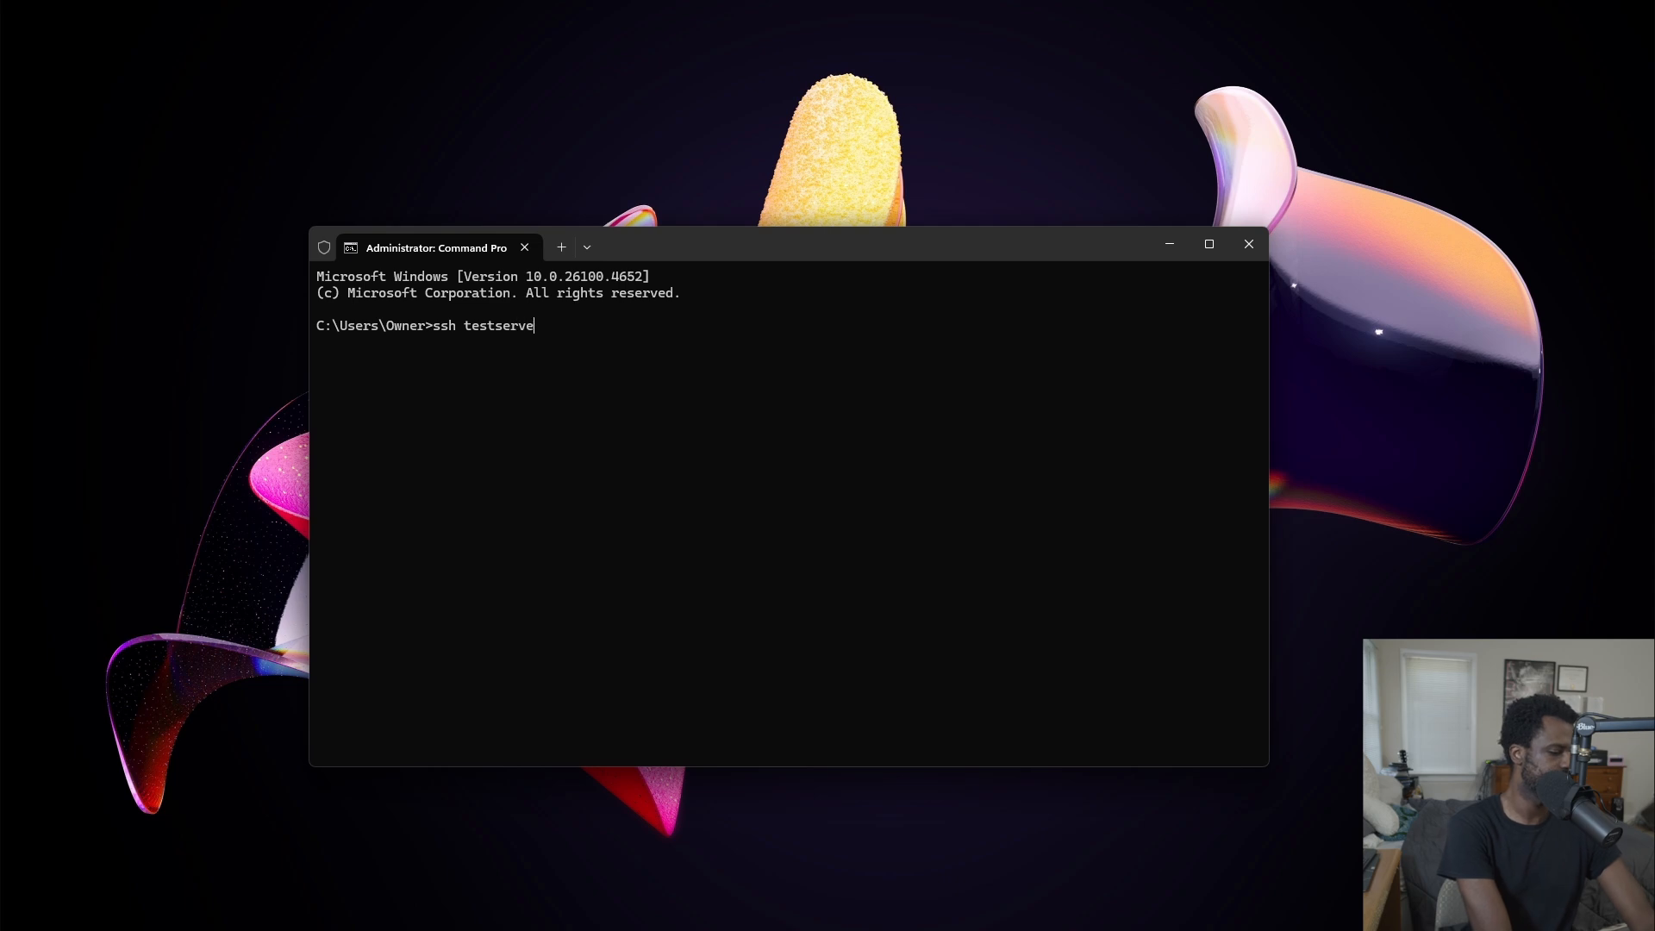
text(r@testserver)
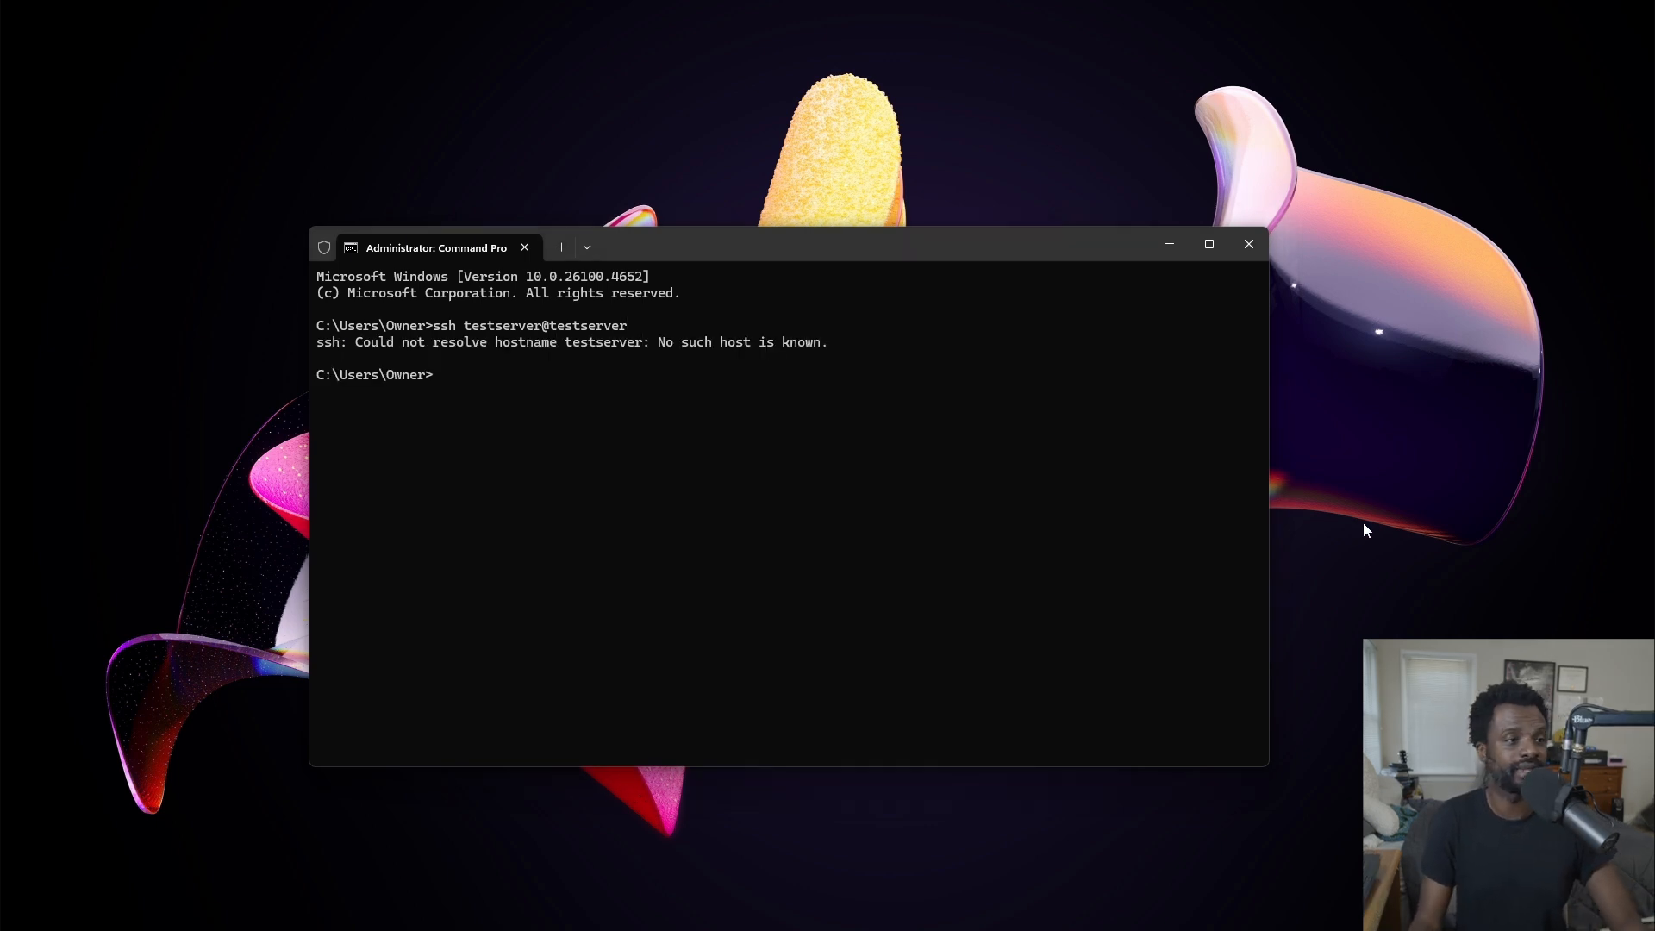
Retry ssh testserver@testserver, answer yes to trust the host key and log in.
text(ssh testserver@testserver)
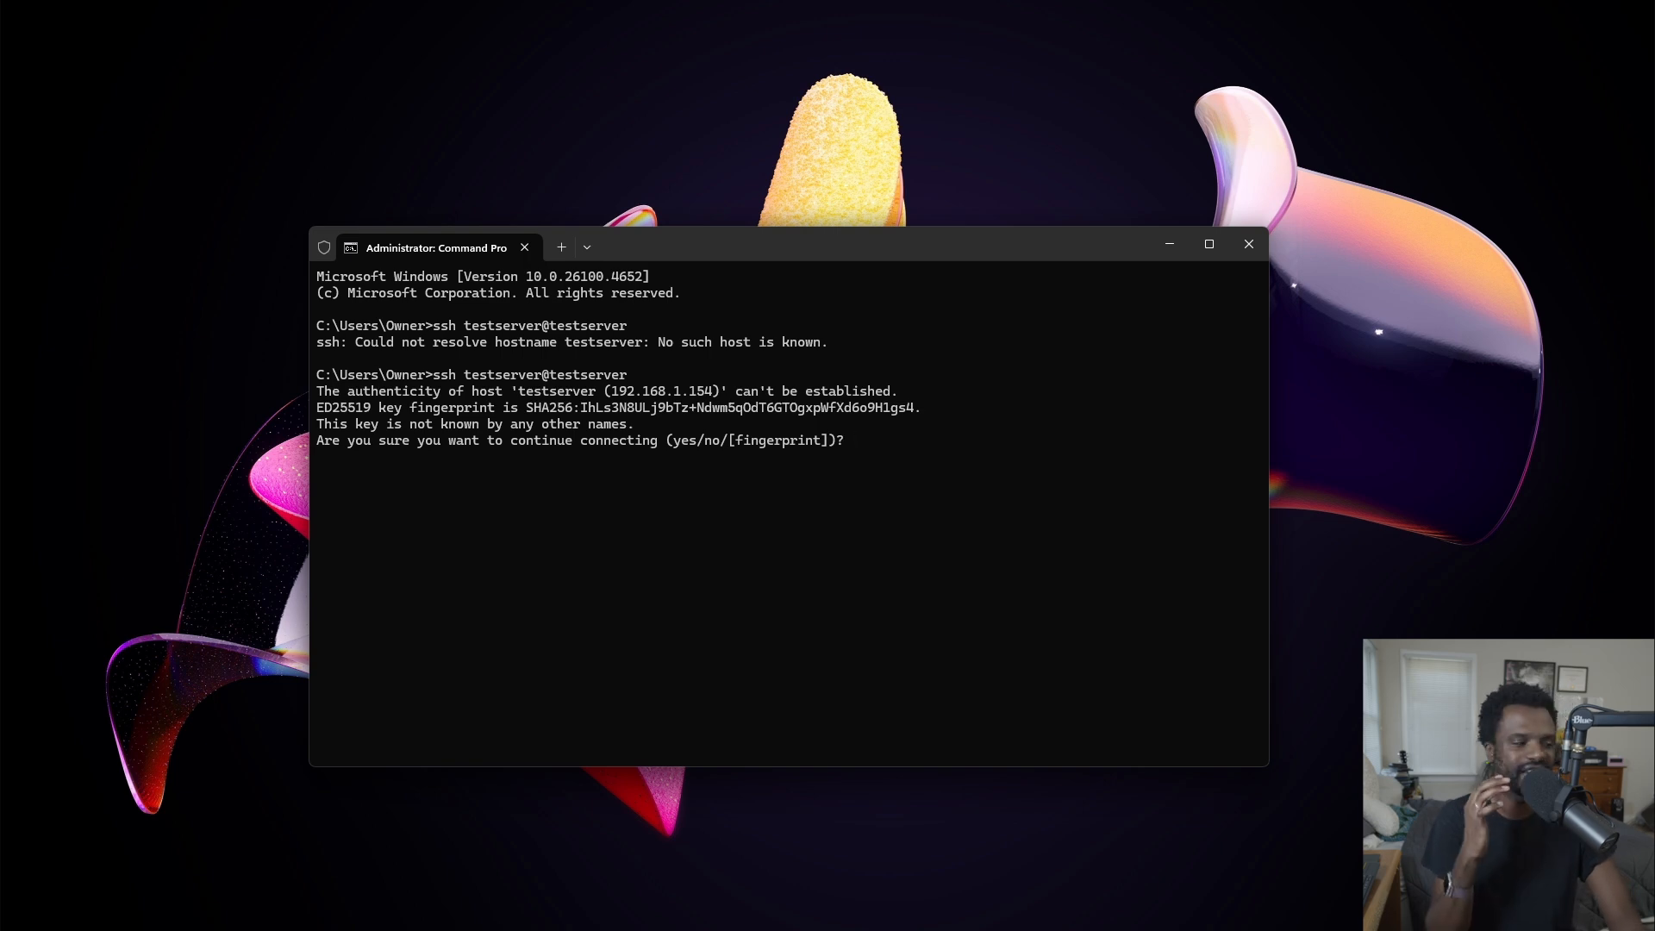
text(yes)
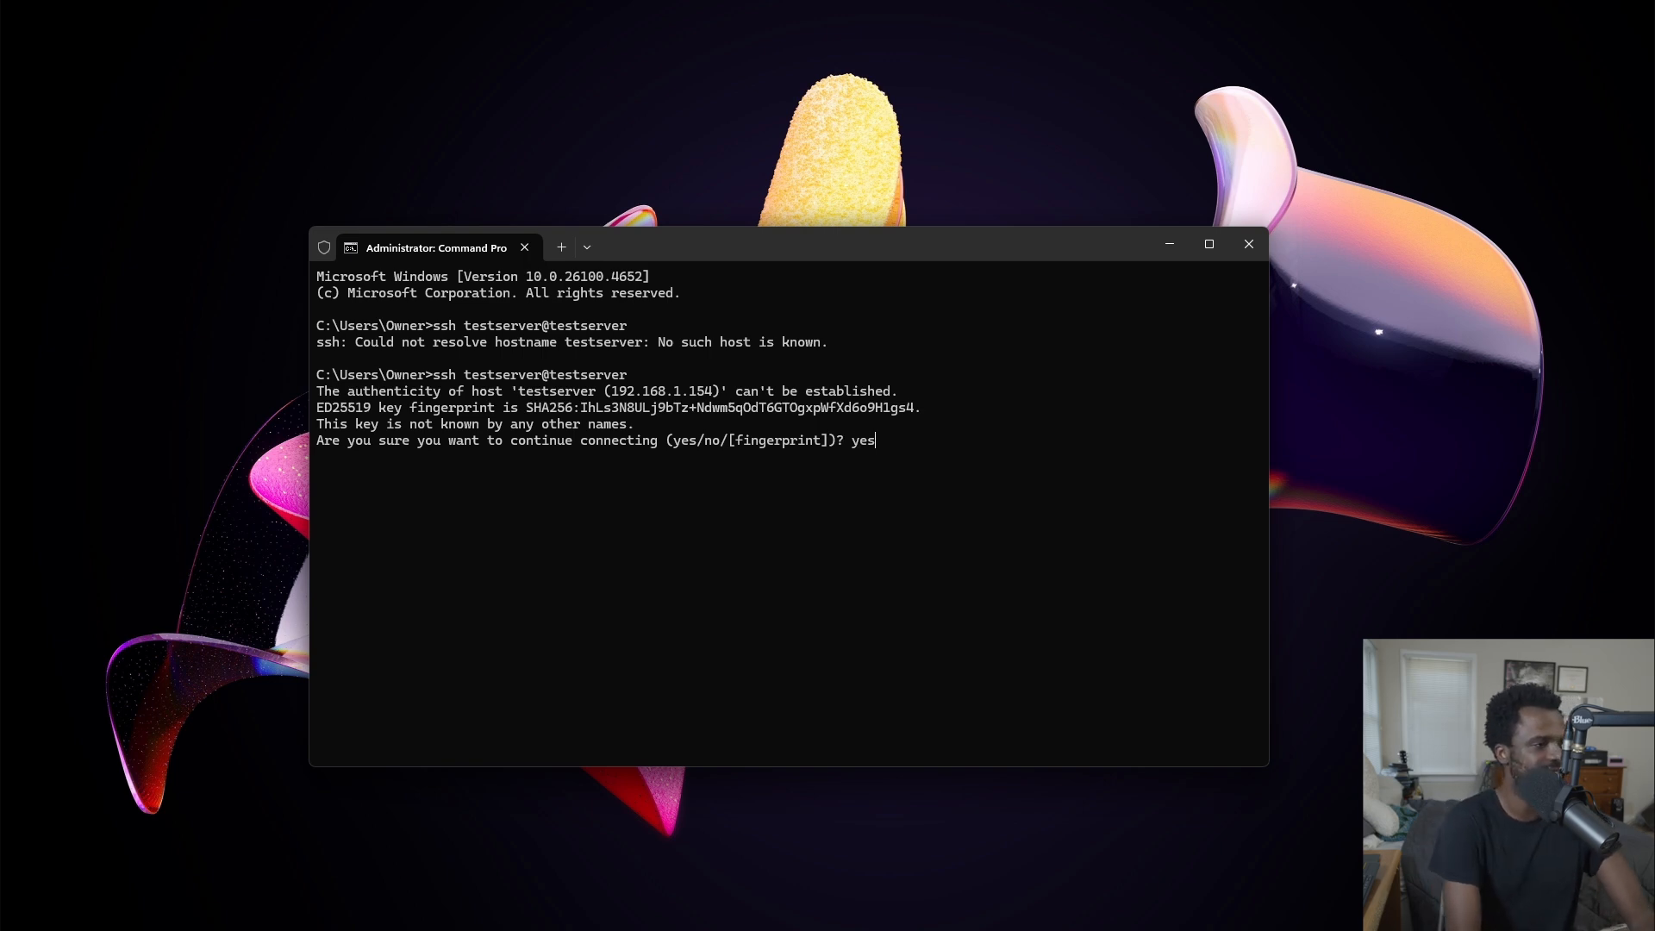
key(enter)
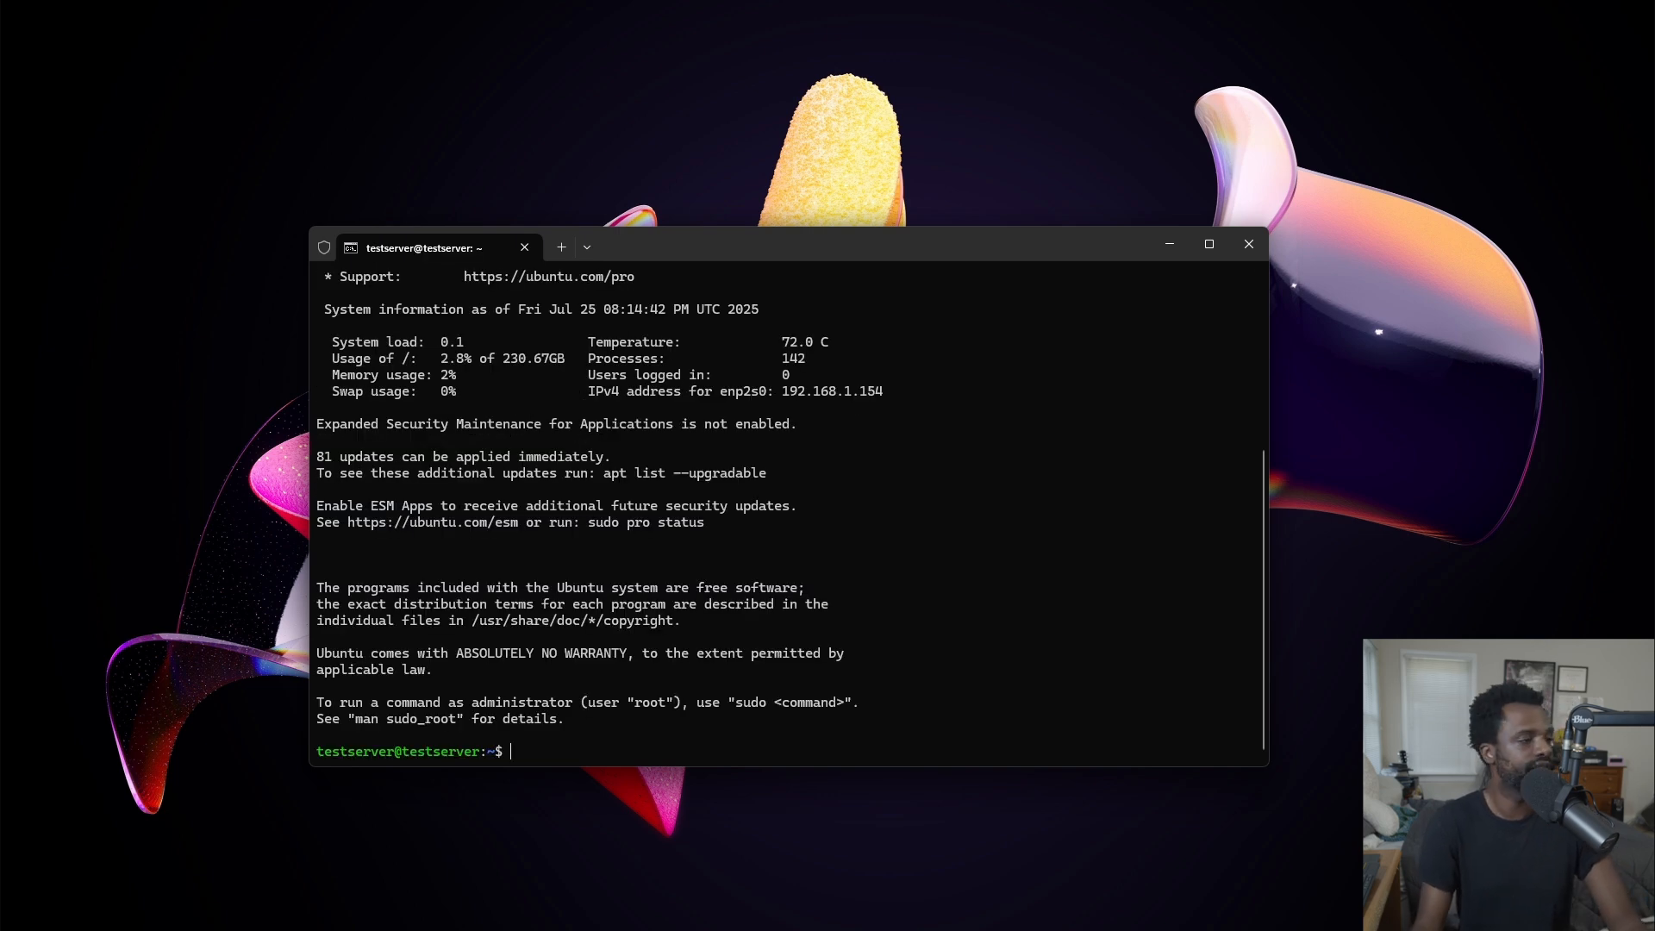
mouse_move(1022, 517)
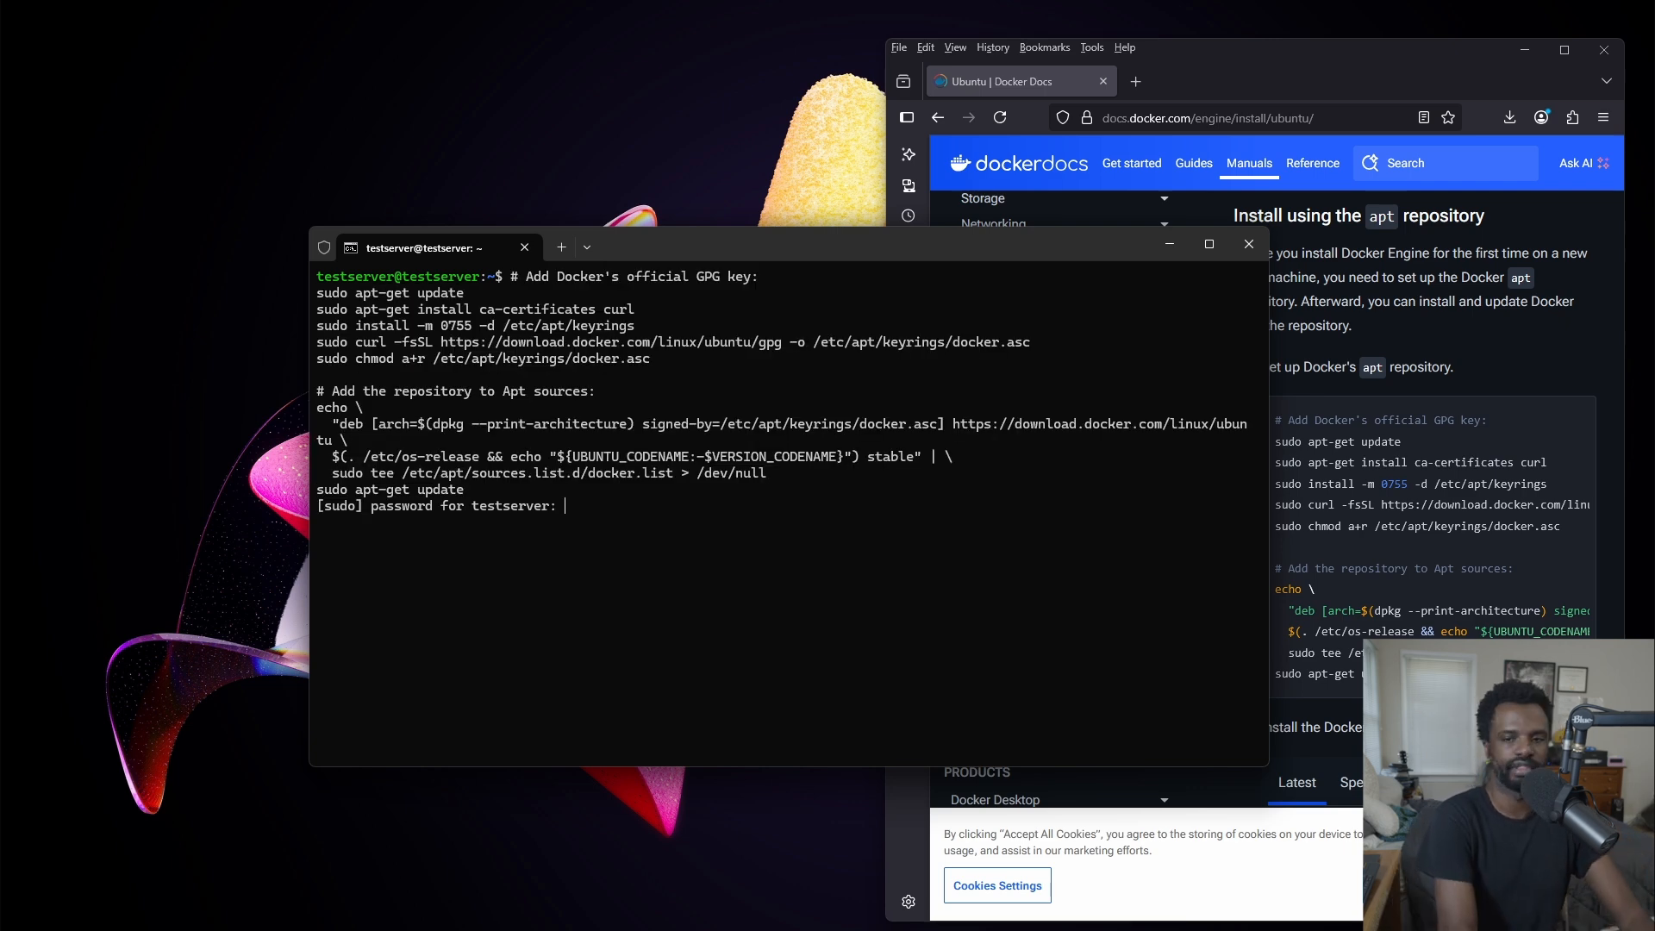
Submit the sudo password and install docker-ce, docker-ce-cli, containerd.io and the compose plugin.
key(Return)
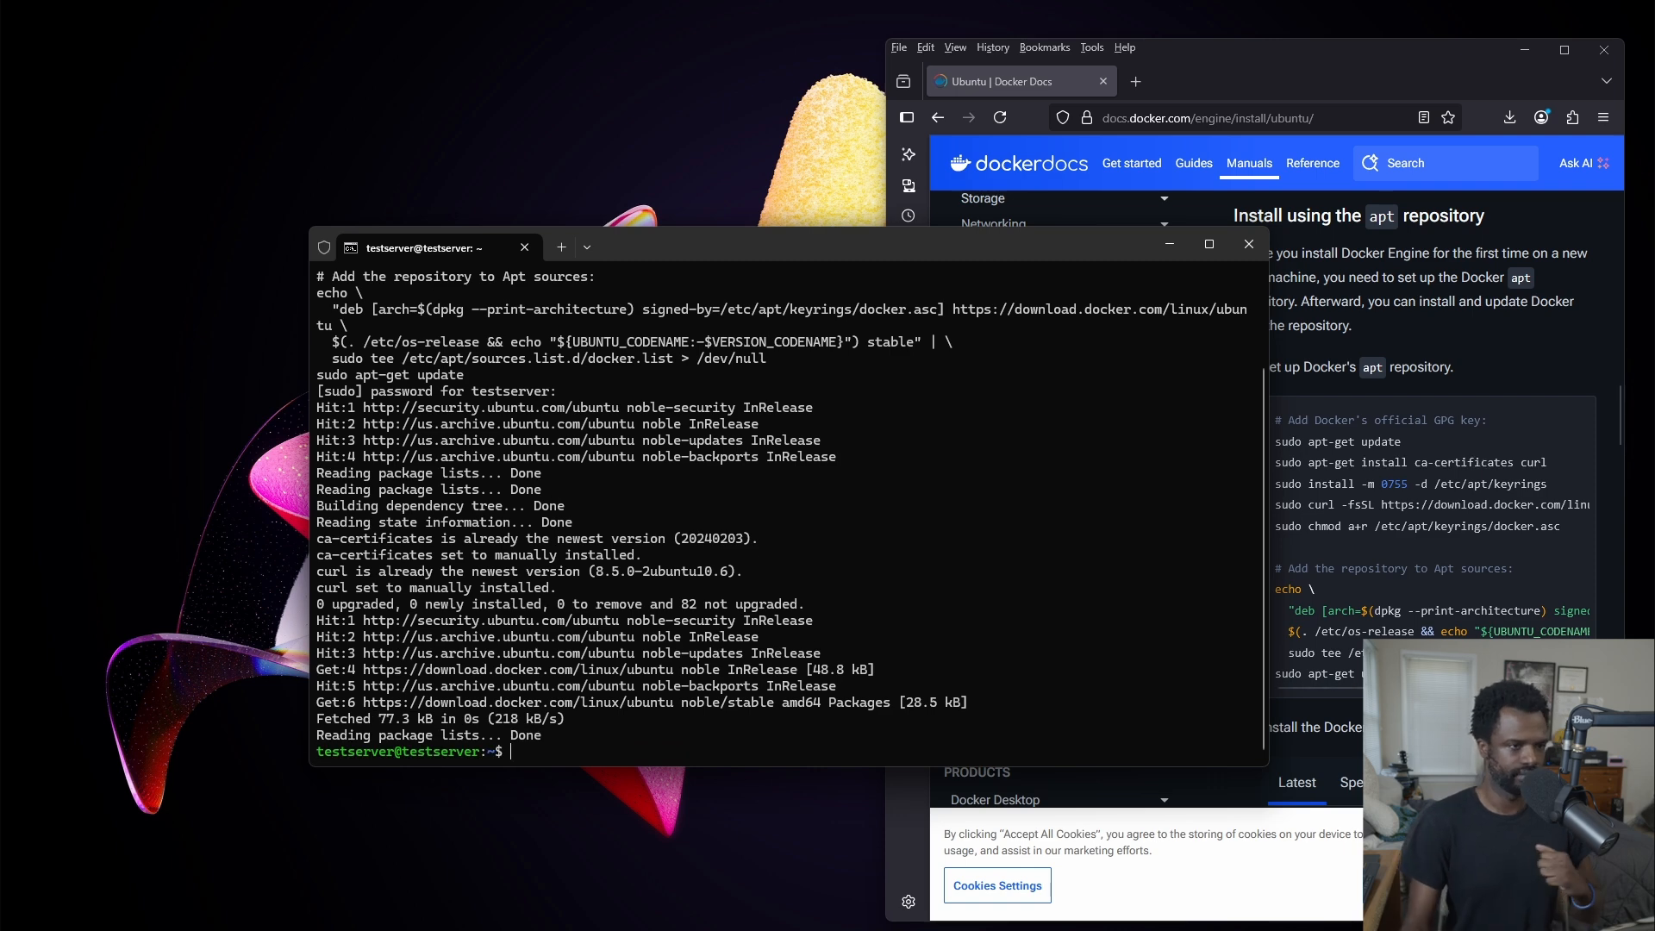
scroll(down, 3)
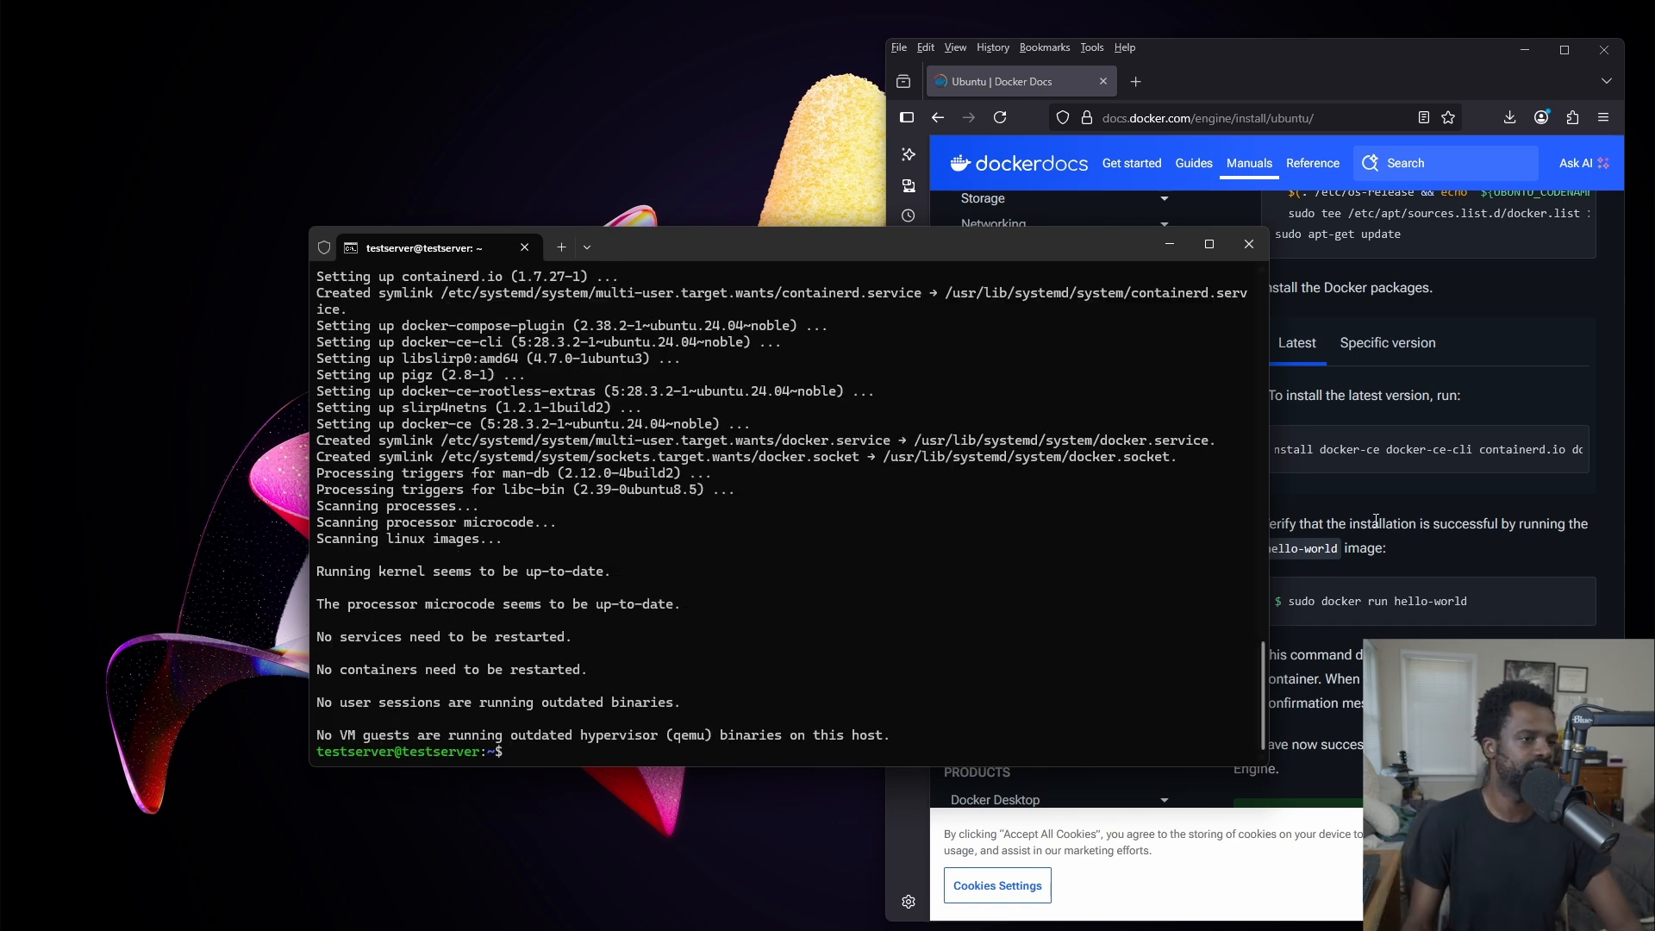
scroll(down, 3)
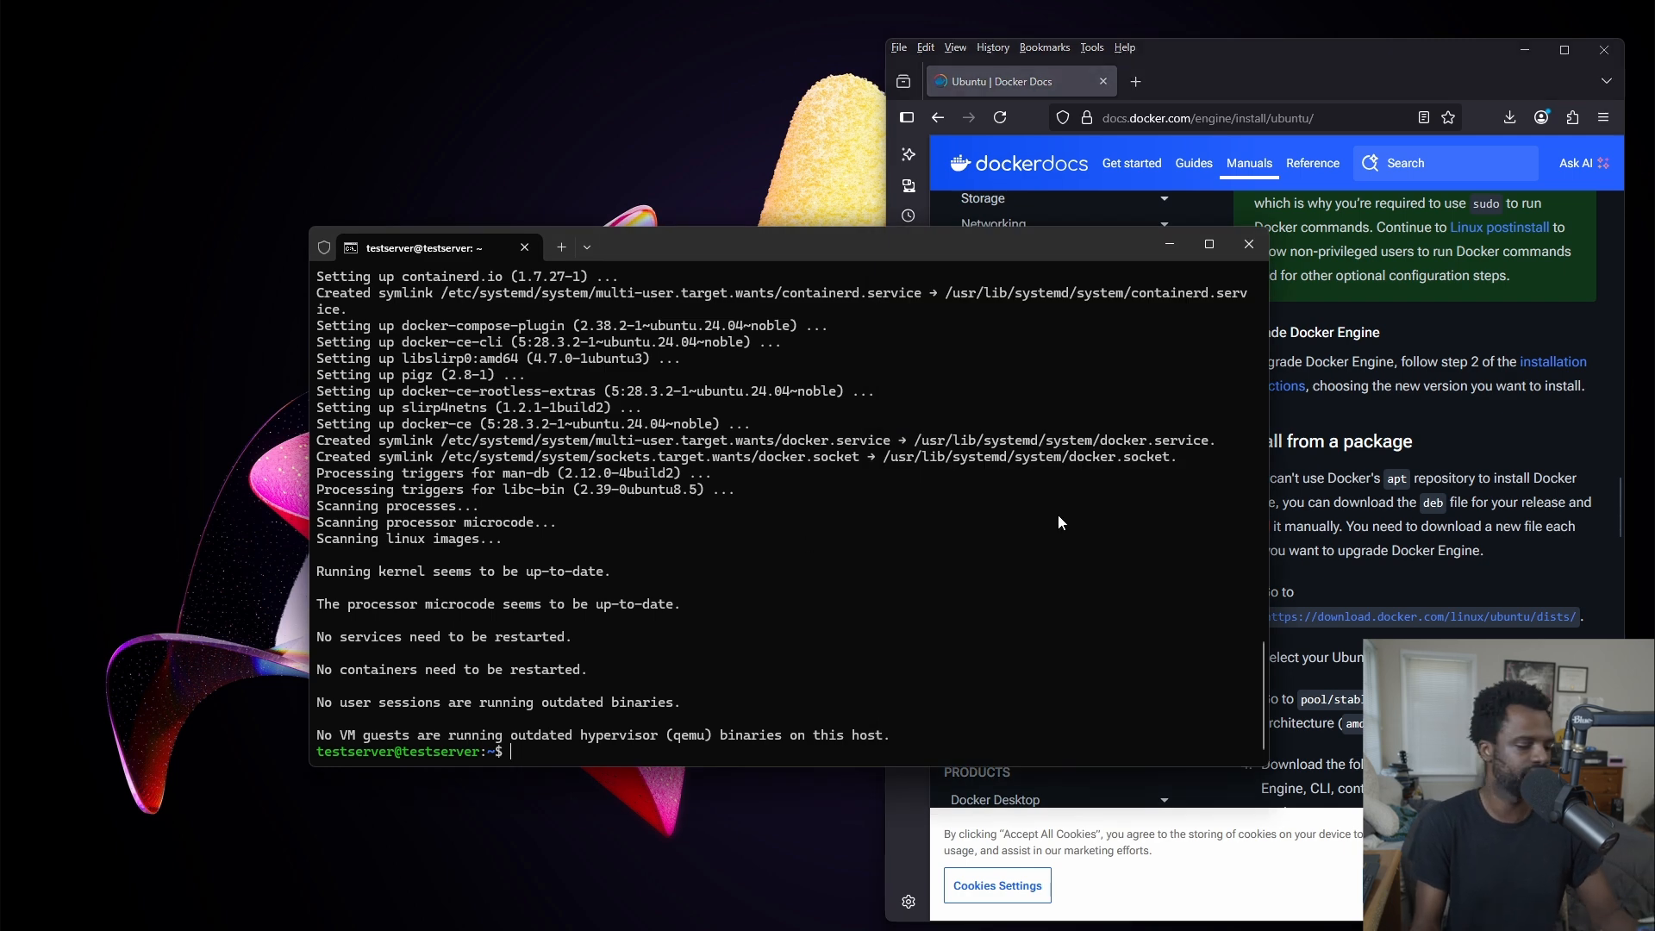
Run docker ps and get a permission-denied error on the Docker daemon socket.
text(docker ps)
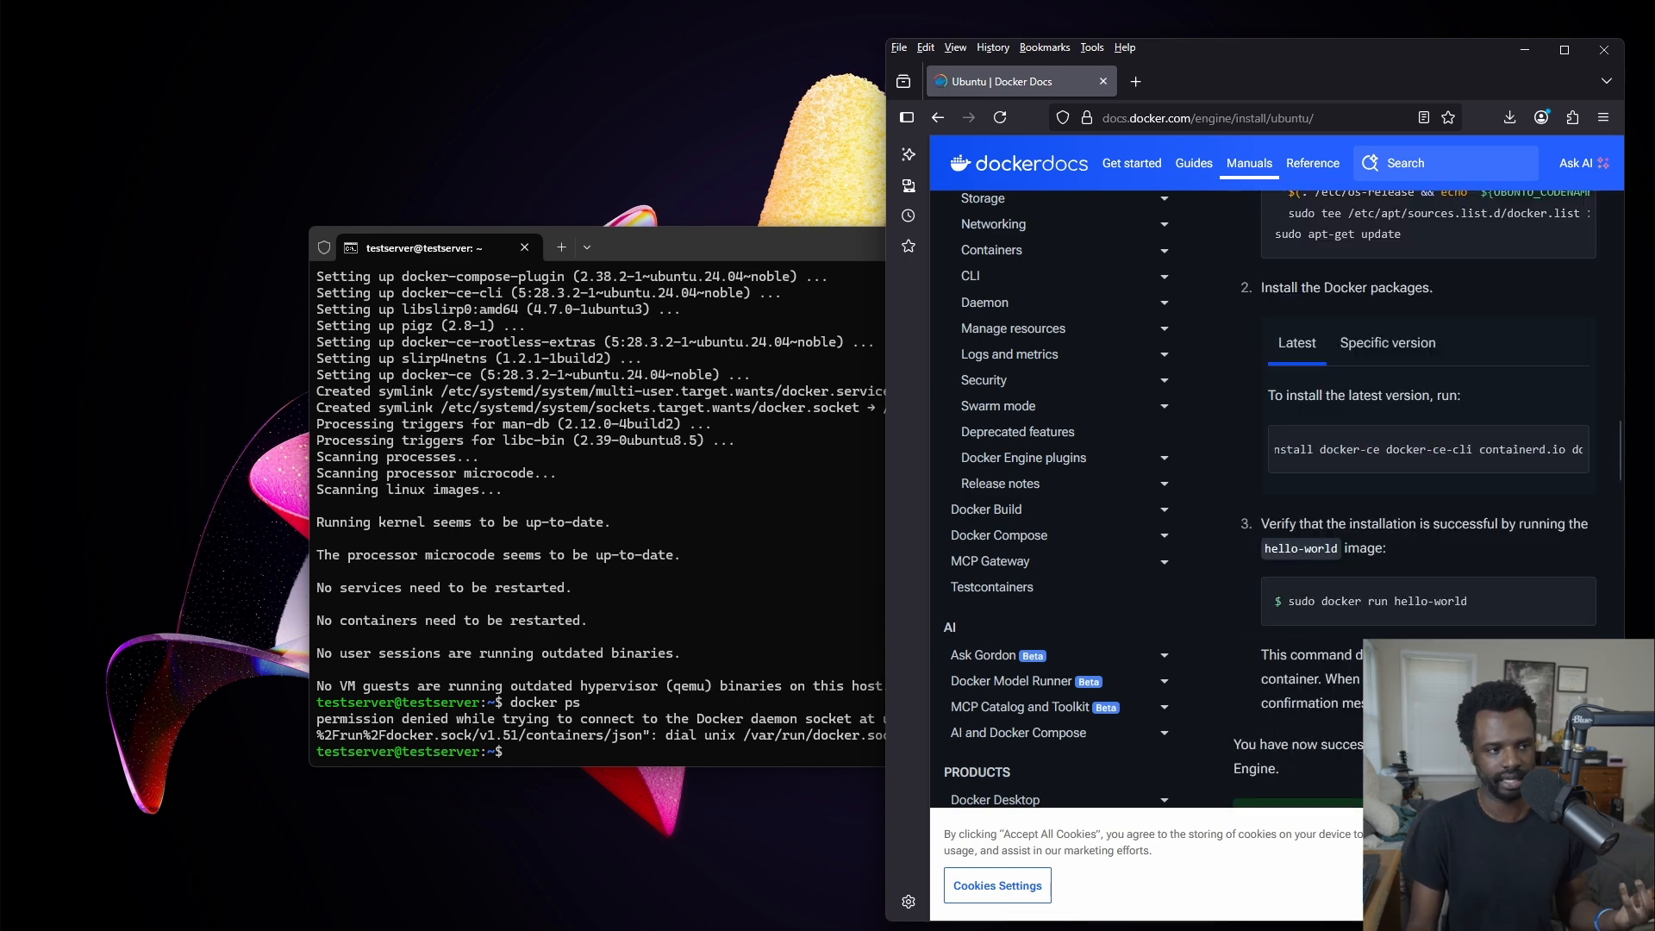
scroll(down, 3)
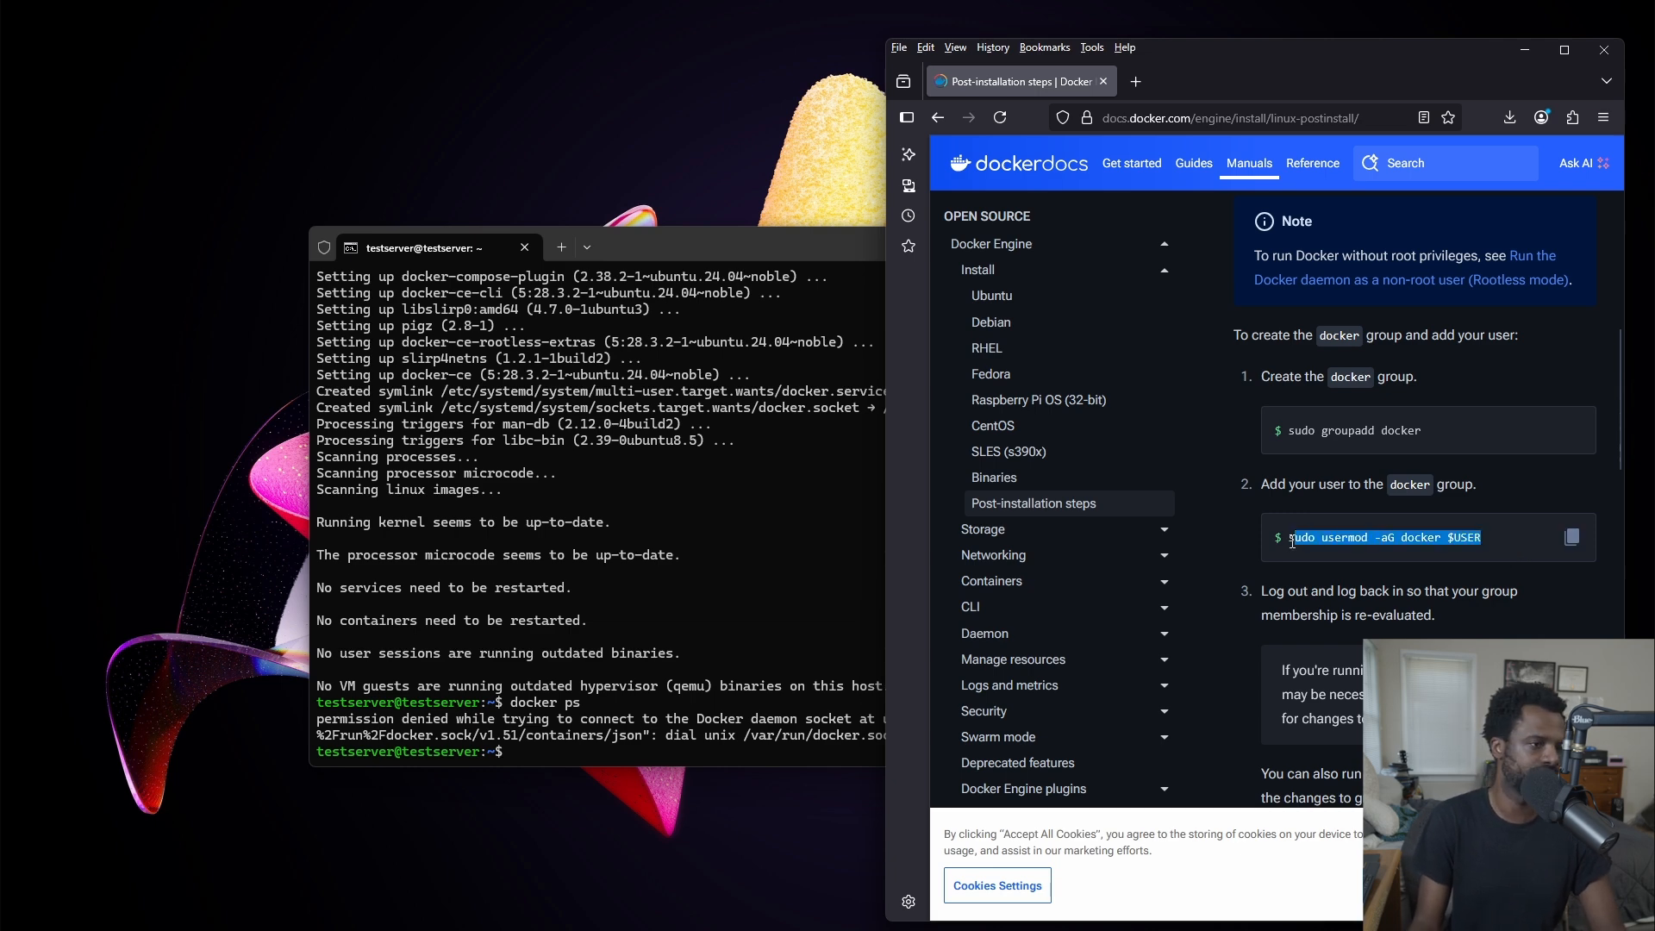
Run sudo usermod -aG docker $USER, then newgrp docker to apply the group membership.
click(753, 577)
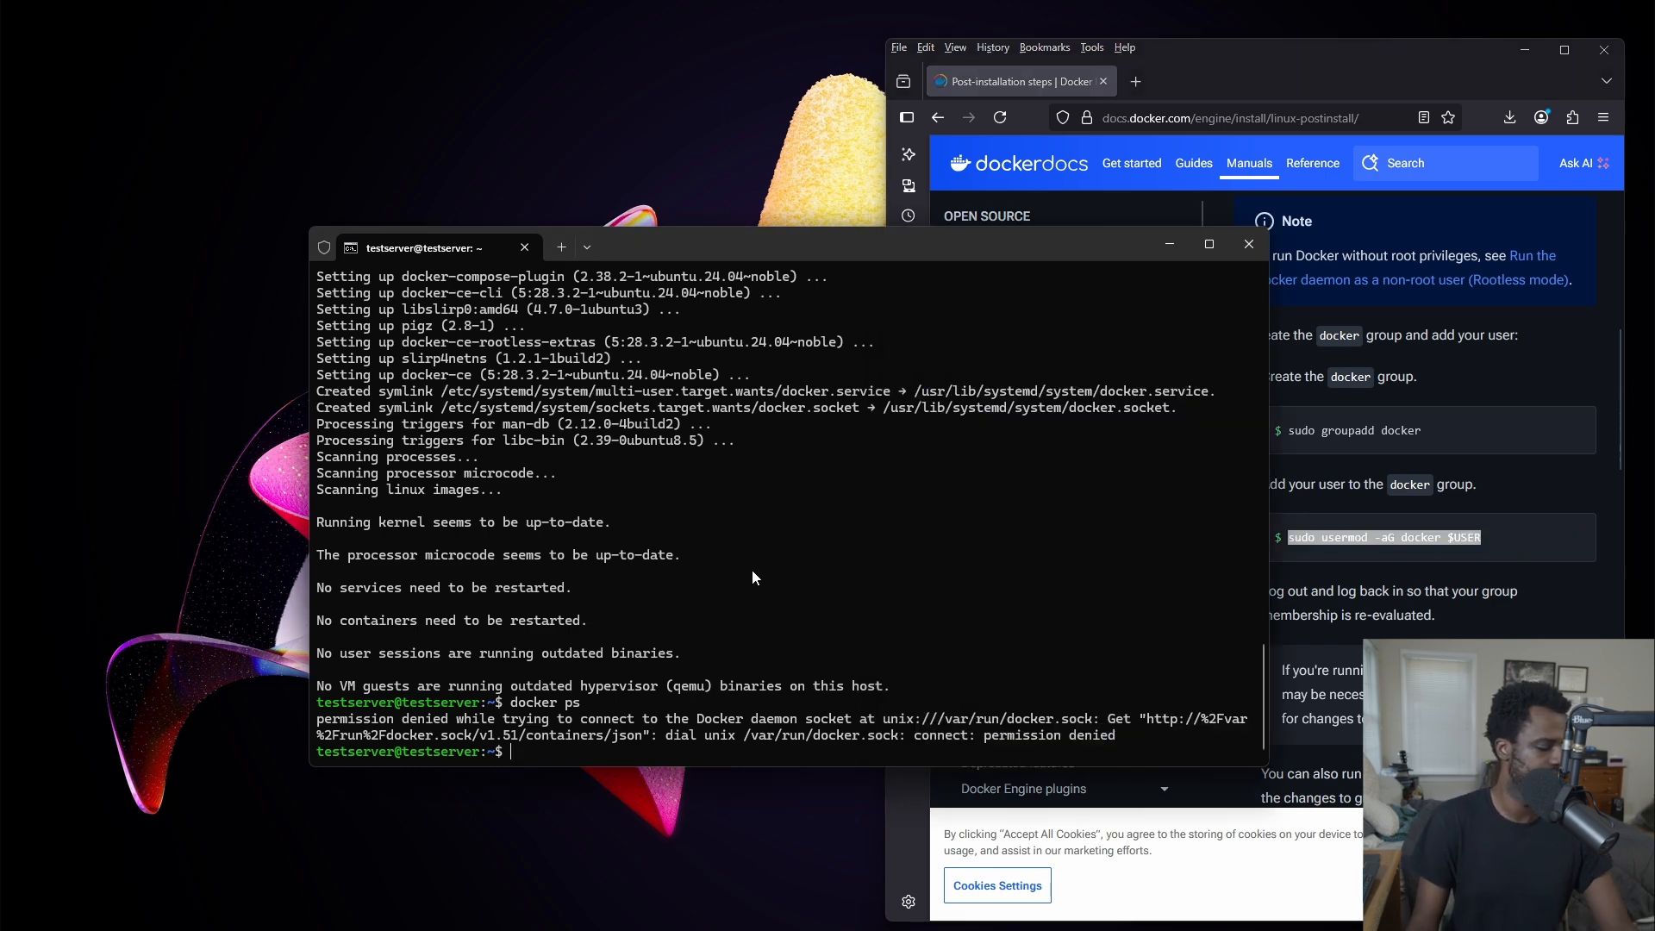
text(sudo usermod -aG docker $USER)
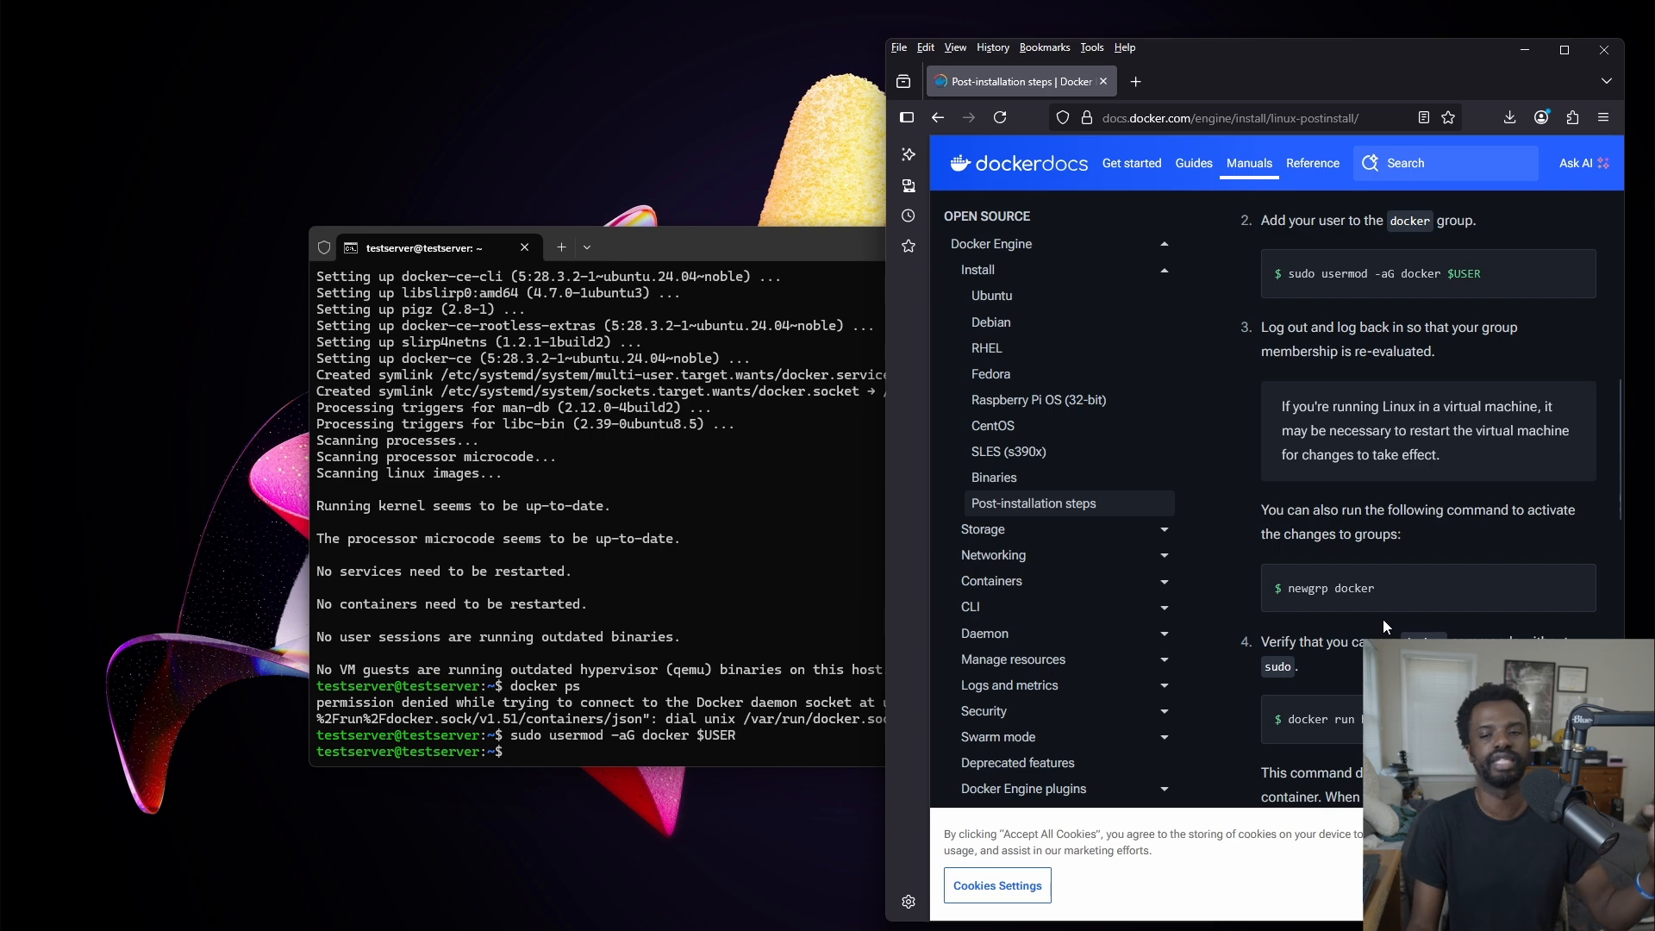
mouse_move(1223, 590)
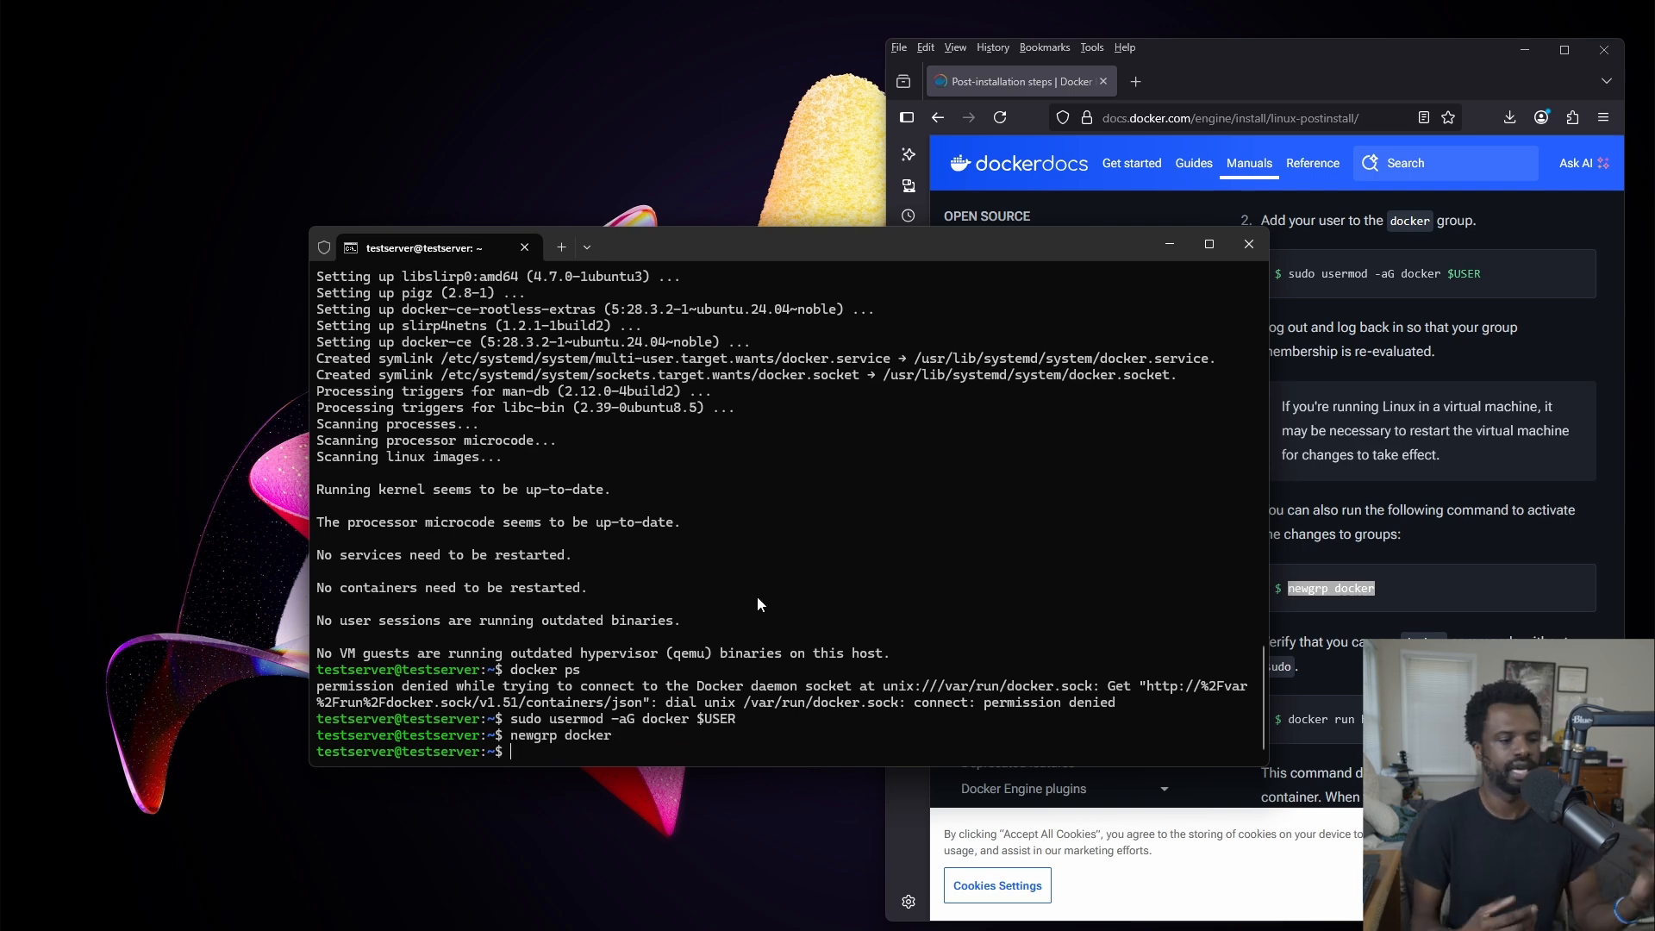
text(d)
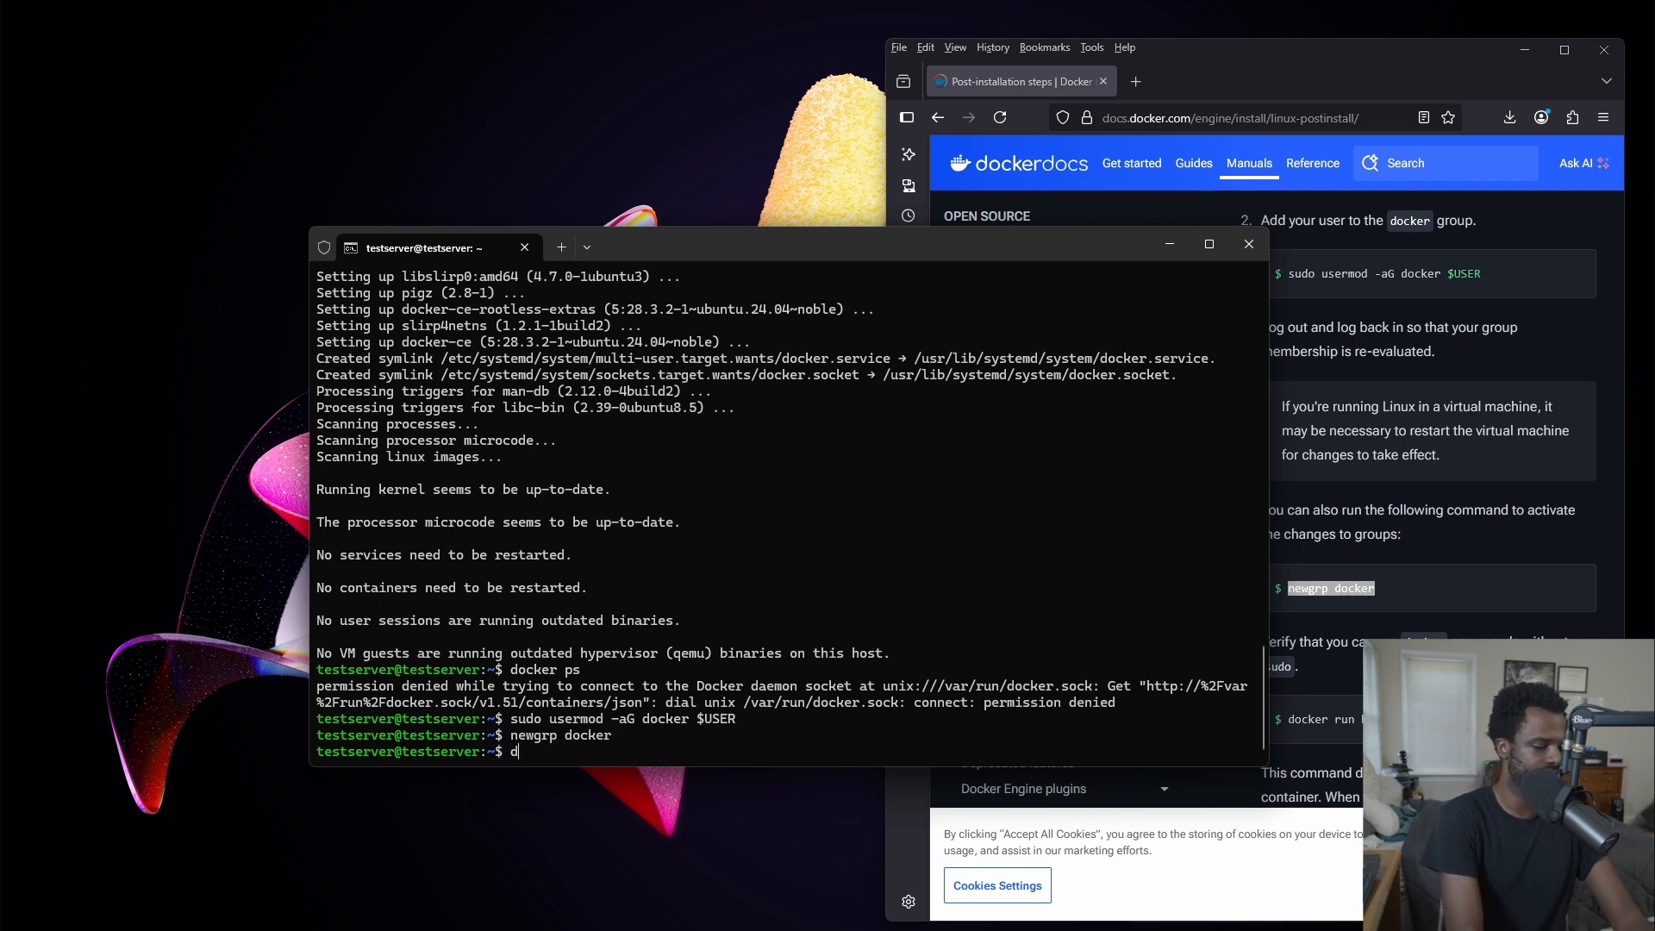